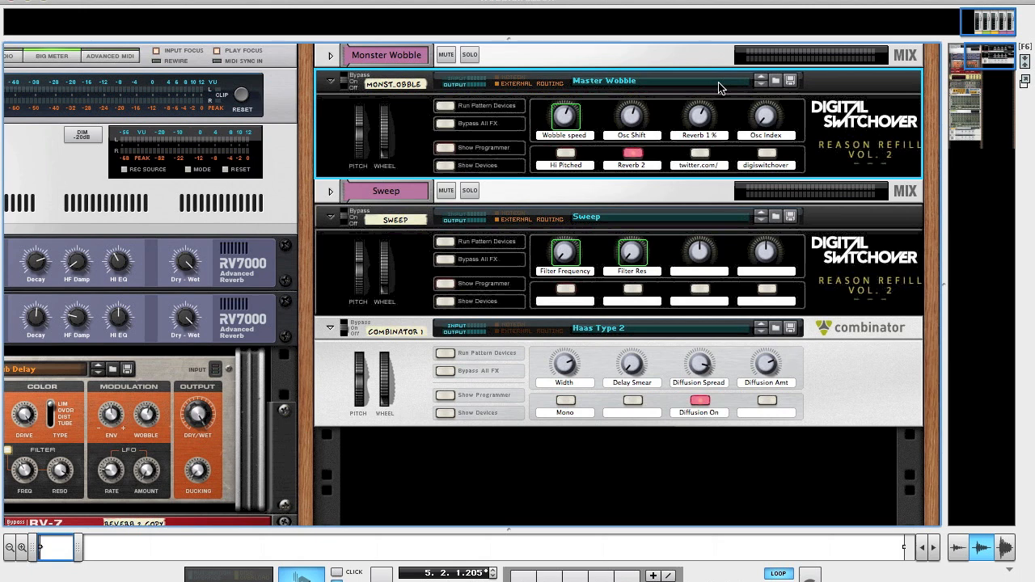
pyautogui.moveTo(802, 163)
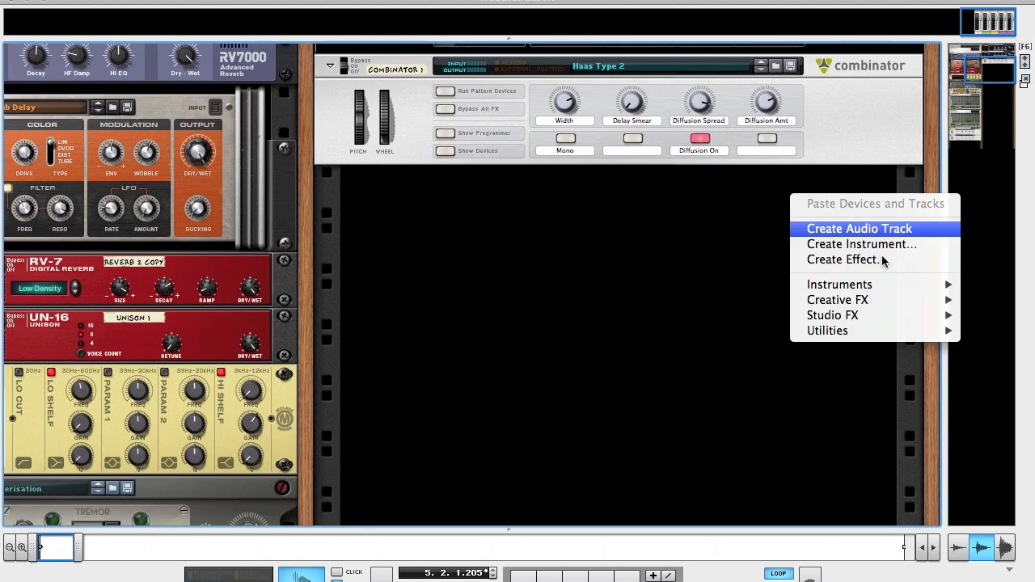
pyautogui.moveTo(827, 330)
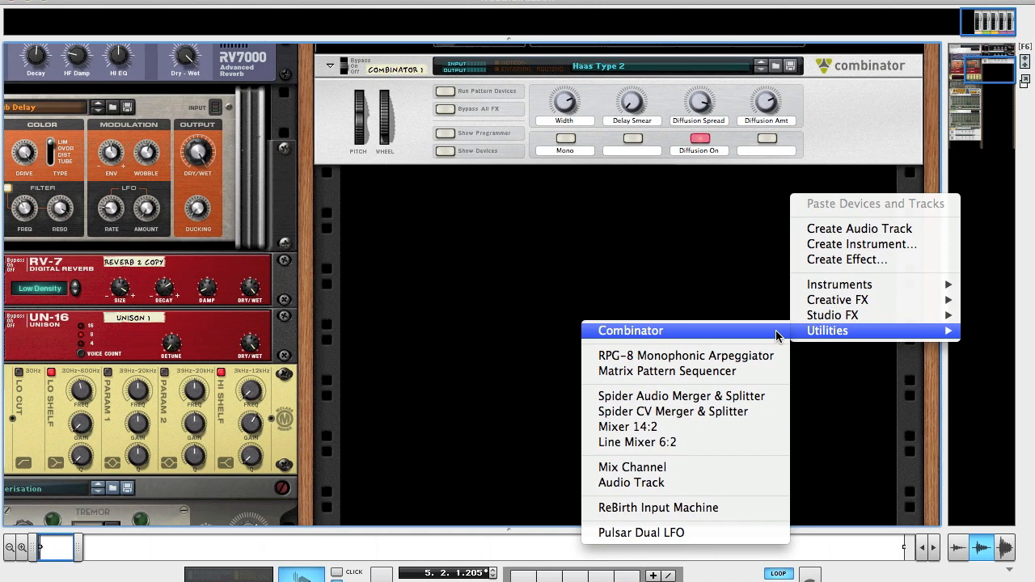
# Add Combinator 2 to the rack with a Line Mixer 6:2 inside it.
pyautogui.click(630, 330)
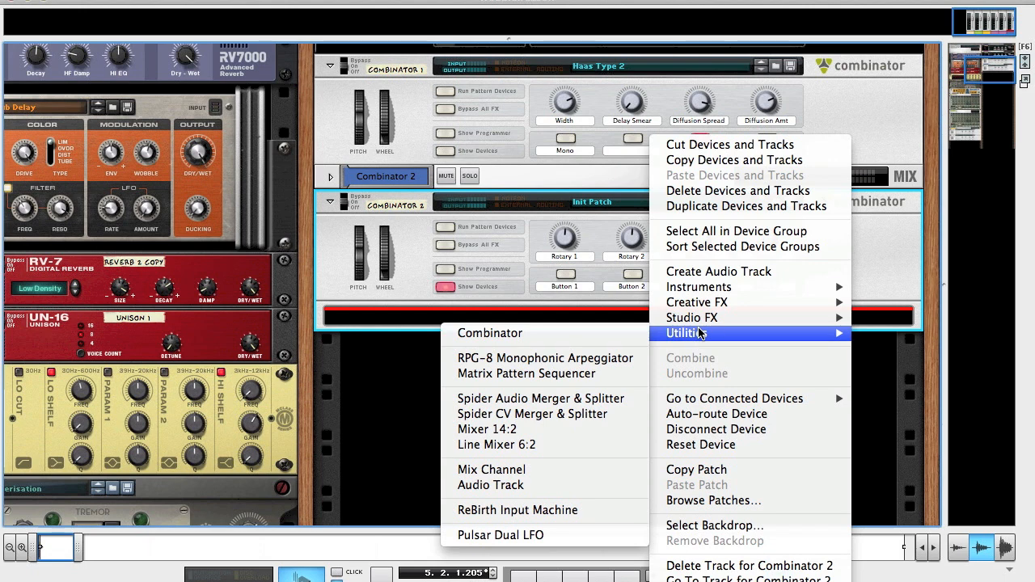
pyautogui.moveTo(701, 333)
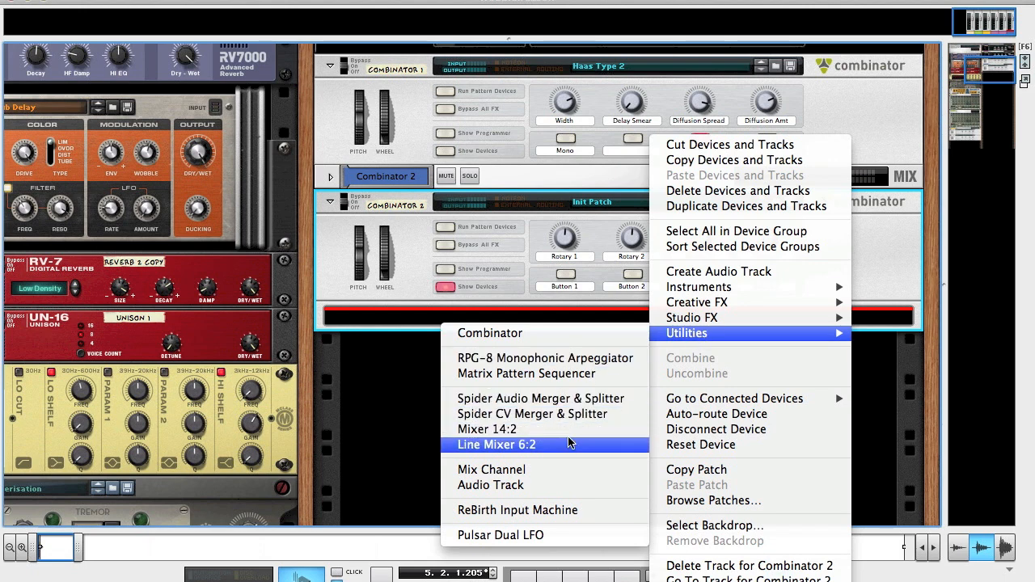
pyautogui.click(497, 445)
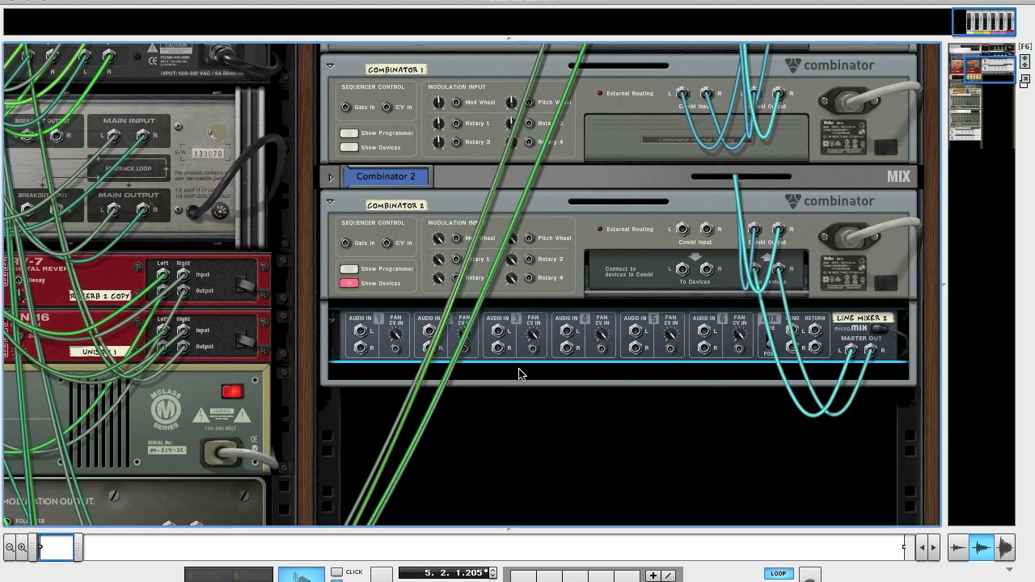
# Insert an RV7000 Advanced Reverb into Combinator 2 beneath the Line Mixer 6:2.
pyautogui.rightClick(520, 373)
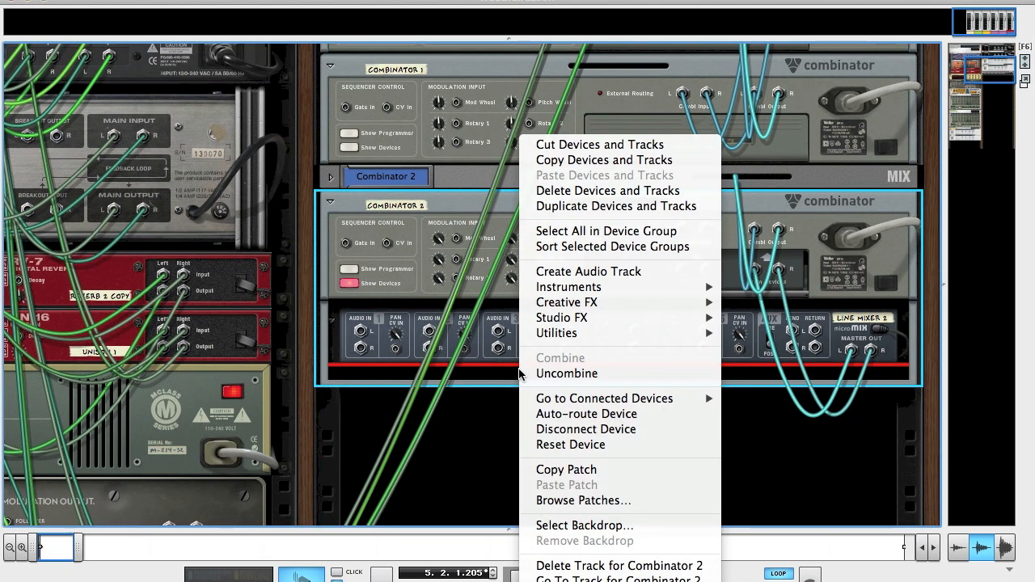
pyautogui.moveTo(561, 317)
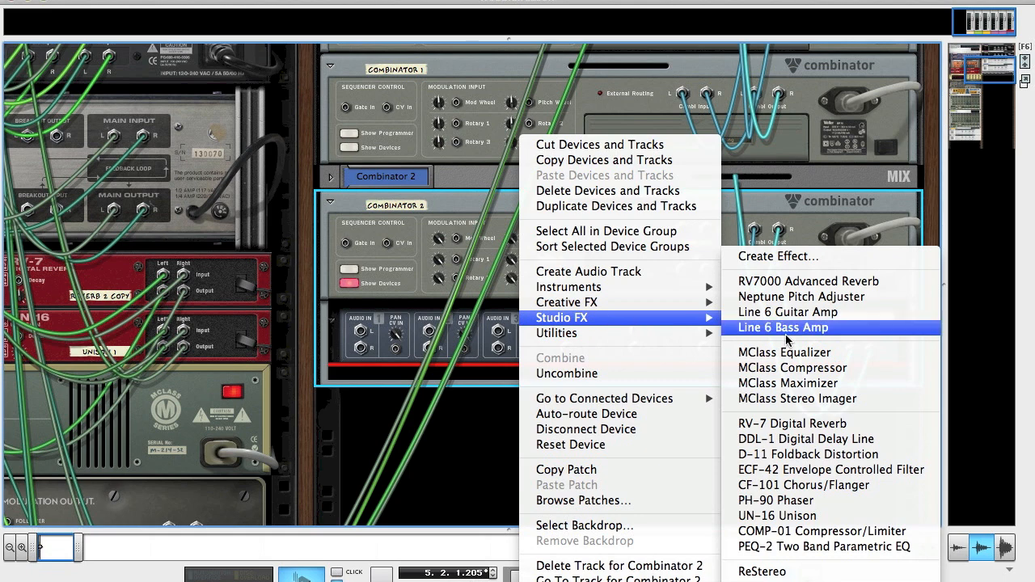
pyautogui.click(783, 326)
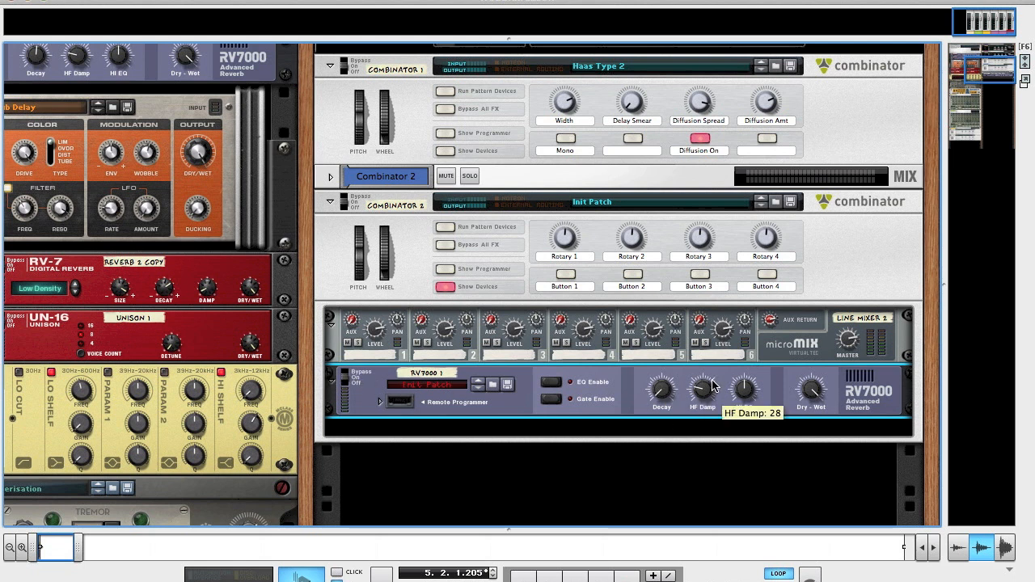
# Lower the RV7000's HF Damp, drop Hi EQ to 0, and enable the gate.
pyautogui.moveTo(702, 390); pyautogui.dragTo(701, 404)
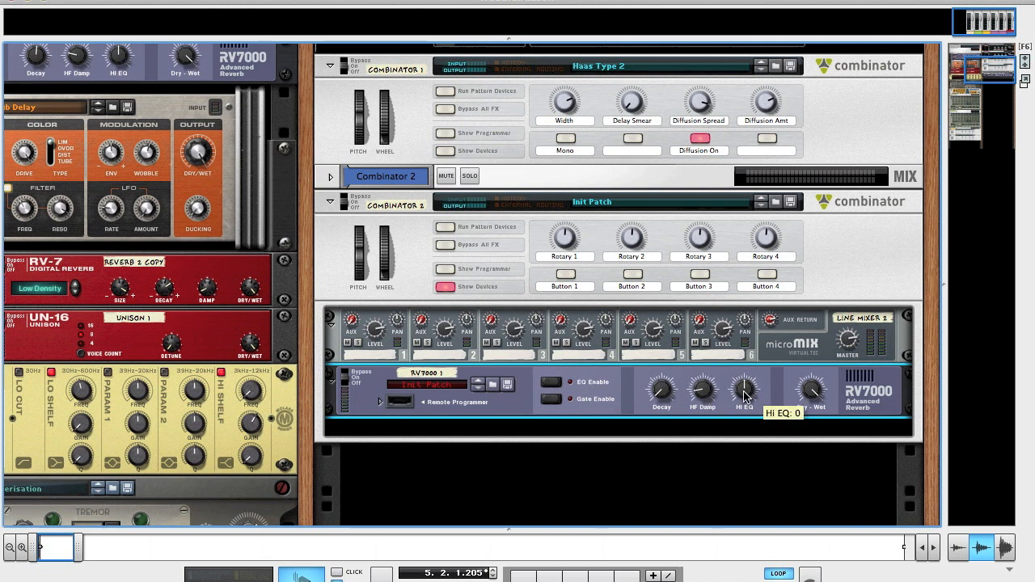
pyautogui.moveTo(744, 392); pyautogui.dragTo(744, 380)
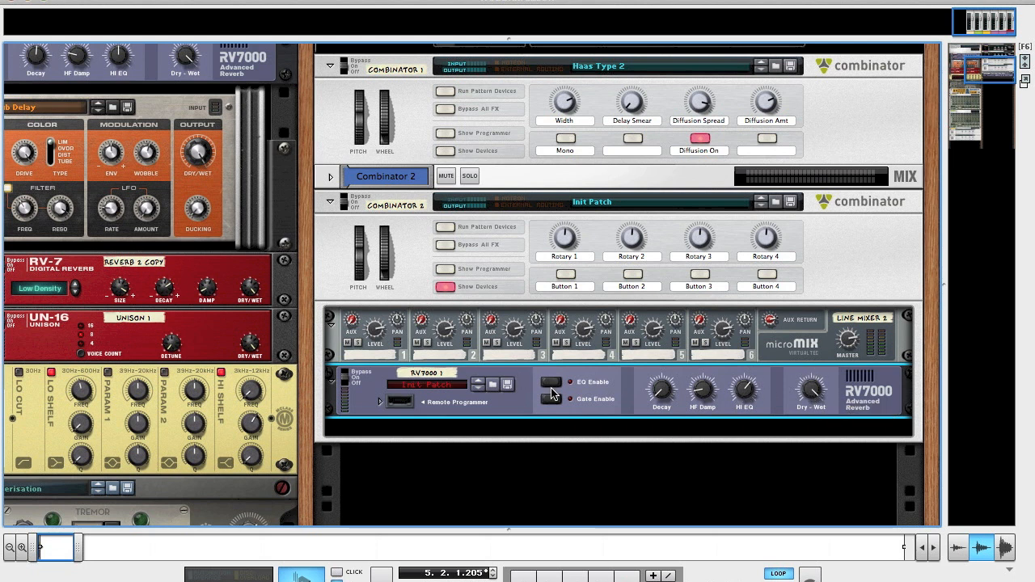
pyautogui.moveTo(552, 399)
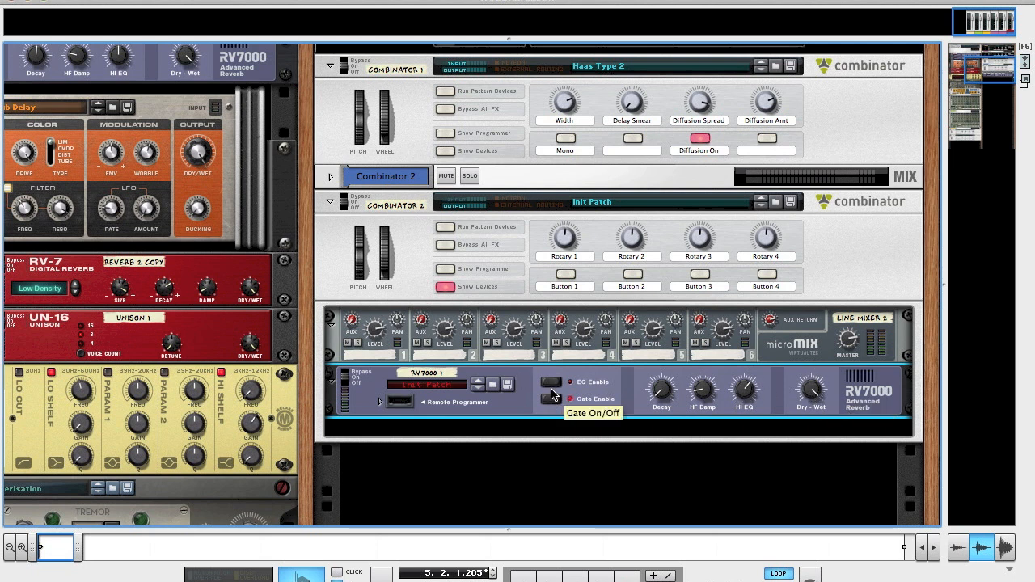
pyautogui.click(380, 401)
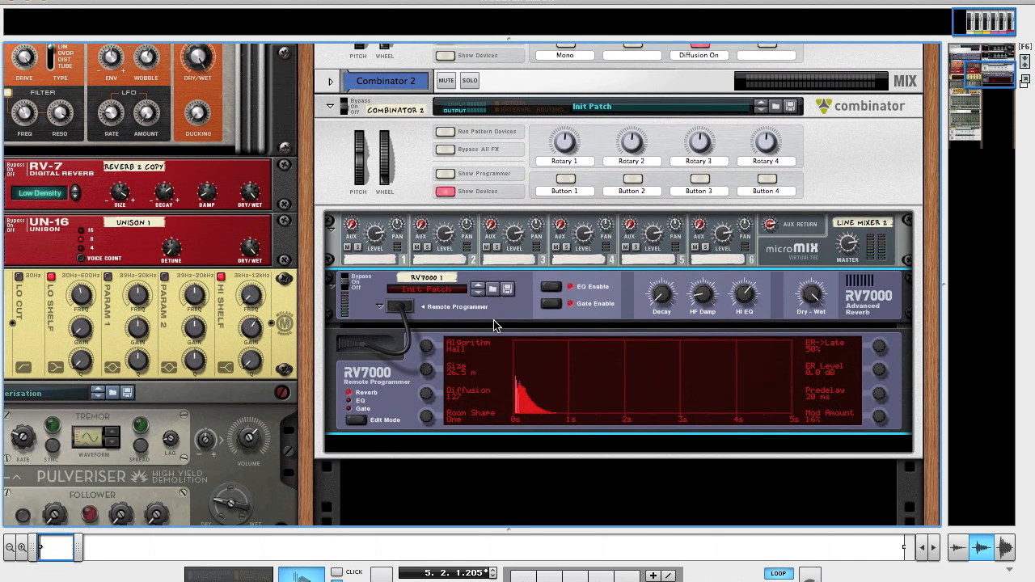
pyautogui.moveTo(729, 425)
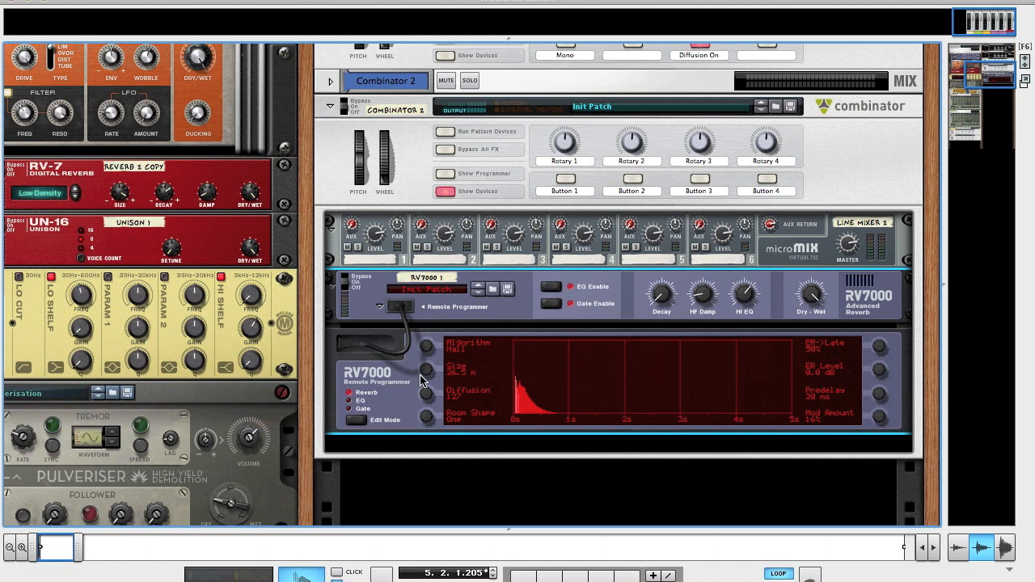
pyautogui.moveTo(430, 376)
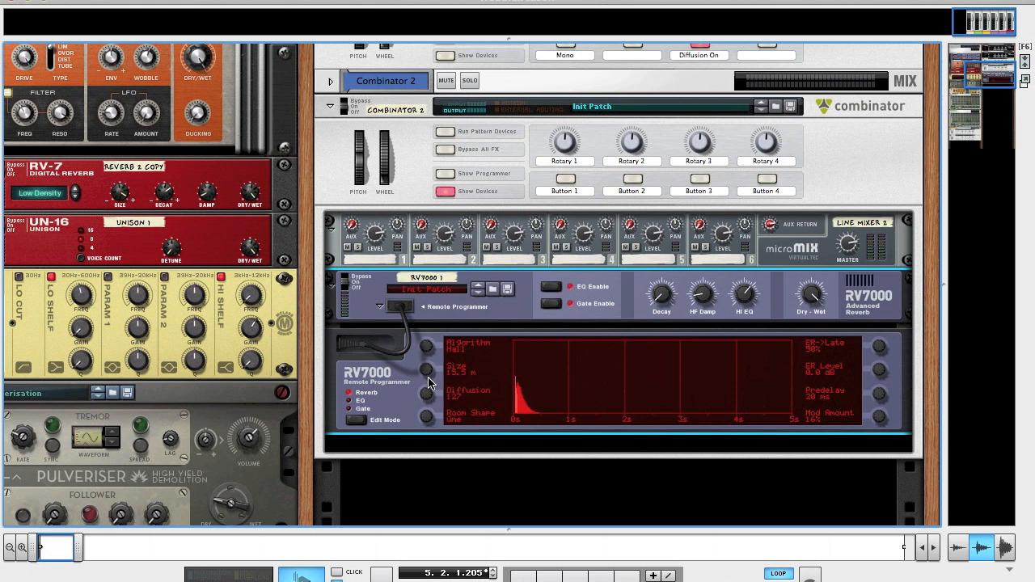
pyautogui.moveTo(427, 397)
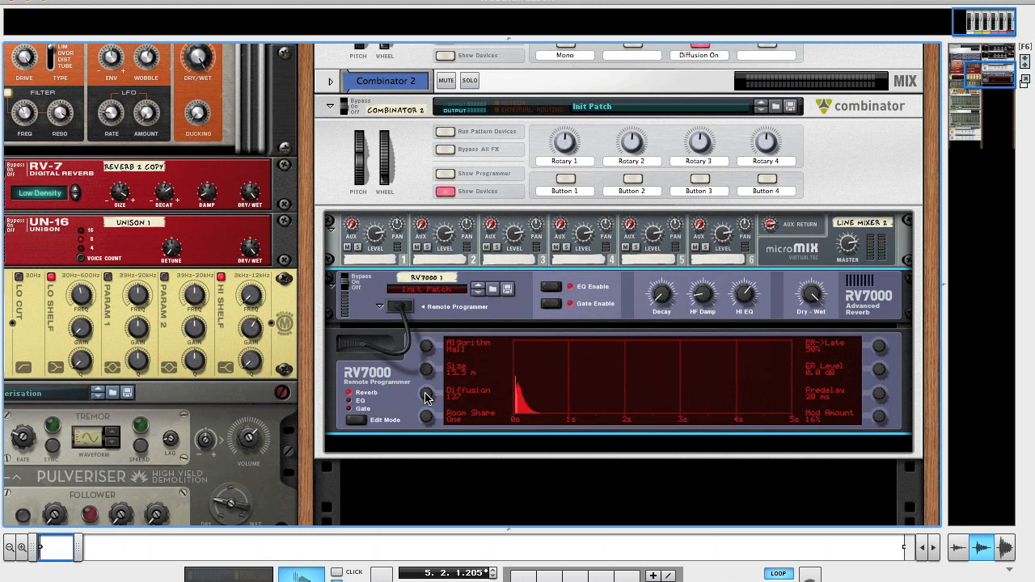
pyautogui.moveTo(435, 423)
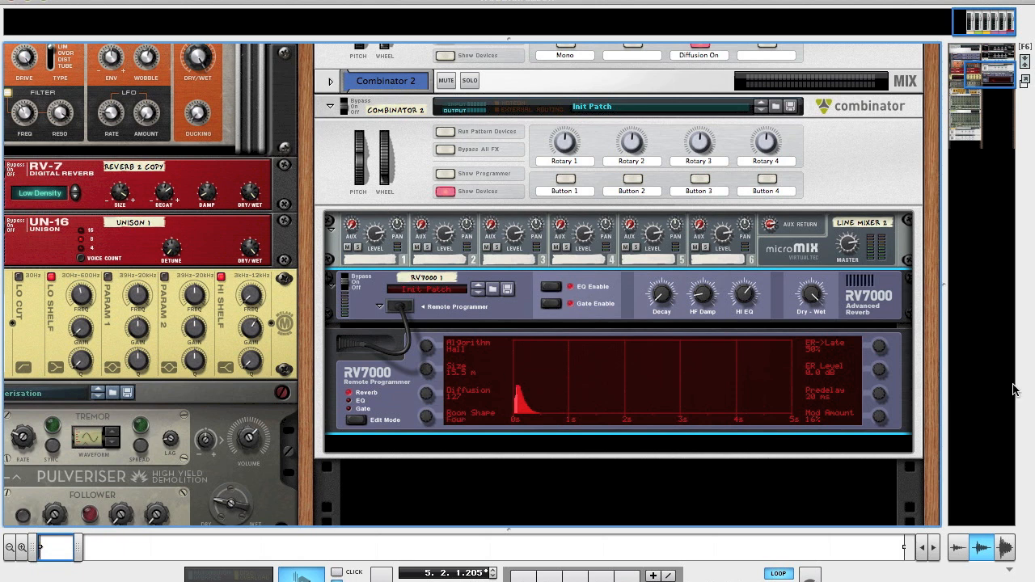
pyautogui.moveTo(880, 350)
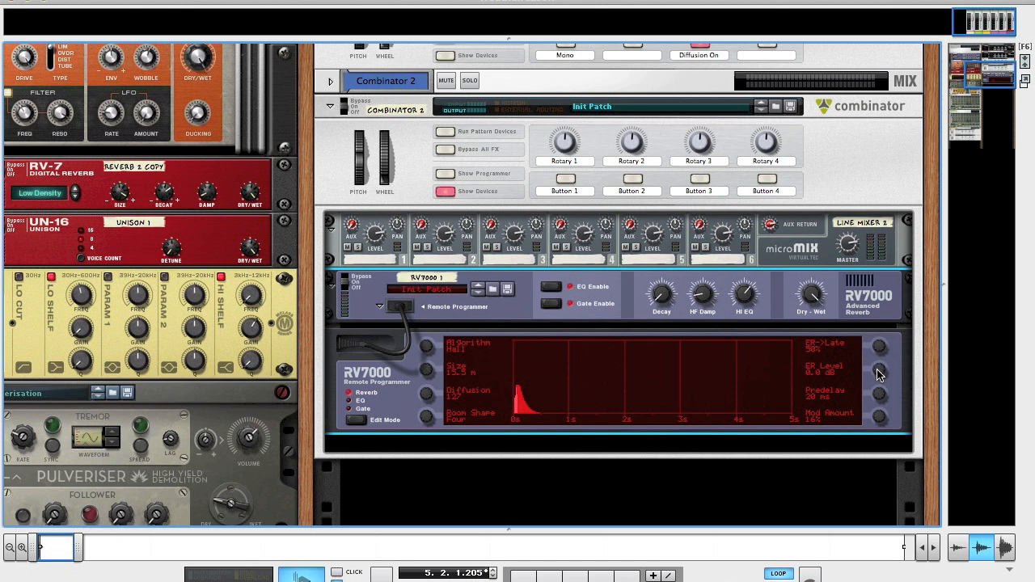
pyautogui.moveTo(881, 403)
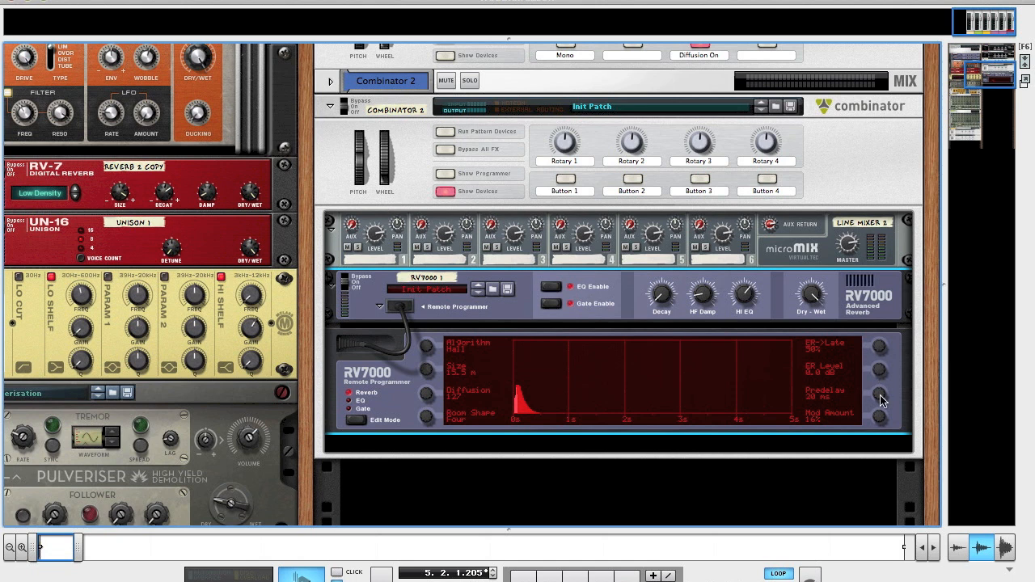
# Cut the RV7000 predelay down to 6 ms.
pyautogui.moveTo(880, 396); pyautogui.dragTo(881, 416)
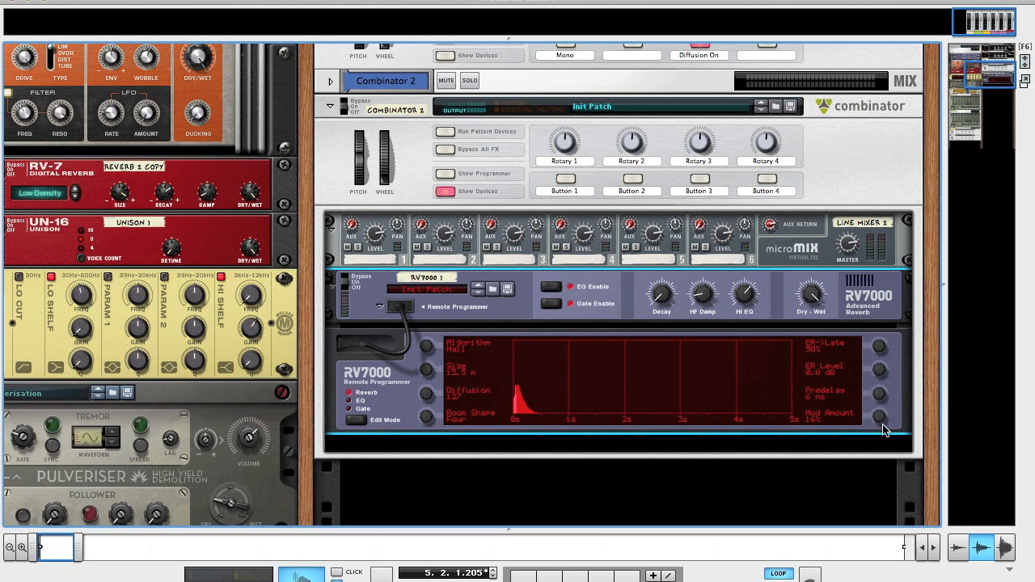
pyautogui.moveTo(422, 371)
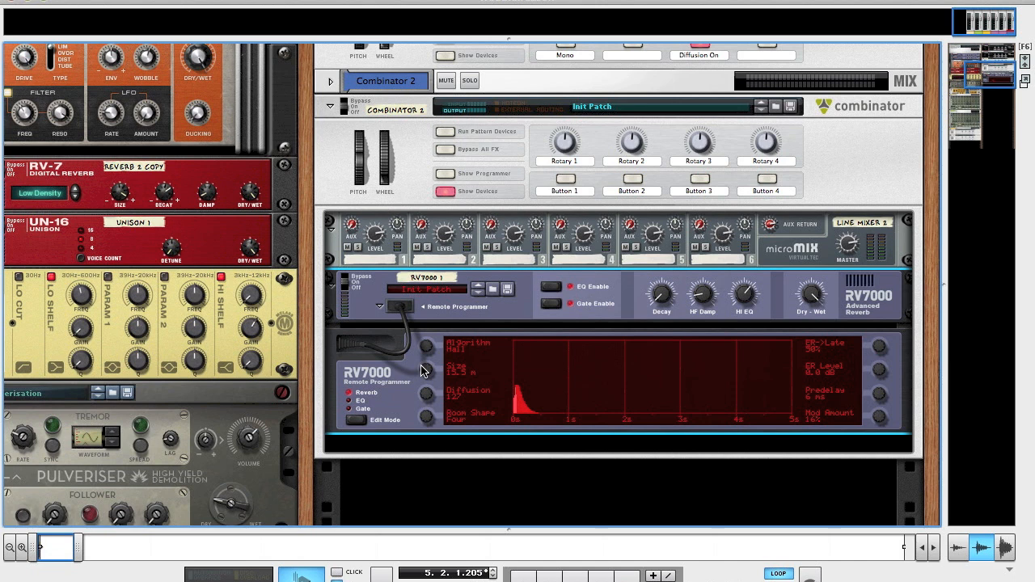
# Show the RV7000 EQ page and raise the parametric band gain near 2 kHz.
pyautogui.click(359, 400)
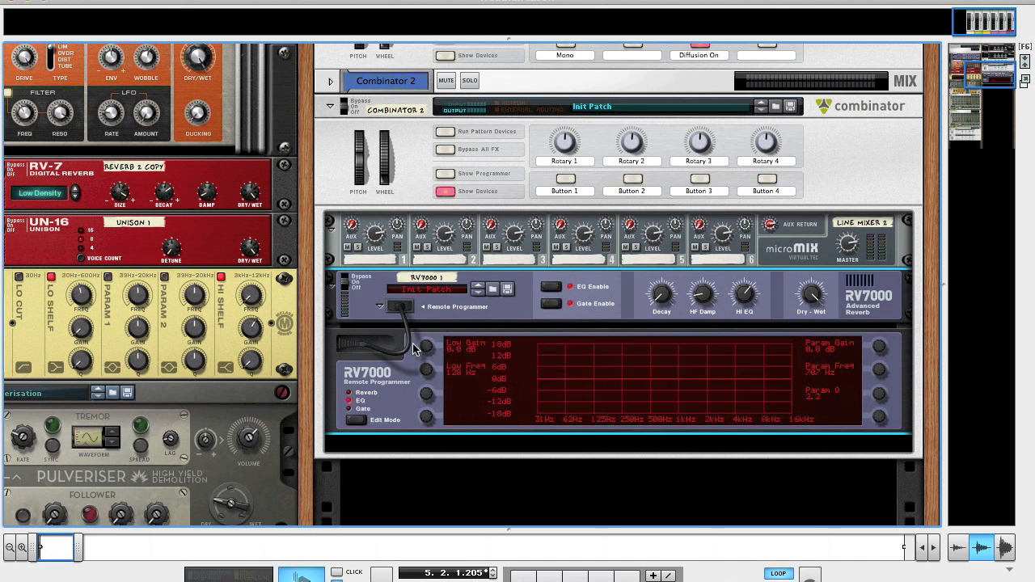
pyautogui.moveTo(426, 350)
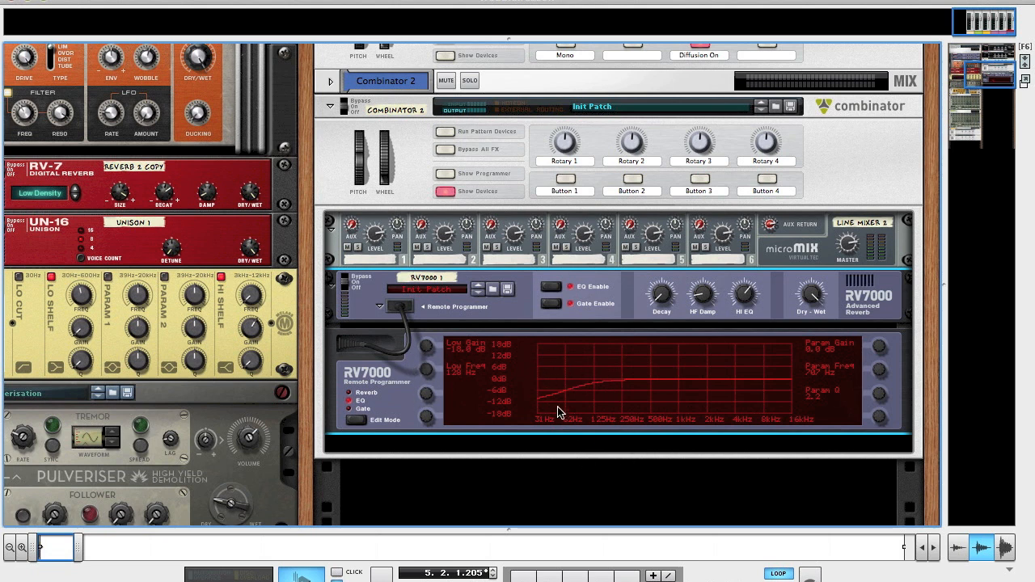
pyautogui.moveTo(388, 304)
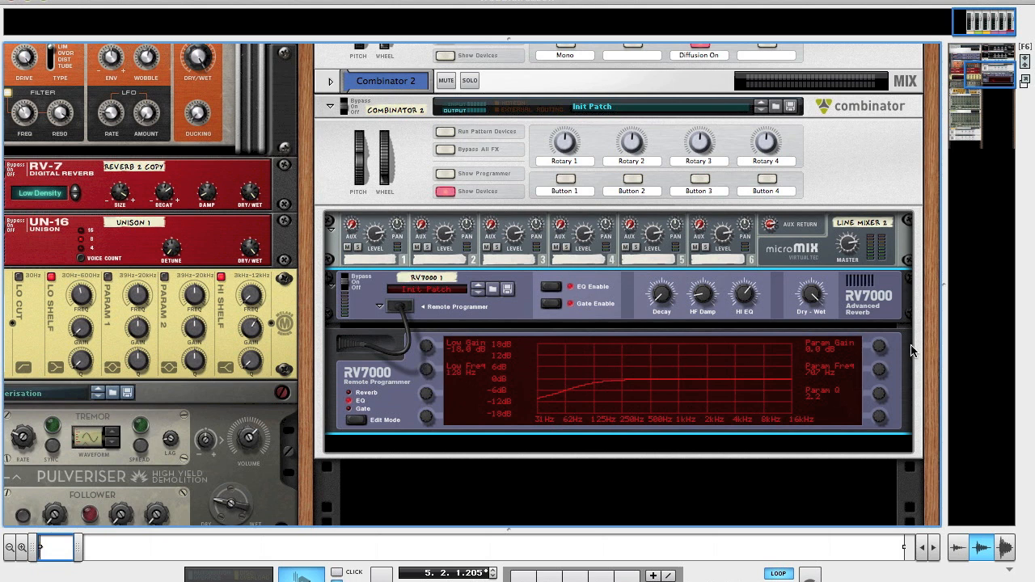
pyautogui.moveTo(881, 348)
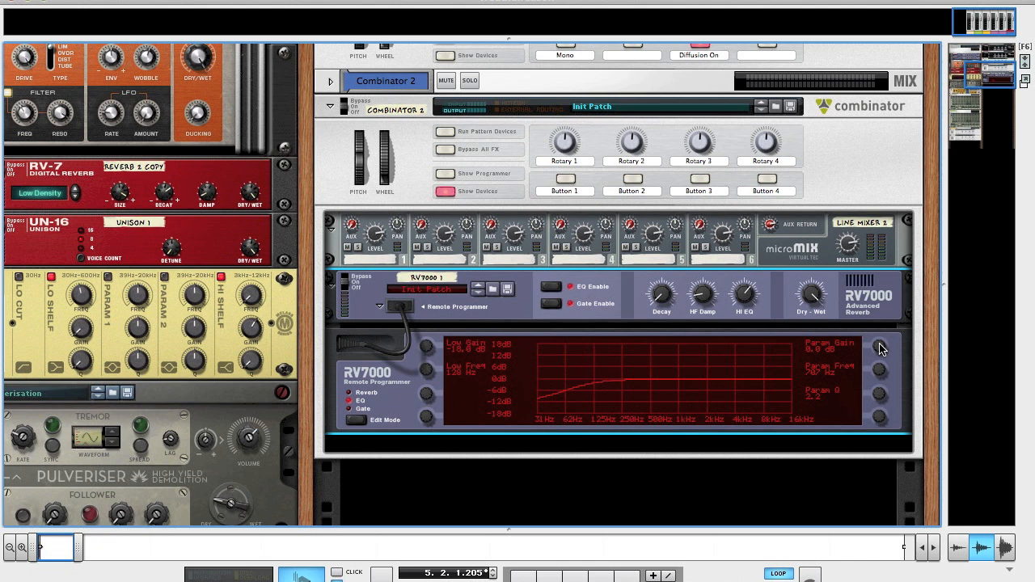
pyautogui.moveTo(881, 344); pyautogui.dragTo(881, 340)
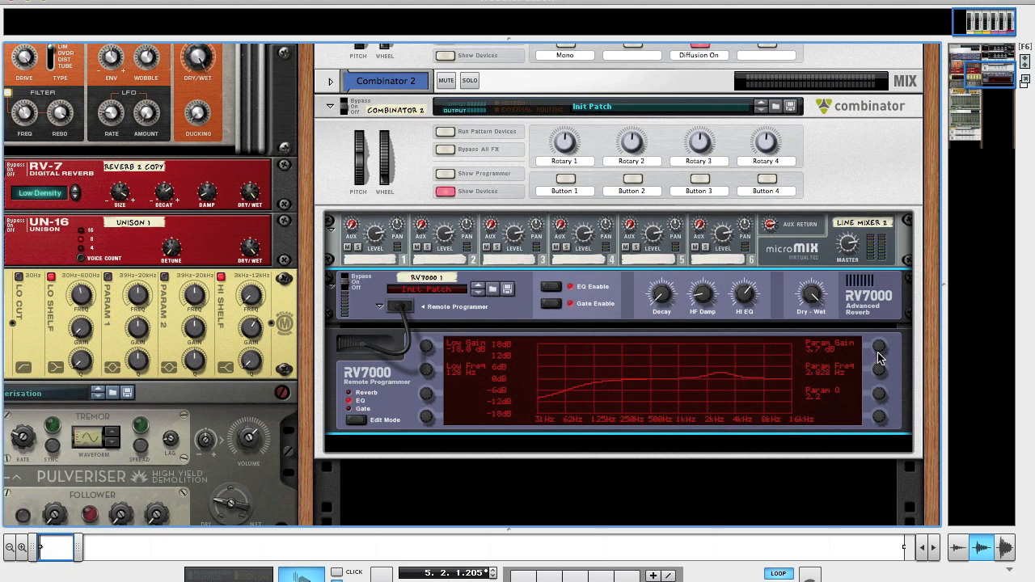
pyautogui.moveTo(883, 401)
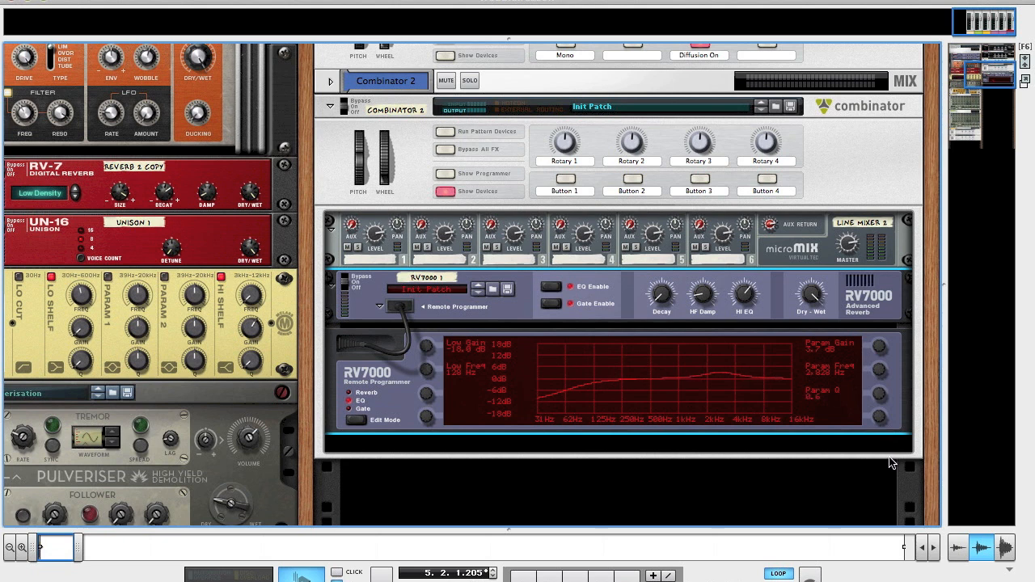
pyautogui.moveTo(630, 395)
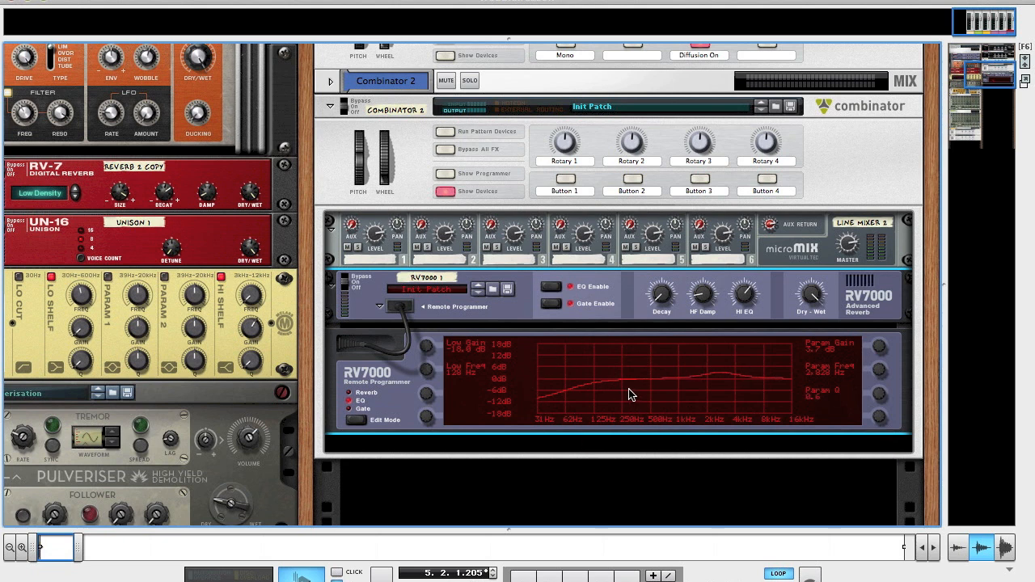
pyautogui.moveTo(701, 386)
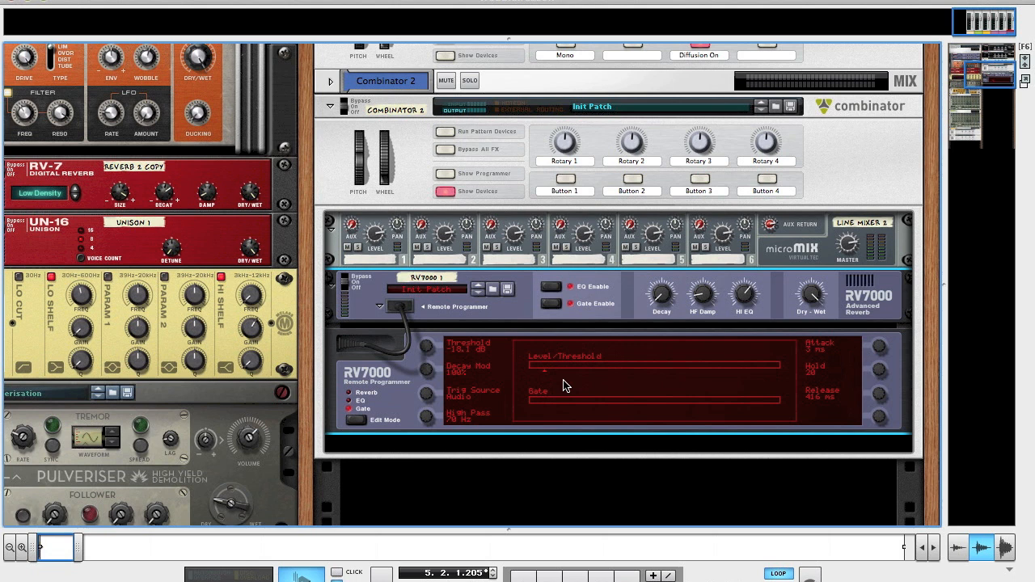
pyautogui.moveTo(599, 328)
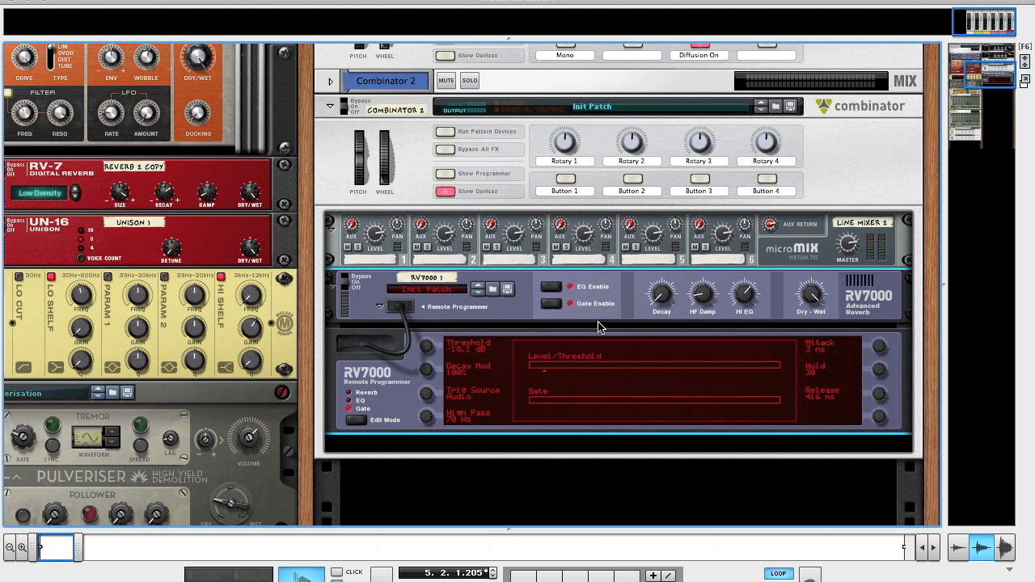
pyautogui.moveTo(474, 386)
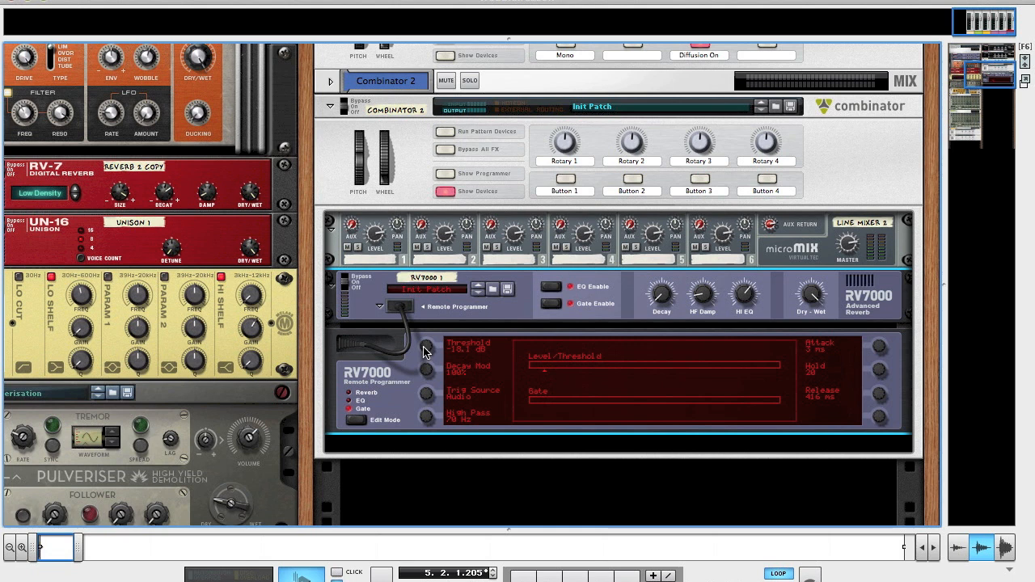
# Raise the RV7000 gate threshold from -18.1 dB to 3.7 dB.
pyautogui.moveTo(426, 346); pyautogui.dragTo(431, 371)
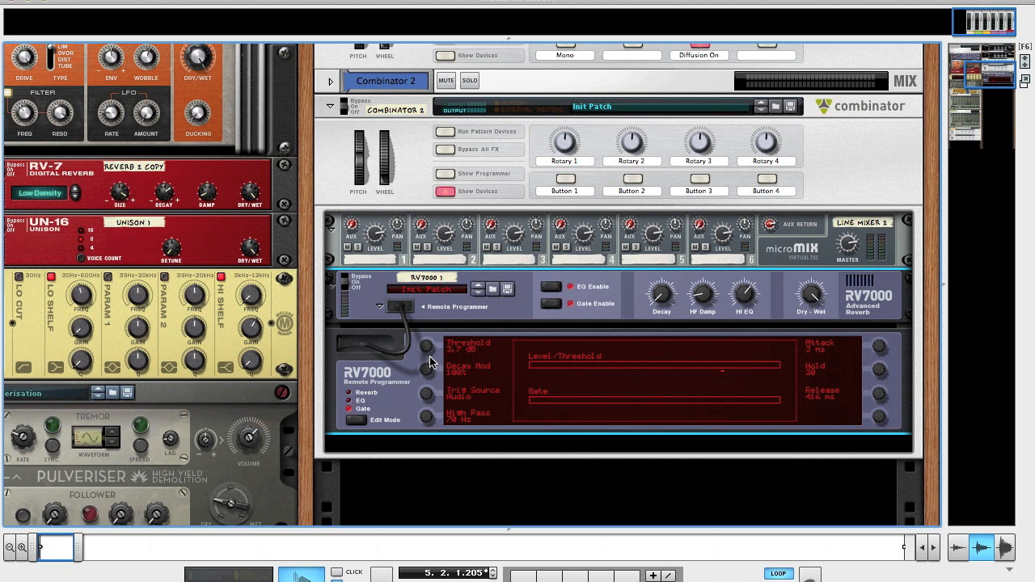
pyautogui.moveTo(432, 400)
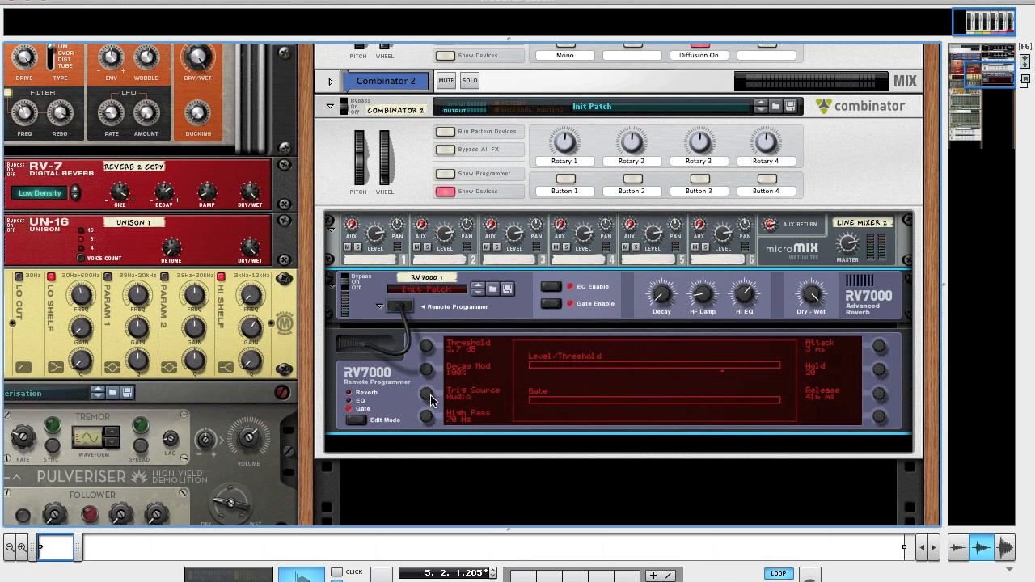
pyautogui.moveTo(885, 356)
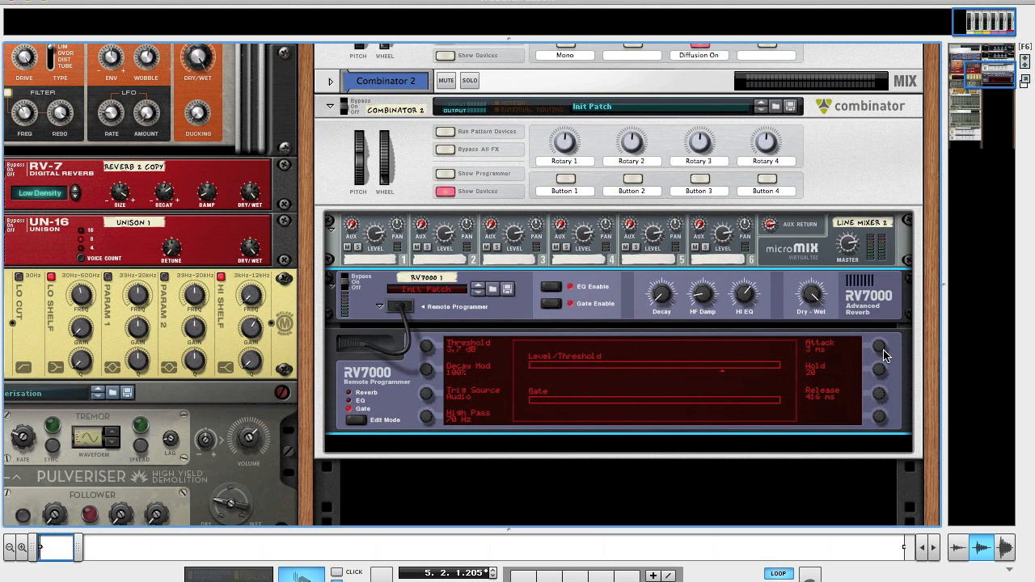
pyautogui.moveTo(882, 372)
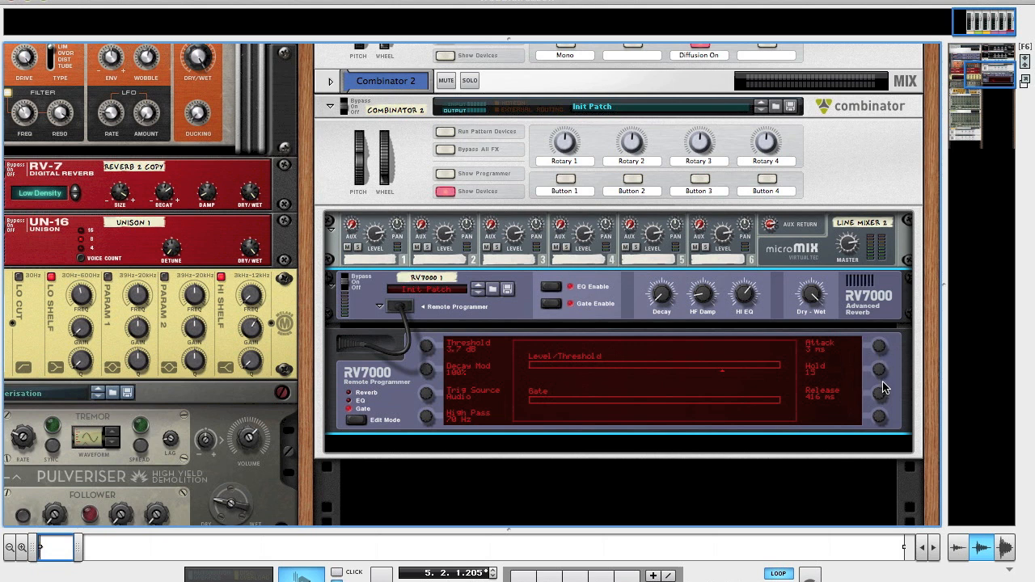
pyautogui.moveTo(881, 414)
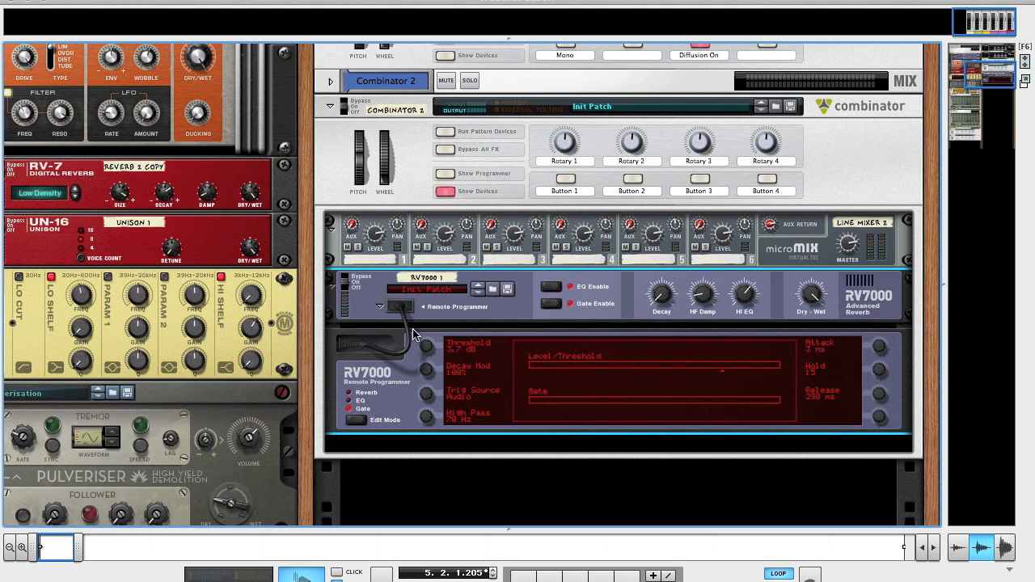
# Collapse the RV7000 programmer and add a Malström Graintable Synthesizer to Combinator 2.
pyautogui.click(380, 306)
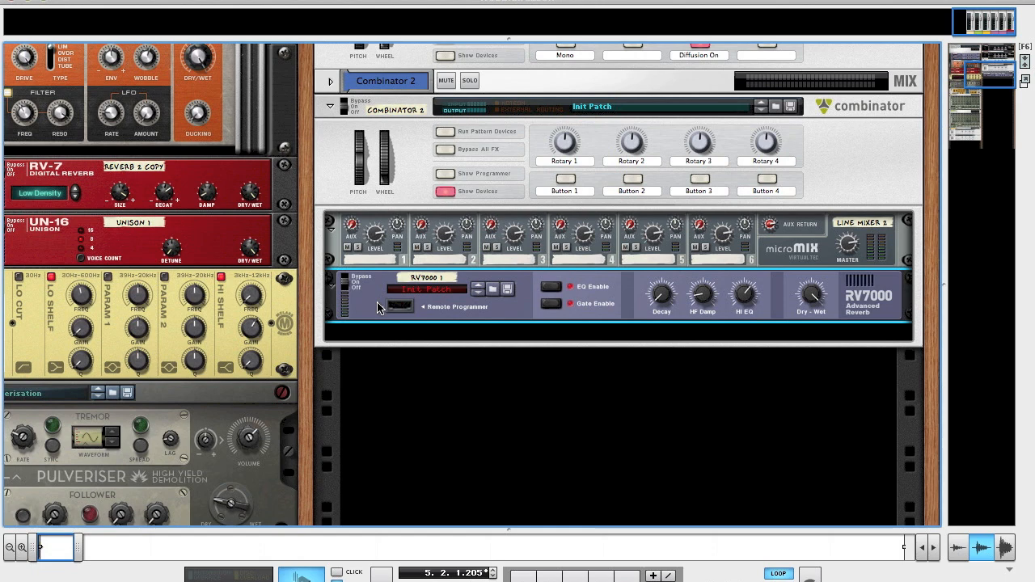
pyautogui.moveTo(370, 344)
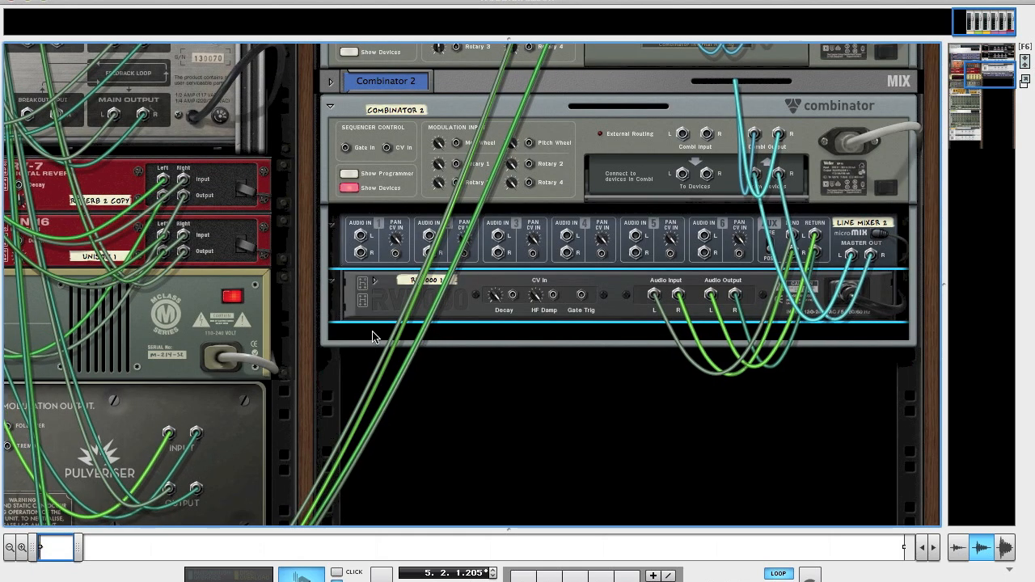
pyautogui.rightClick(374, 336)
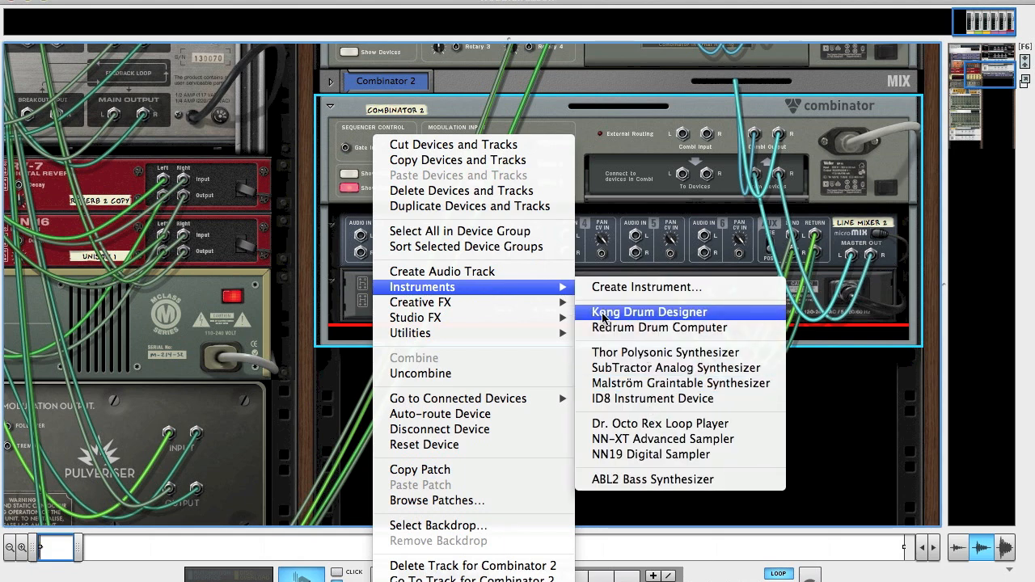
pyautogui.click(680, 382)
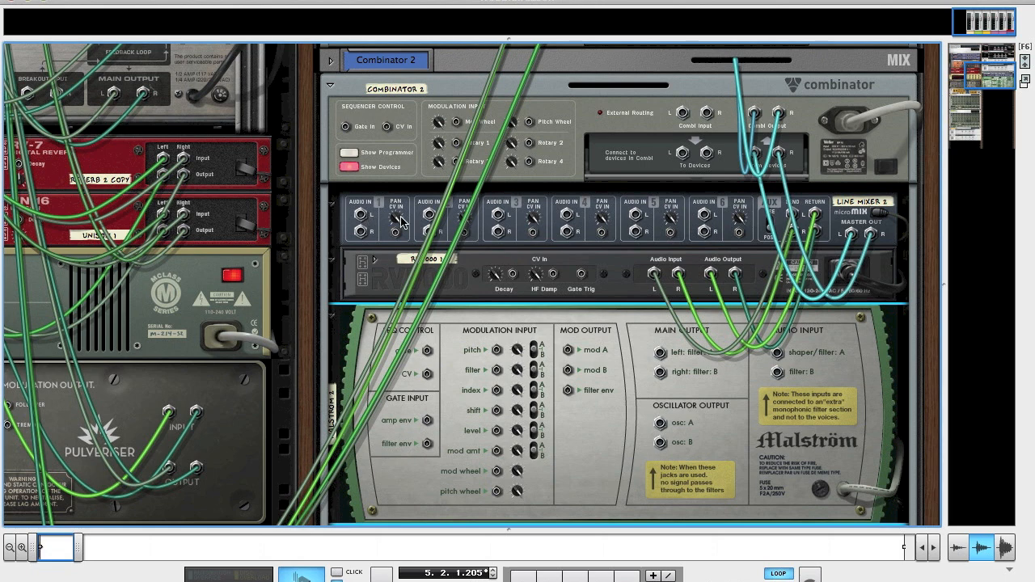
pyautogui.scroll(-3)
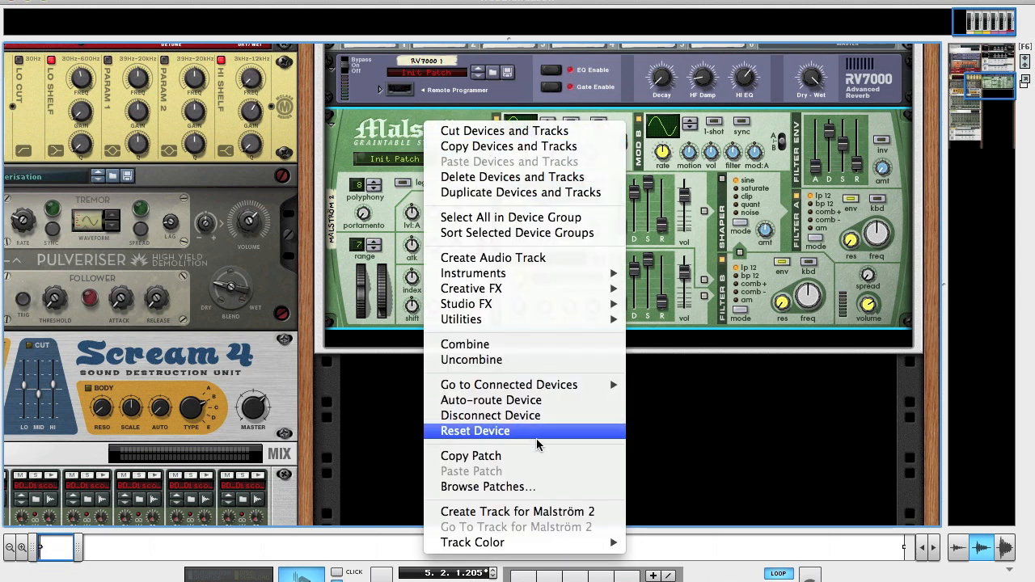
pyautogui.moveTo(392, 229)
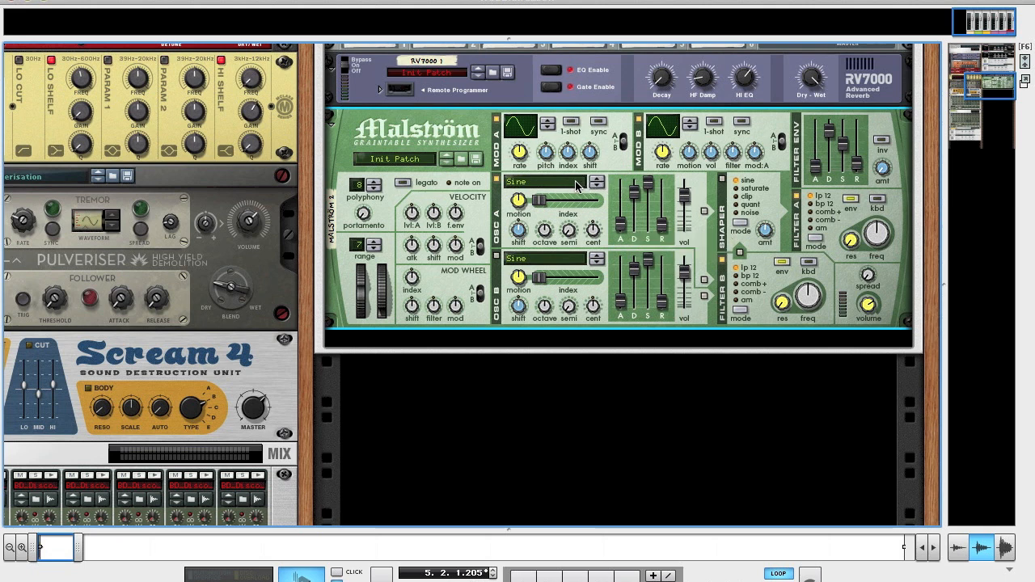
# Give Malström oscillator A the Square*16 wave and set its attack time.
pyautogui.click(542, 181)
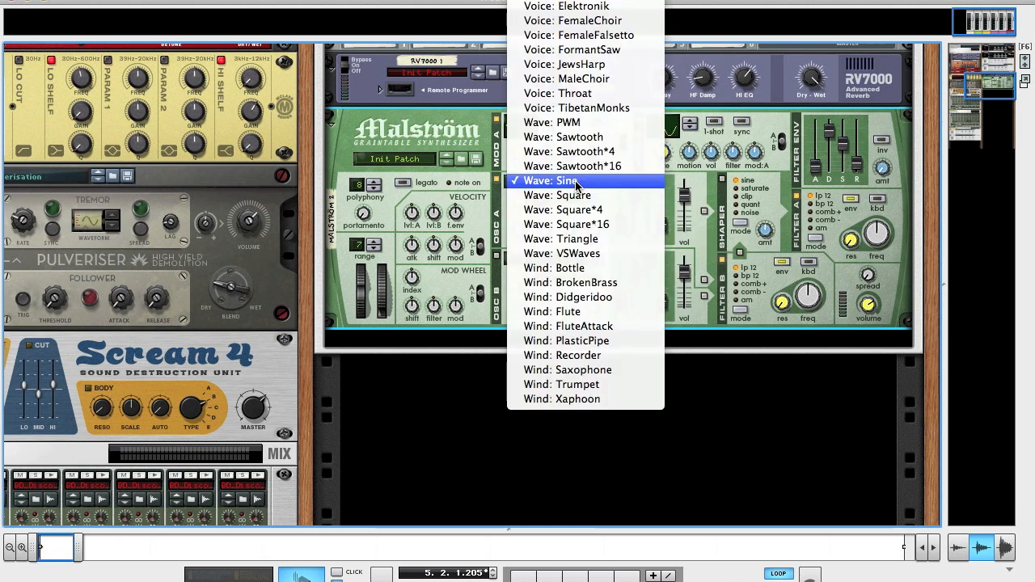
pyautogui.moveTo(558, 194)
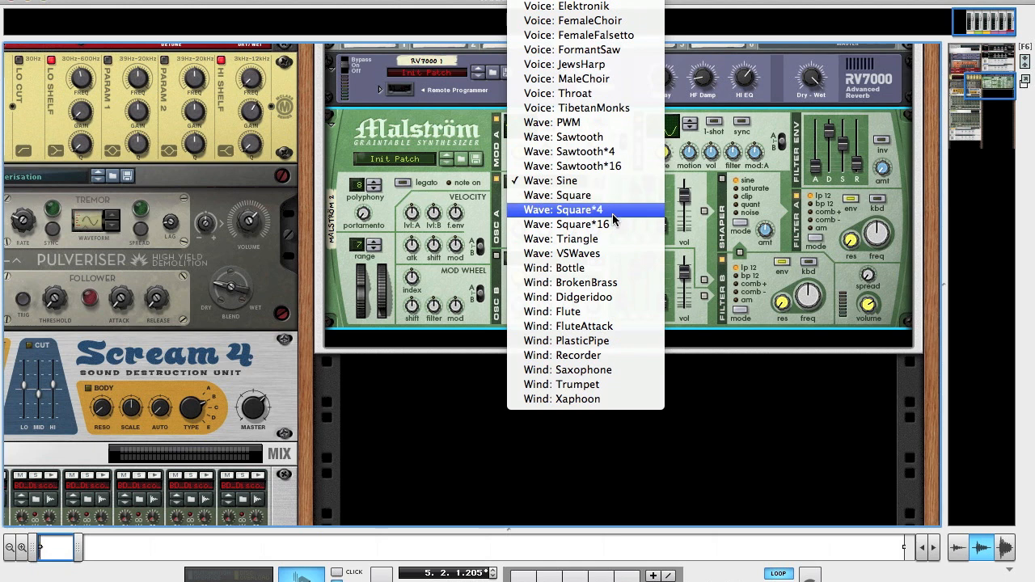
pyautogui.click(577, 224)
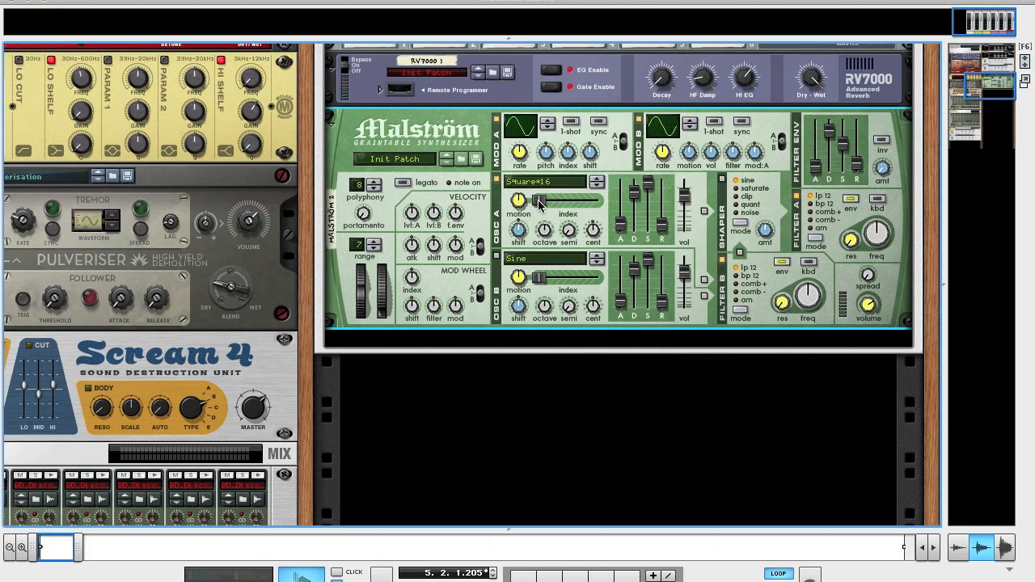
pyautogui.moveTo(517, 201)
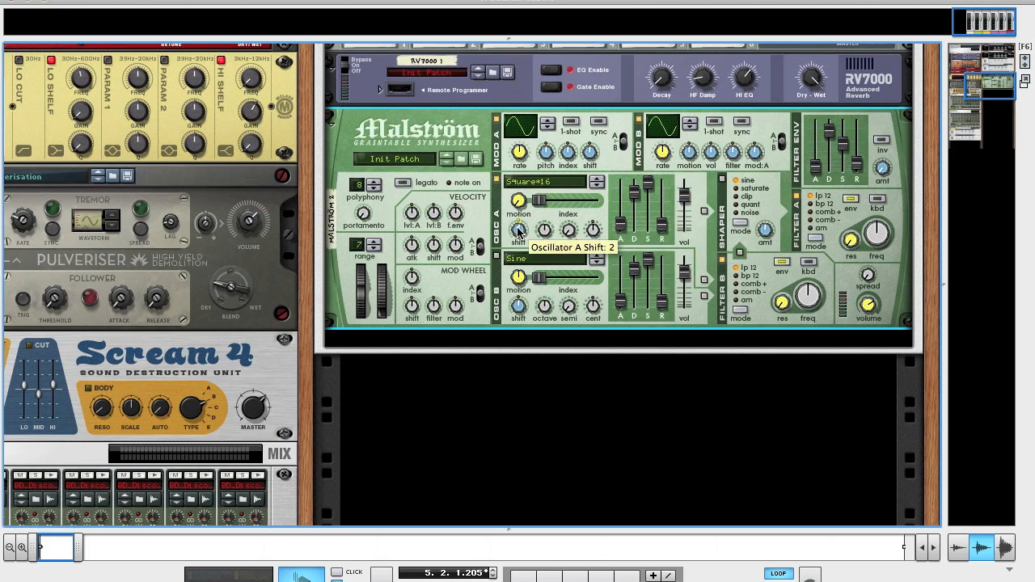
pyautogui.moveTo(538, 227)
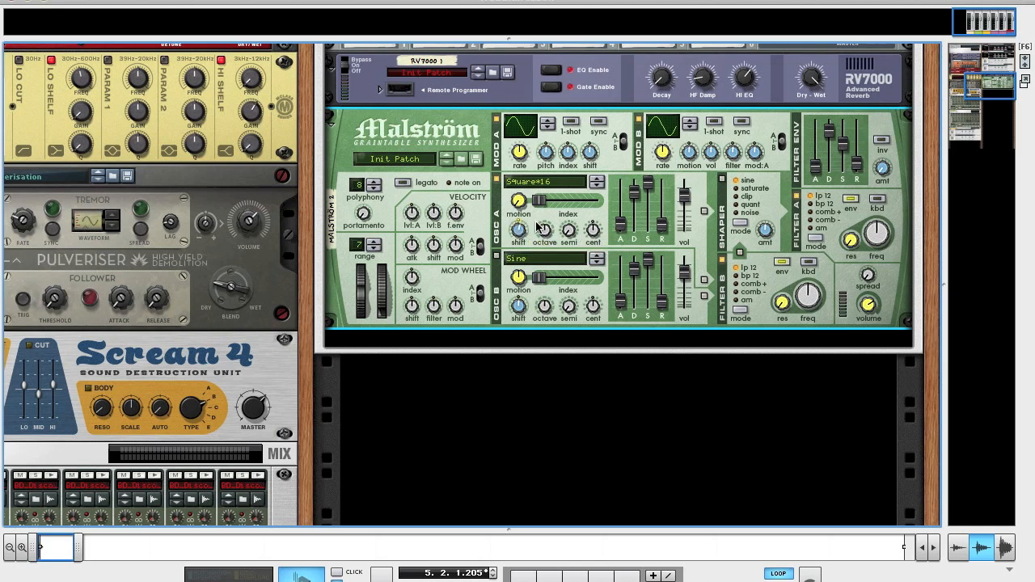
pyautogui.moveTo(544, 230)
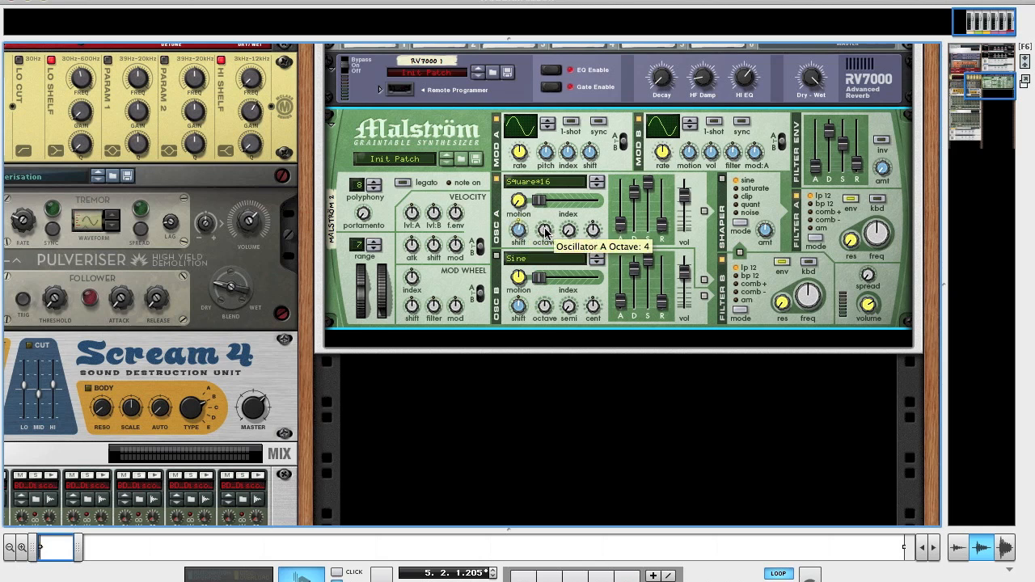
pyautogui.moveTo(548, 238)
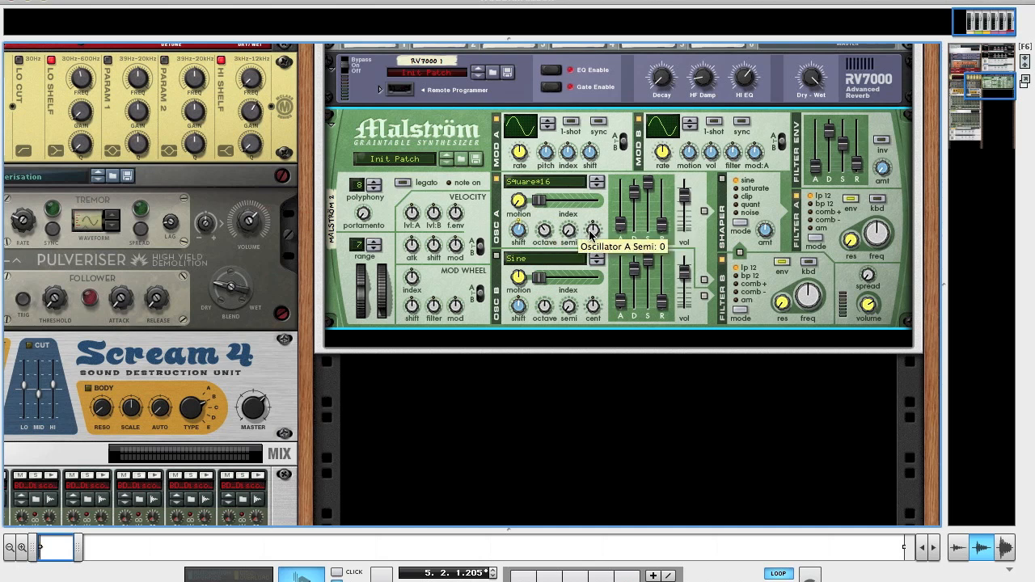
pyautogui.moveTo(592, 232)
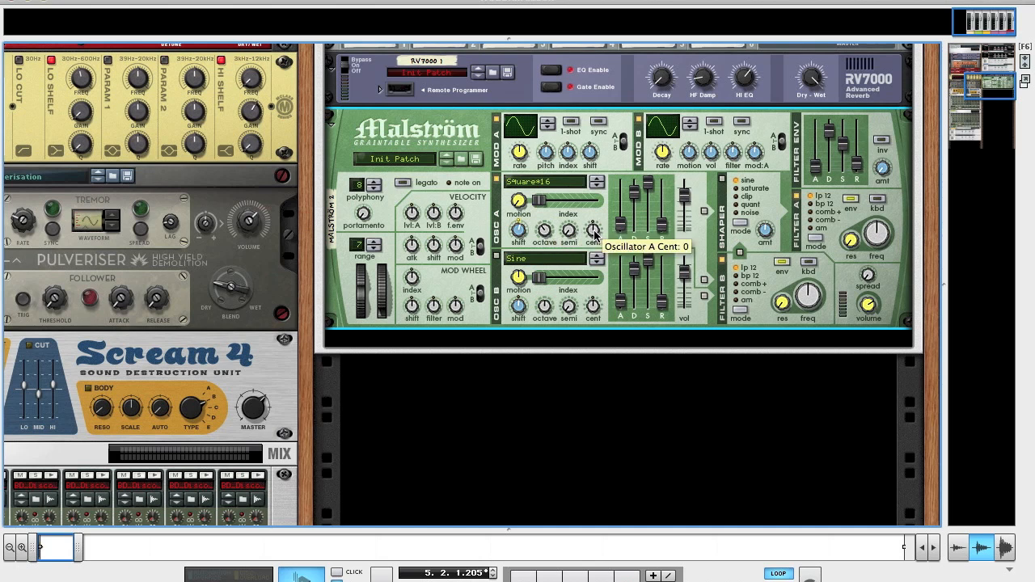
pyautogui.moveTo(595, 230); pyautogui.dragTo(596, 225)
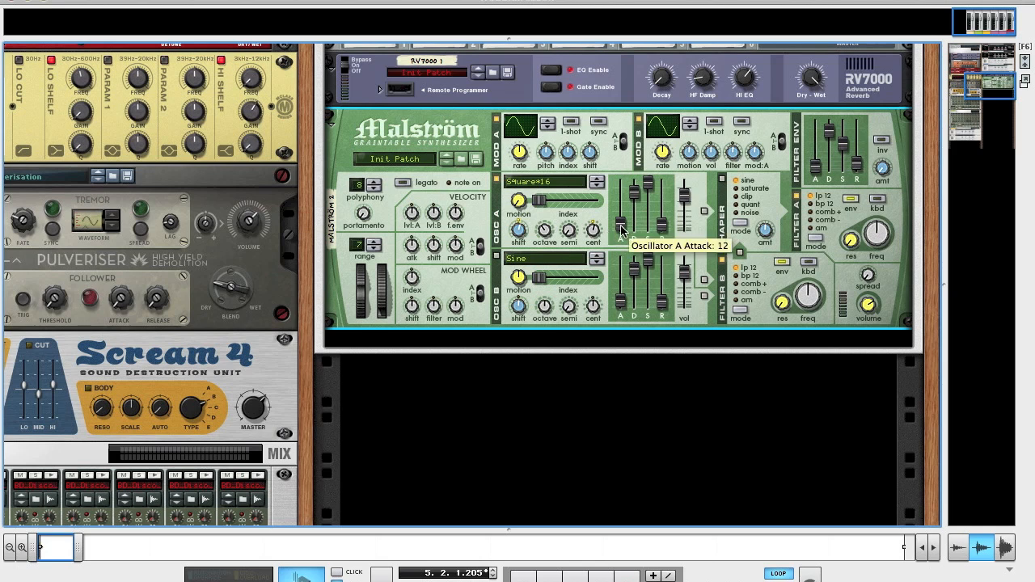
pyautogui.moveTo(643, 212)
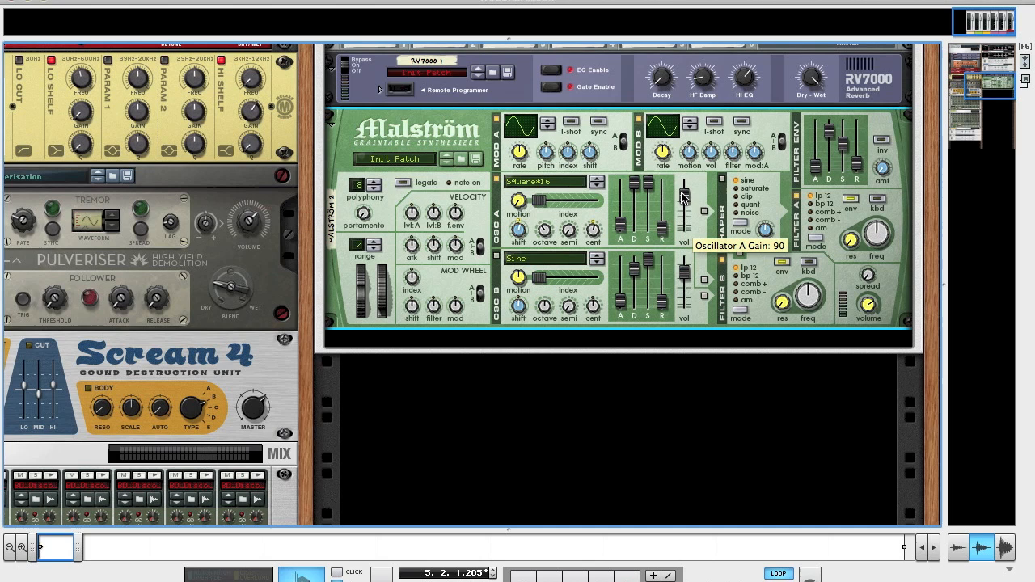
pyautogui.moveTo(702, 212)
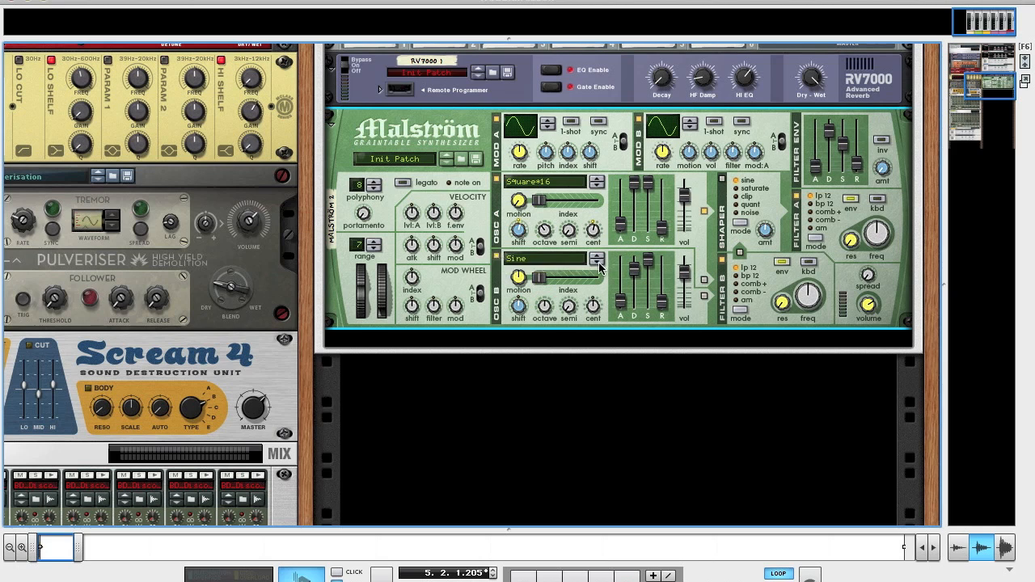
# Set Malström oscillator B to a Triangle wave at octave 2.
pyautogui.click(597, 258)
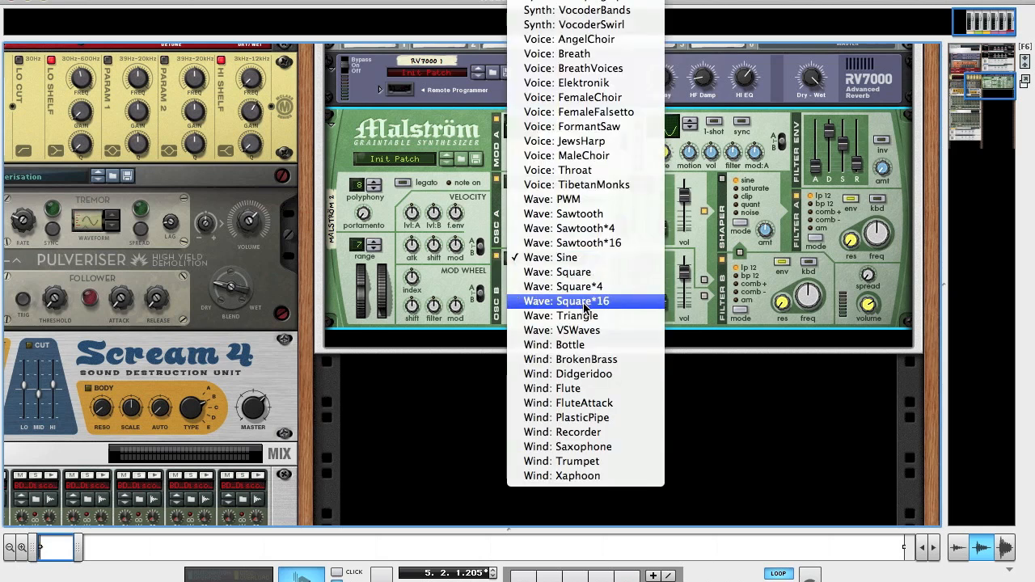
pyautogui.click(566, 301)
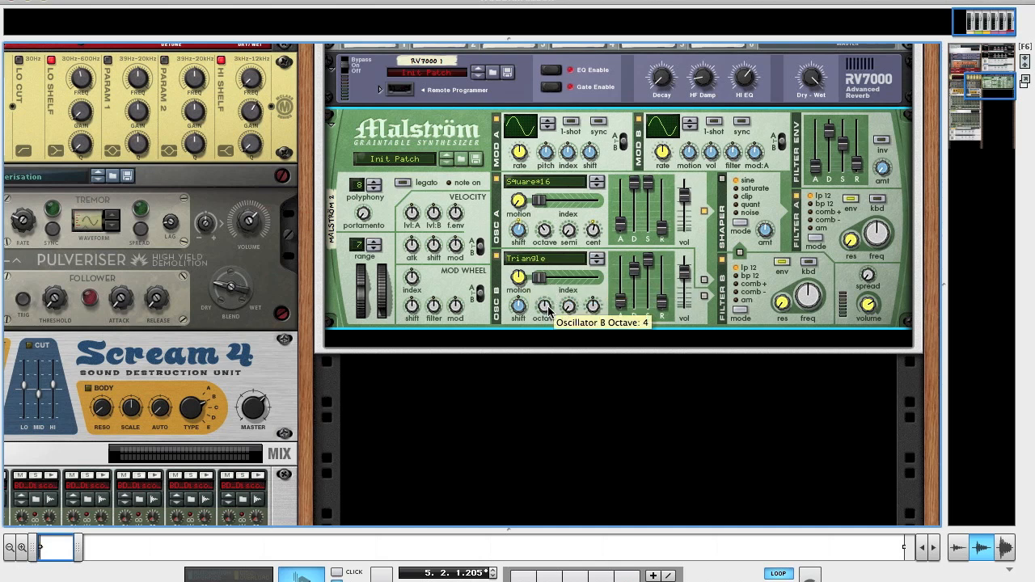
pyautogui.moveTo(543, 306); pyautogui.dragTo(543, 323)
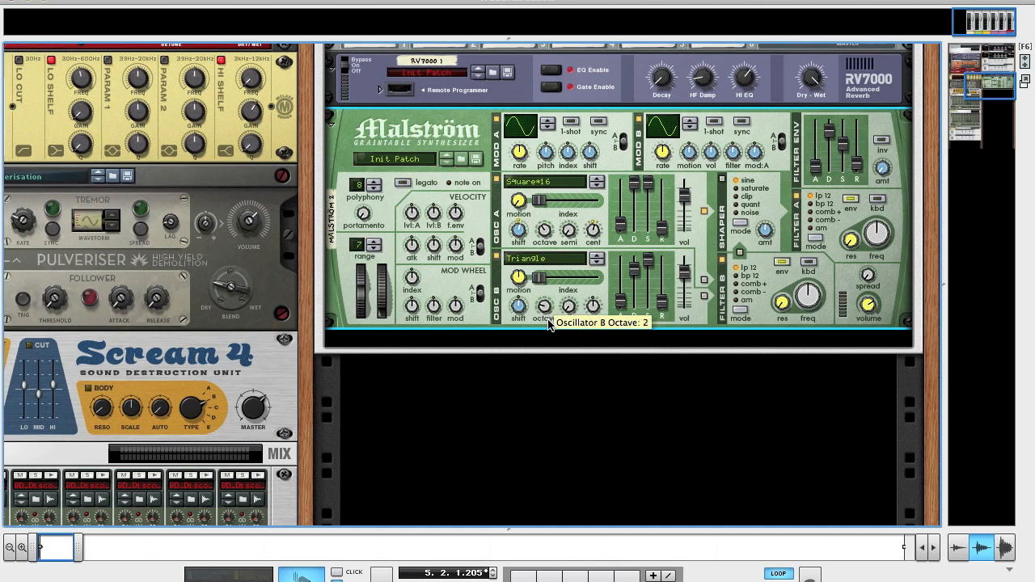
pyautogui.moveTo(622, 309)
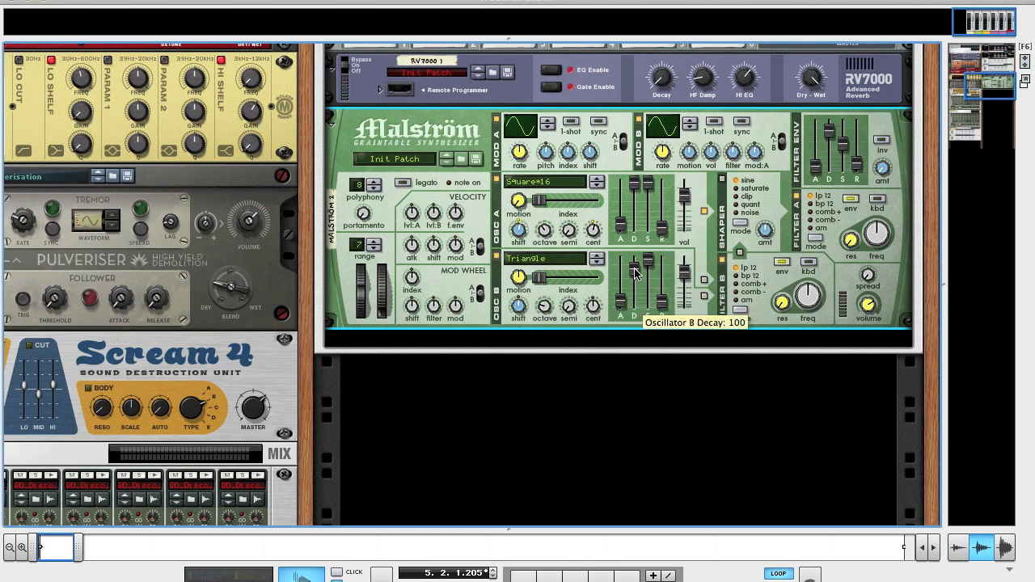
# Set oscillator B decay to 42 and push its gain up to 106.
pyautogui.moveTo(636, 266); pyautogui.dragTo(636, 295)
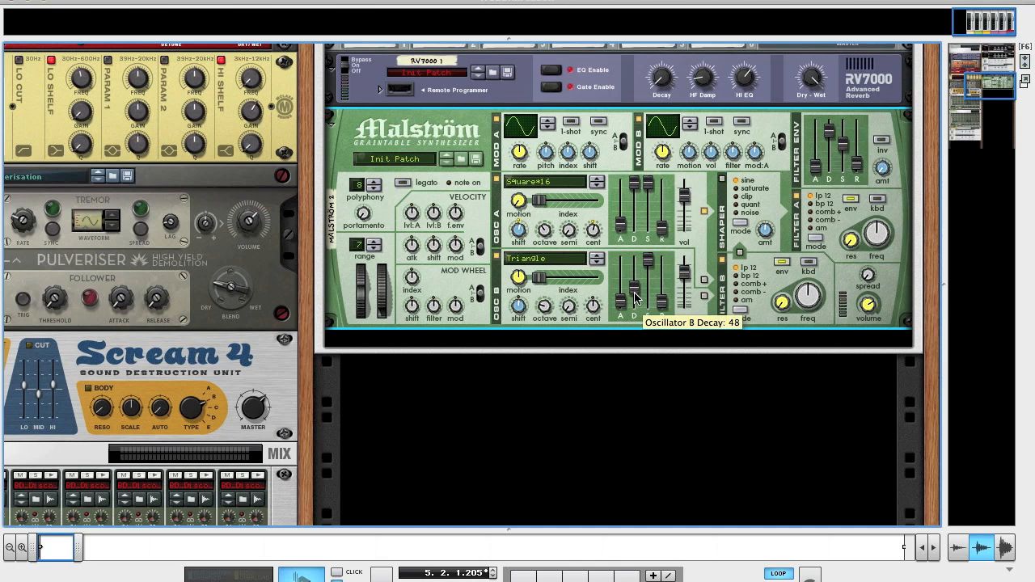
pyautogui.moveTo(636, 287); pyautogui.dragTo(636, 303)
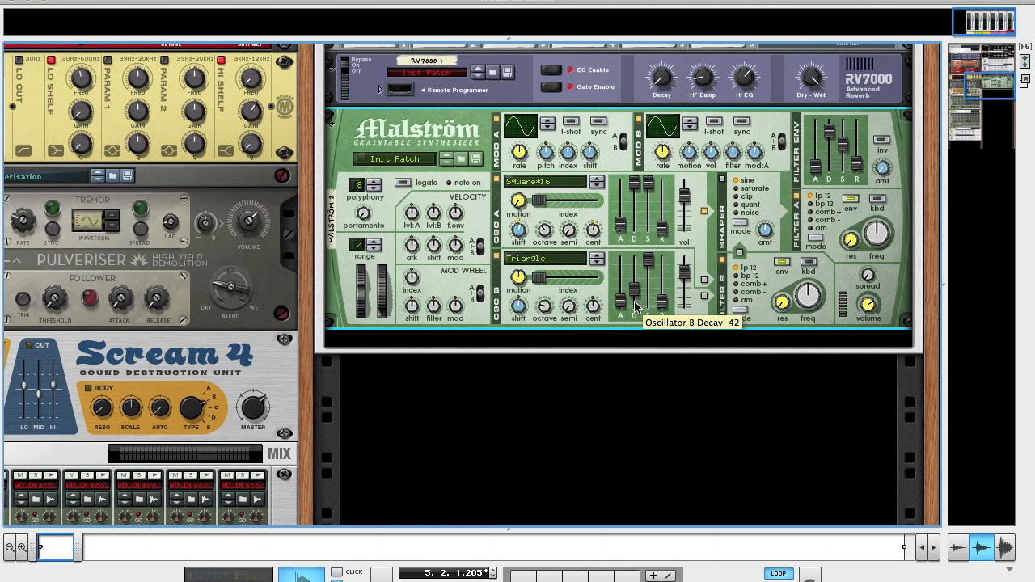
pyautogui.moveTo(635, 283); pyautogui.dragTo(634, 306)
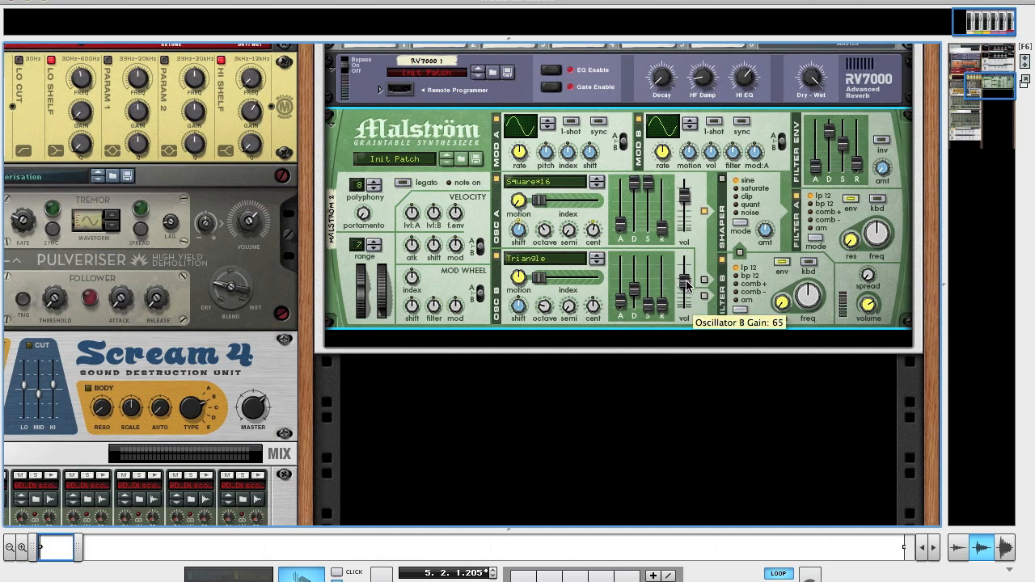
pyautogui.moveTo(683, 291); pyautogui.dragTo(684, 271)
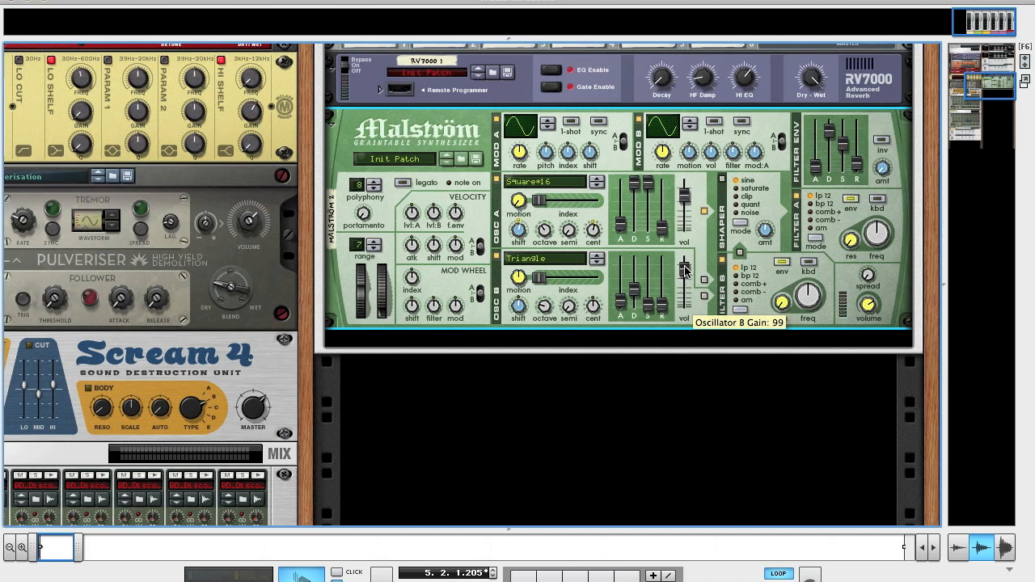
pyautogui.moveTo(683, 279); pyautogui.dragTo(683, 269)
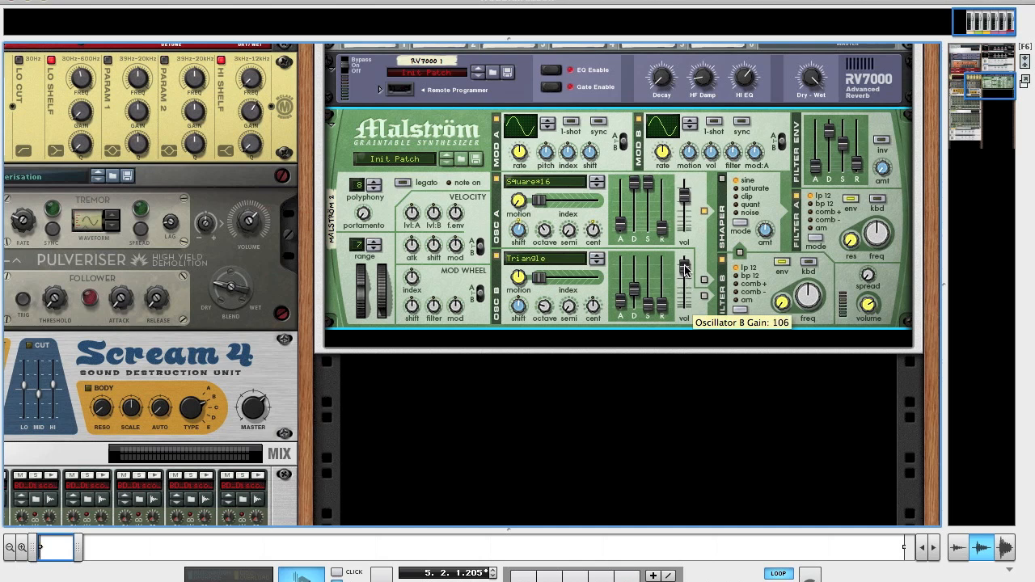
pyautogui.moveTo(722, 267)
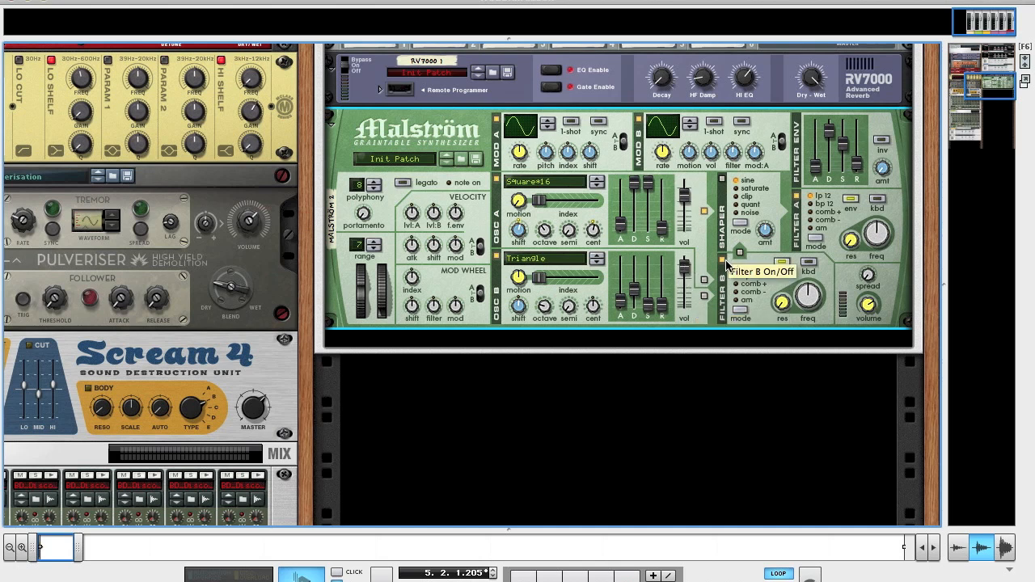
pyautogui.moveTo(705, 298)
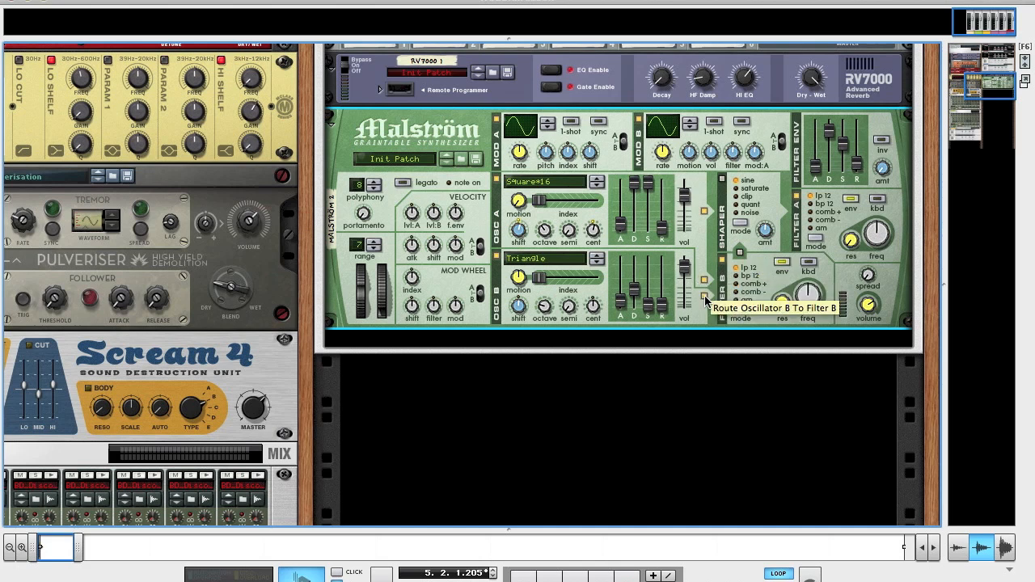
pyautogui.moveTo(764, 293)
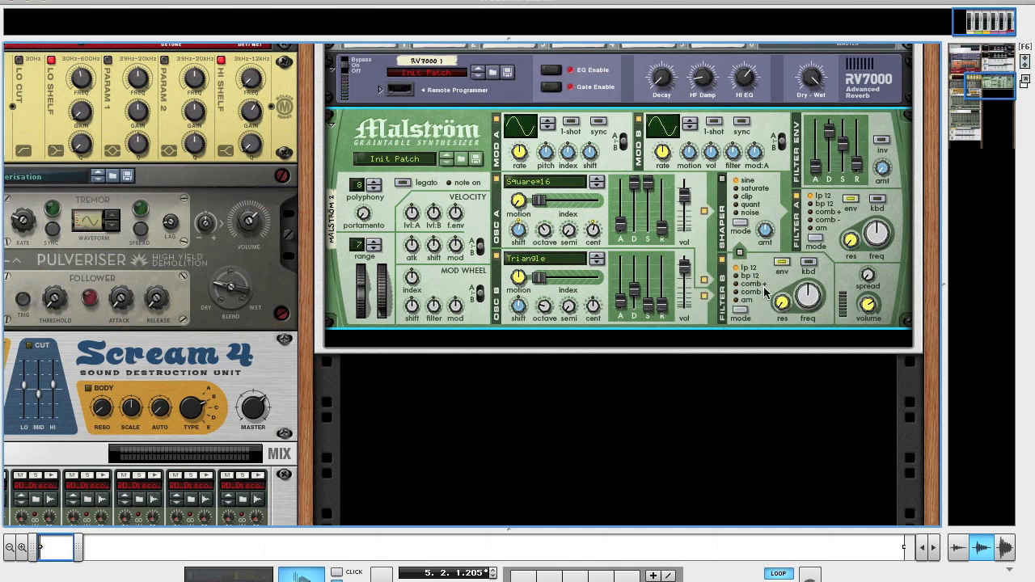
pyautogui.moveTo(722, 265)
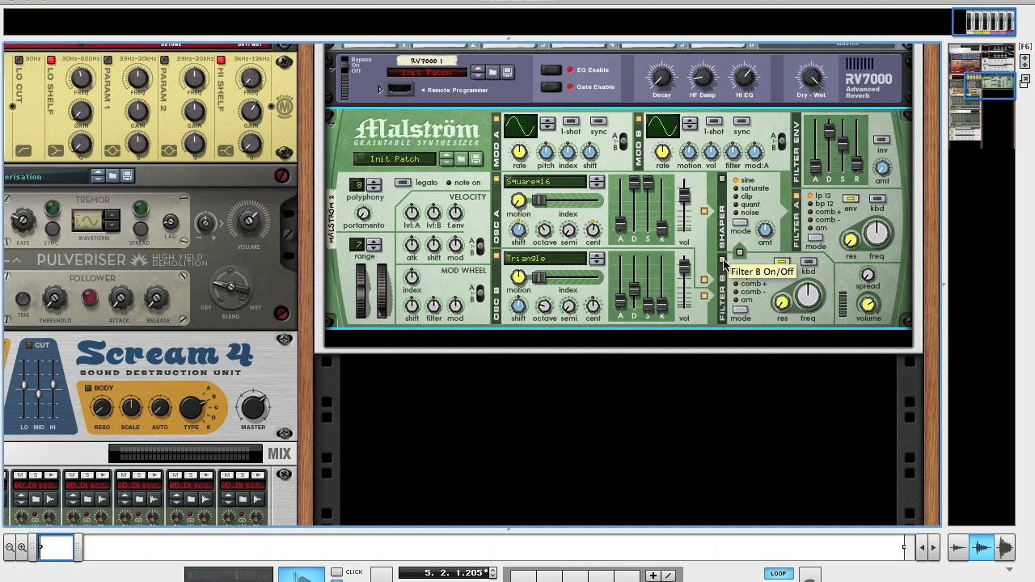
pyautogui.moveTo(781, 304)
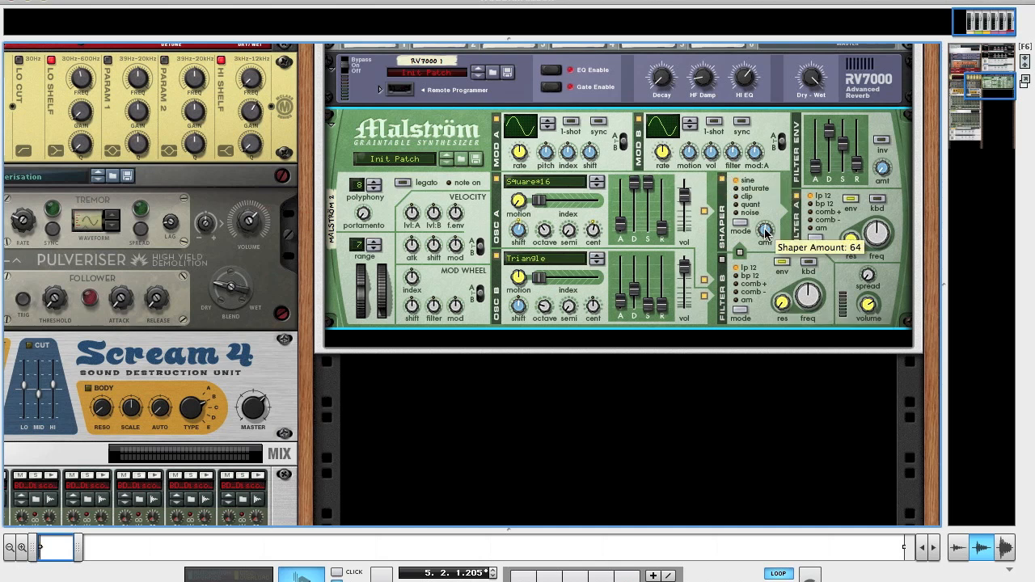
# Set the Malström shaper amount to 64.
pyautogui.moveTo(764, 231); pyautogui.dragTo(764, 202)
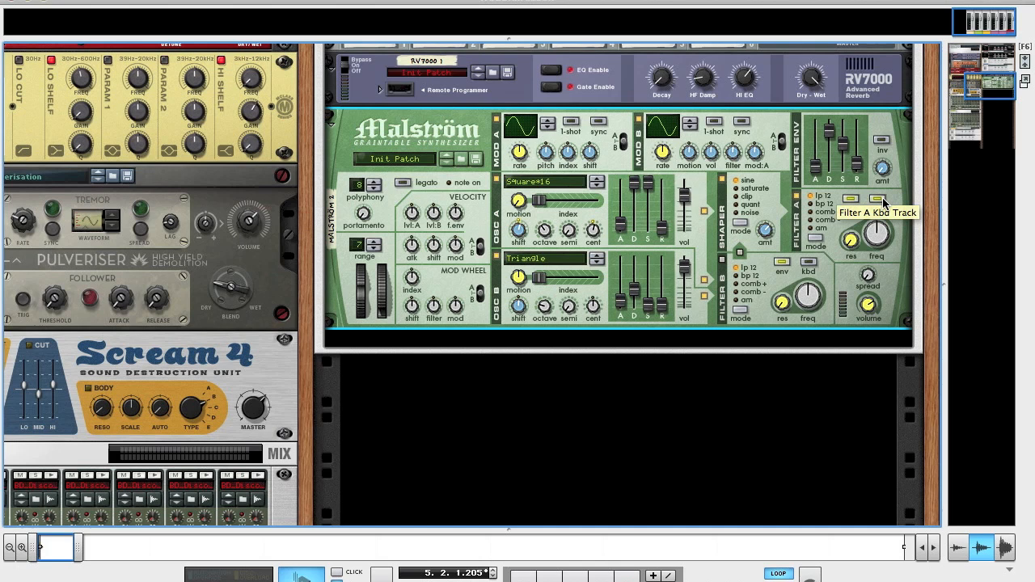
pyautogui.moveTo(861, 204)
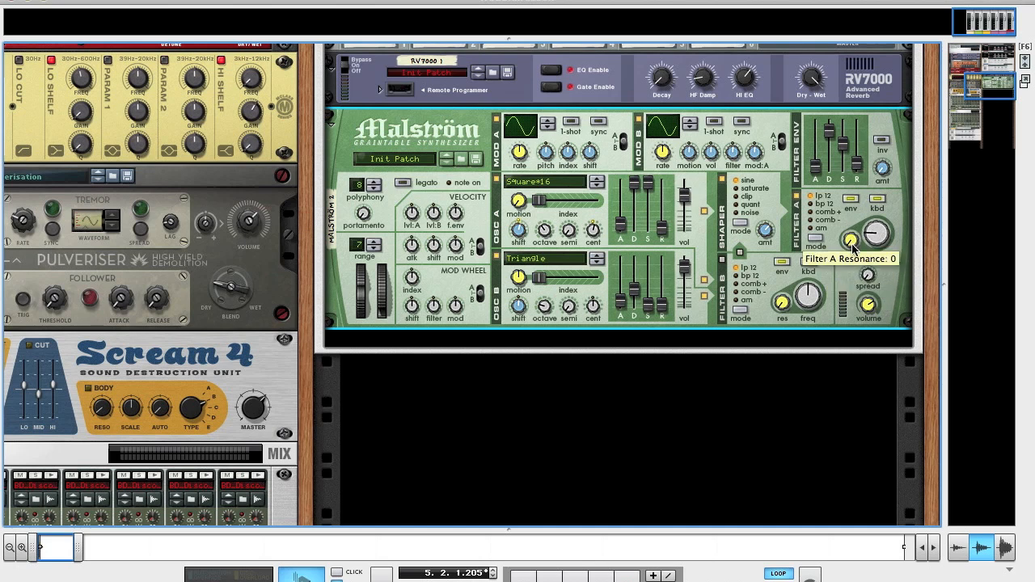
pyautogui.moveTo(817, 170)
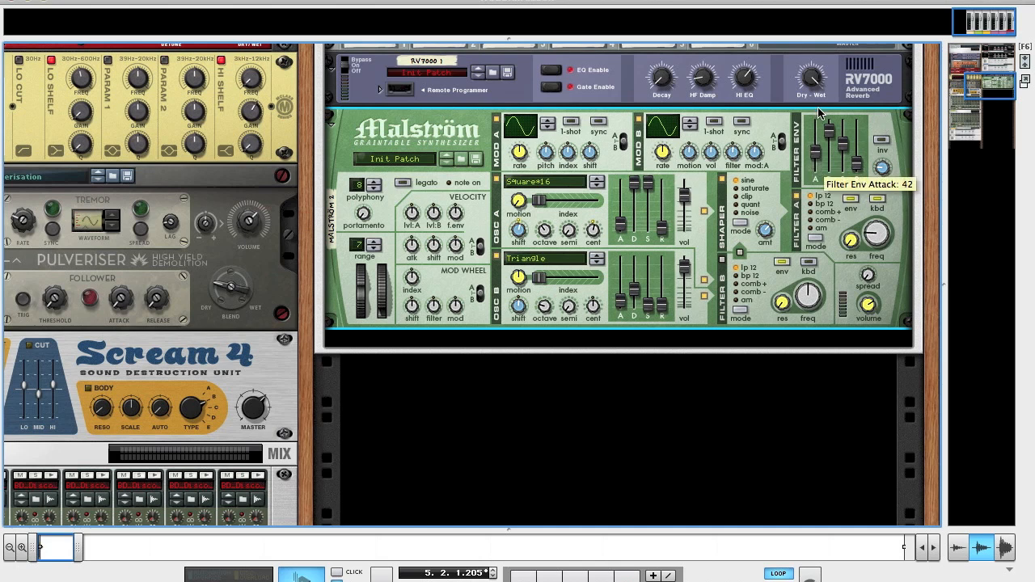
# Lower the Malström Filter Env Attack fader to 34.
pyautogui.moveTo(817, 129); pyautogui.dragTo(817, 149)
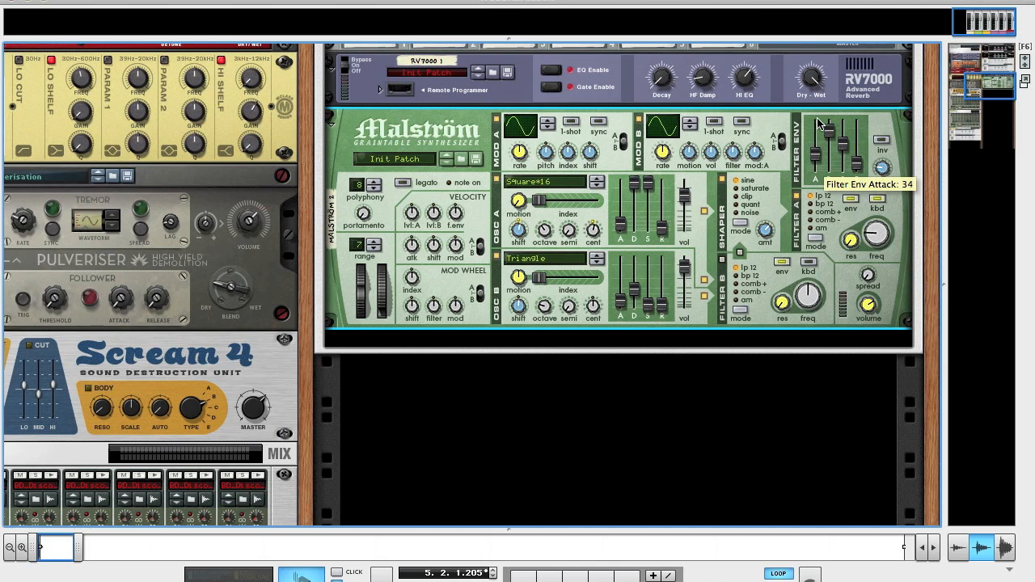
pyautogui.moveTo(853, 132)
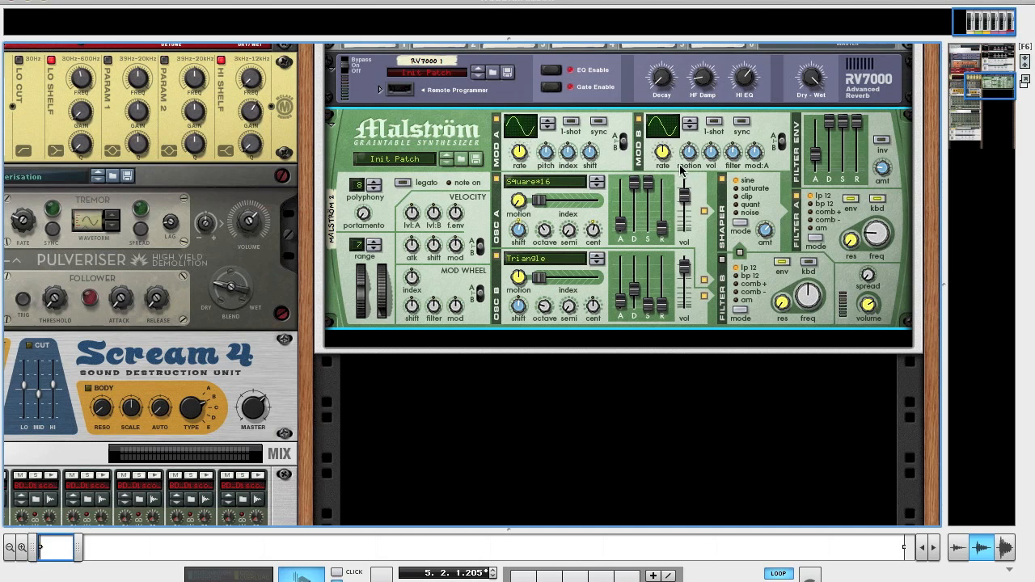
pyautogui.moveTo(521, 129)
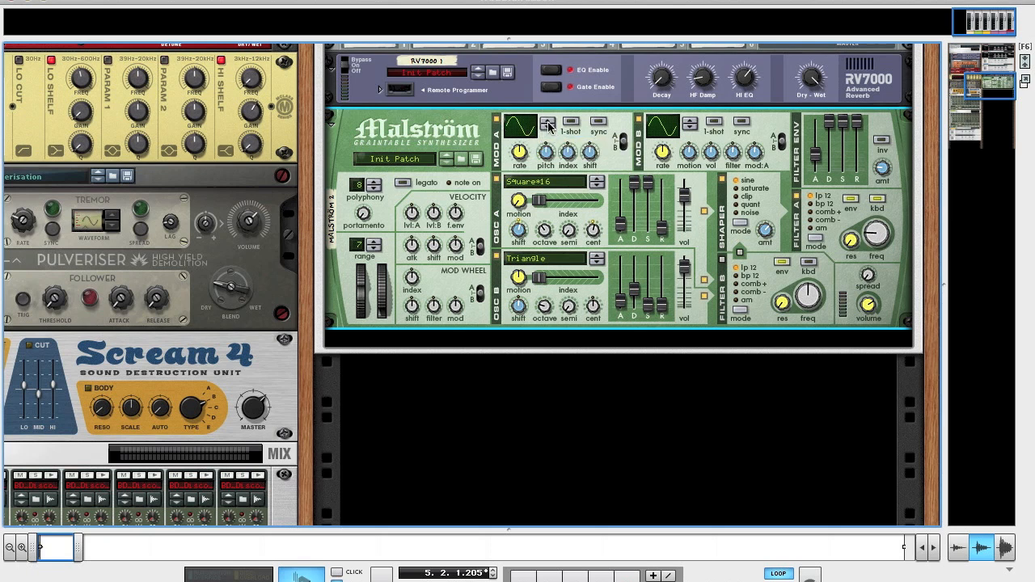
pyautogui.click(549, 123)
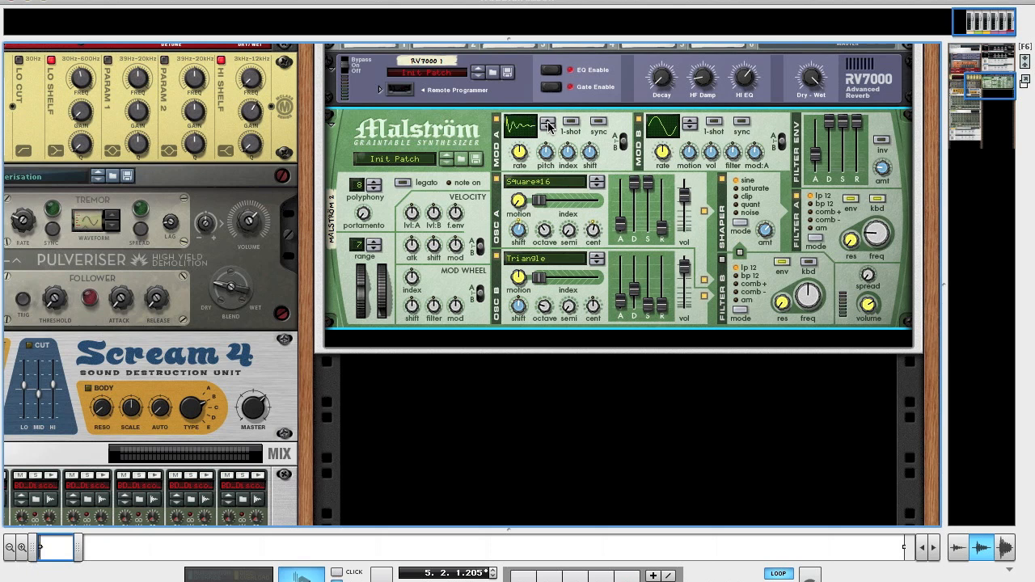
pyautogui.click(548, 124)
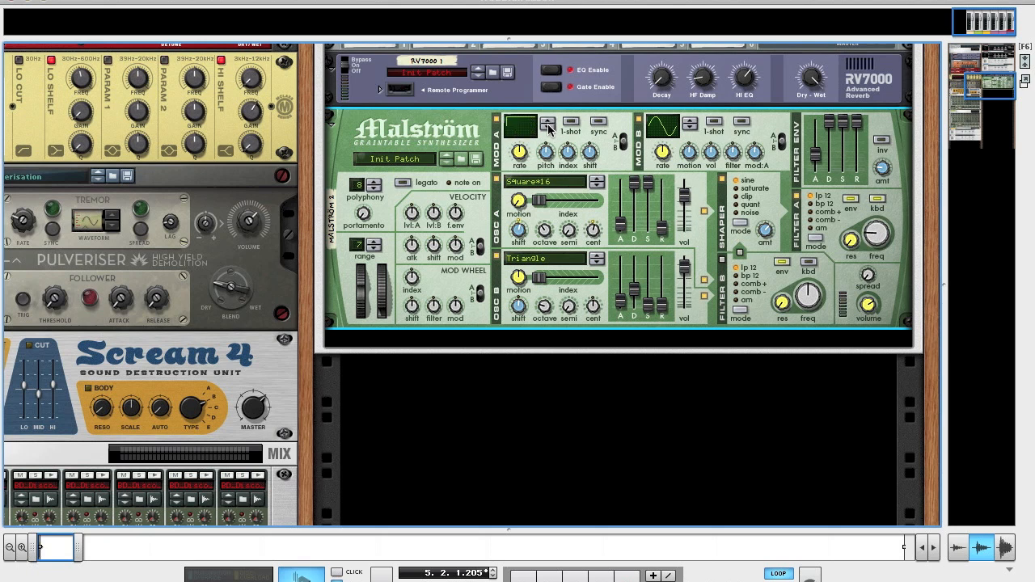
pyautogui.moveTo(513, 139)
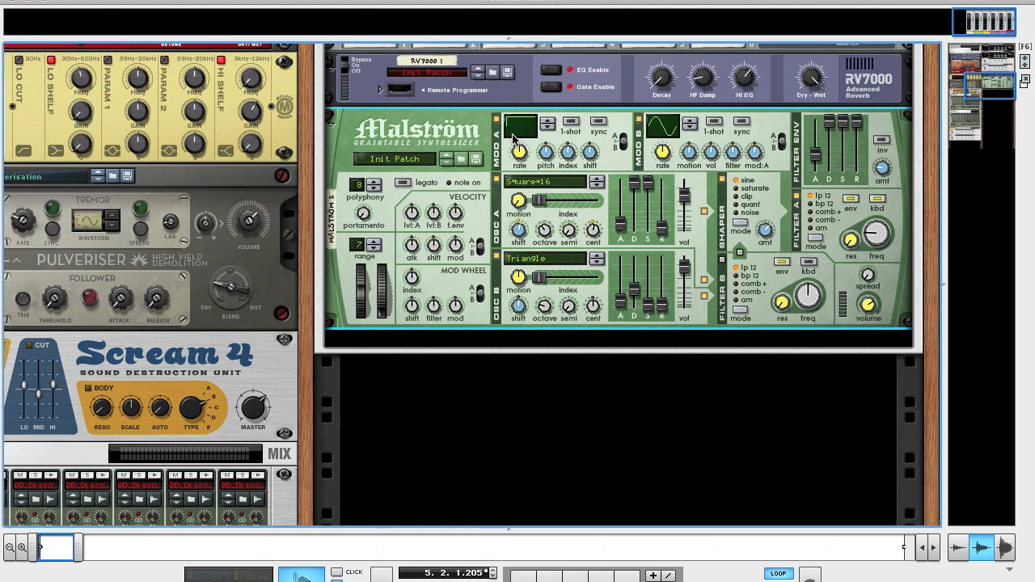
pyautogui.moveTo(581, 123)
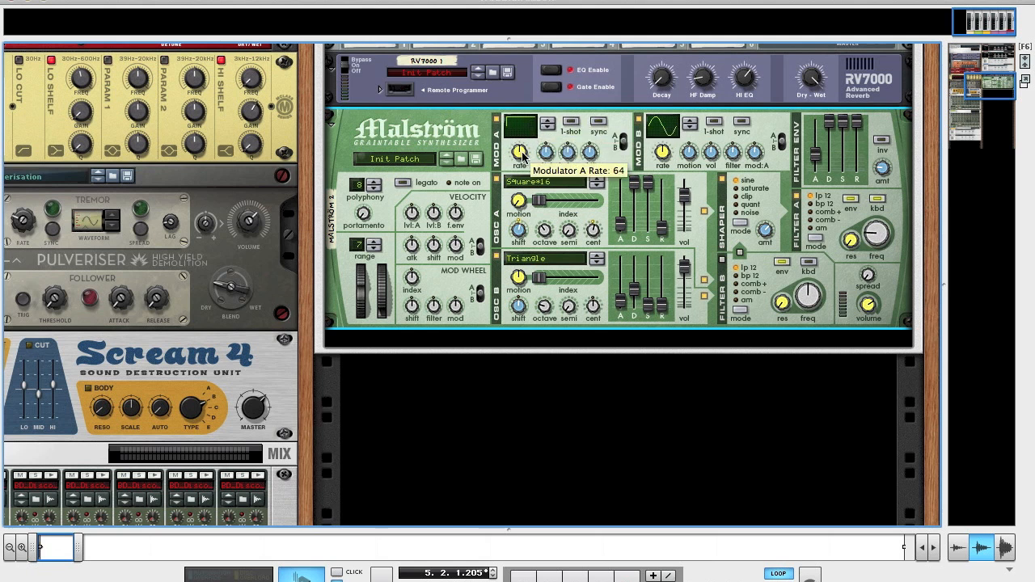
pyautogui.moveTo(519, 154); pyautogui.dragTo(519, 141)
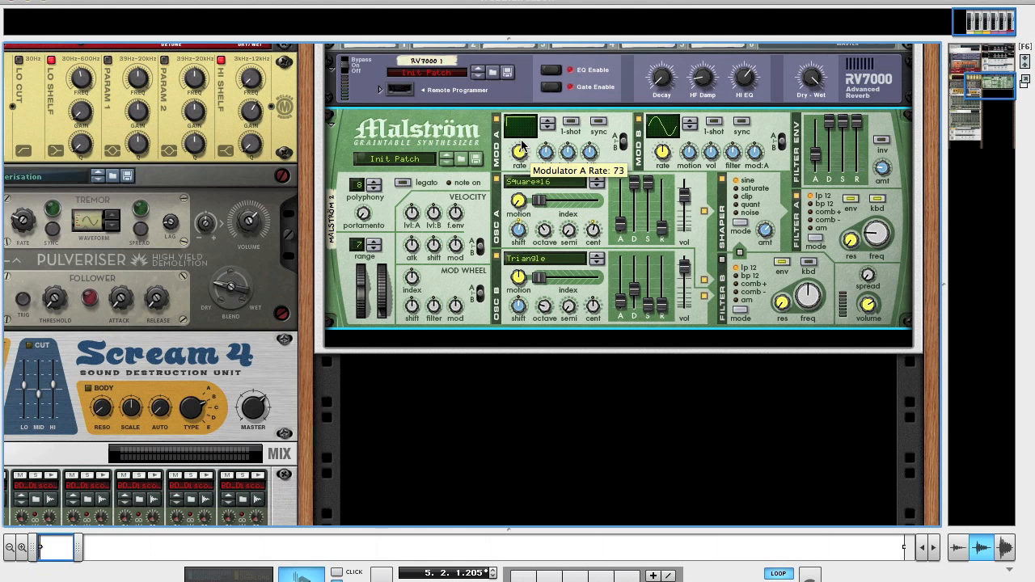
pyautogui.moveTo(519, 154); pyautogui.dragTo(524, 125)
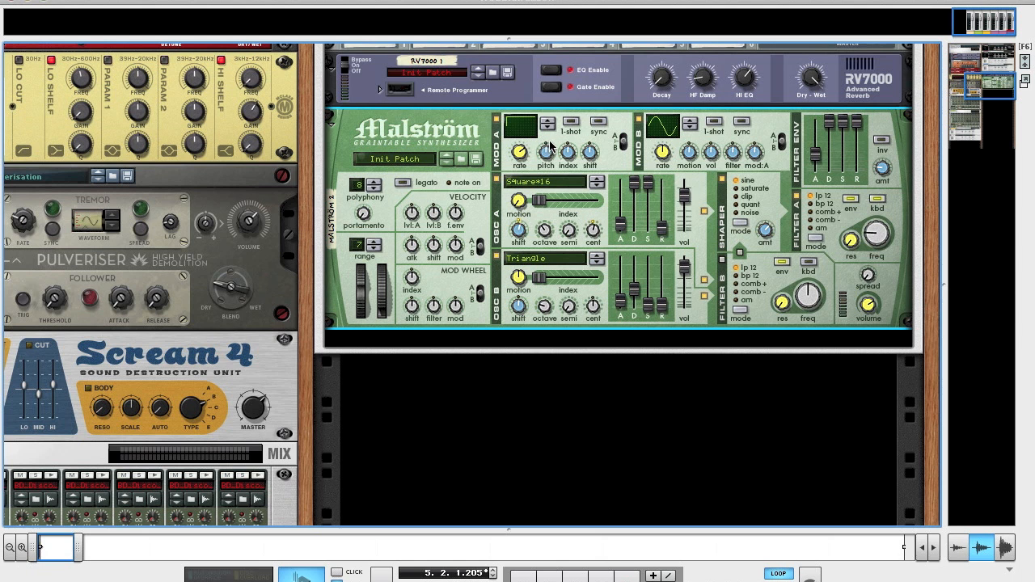
pyautogui.moveTo(566, 153)
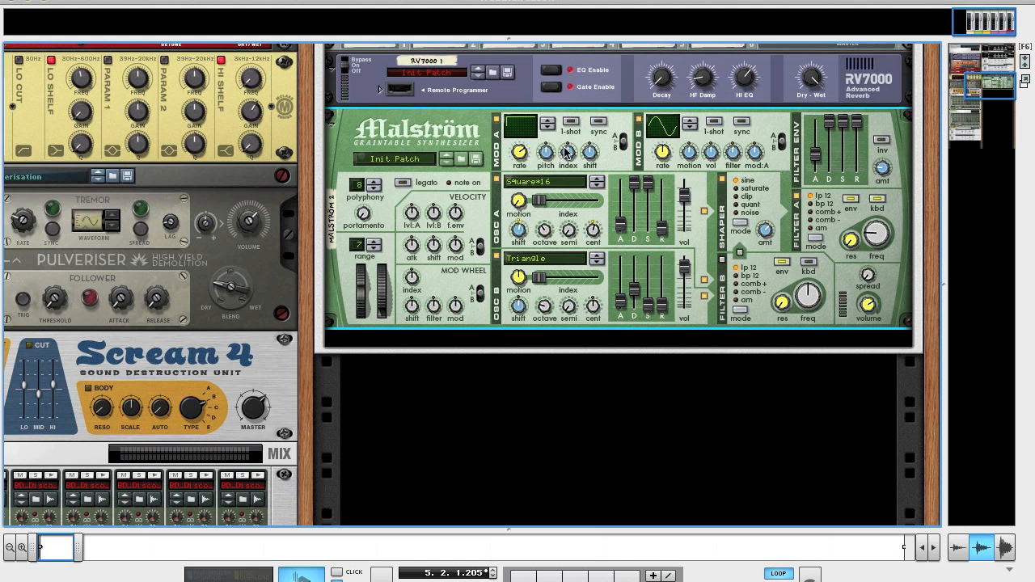
pyautogui.moveTo(567, 152)
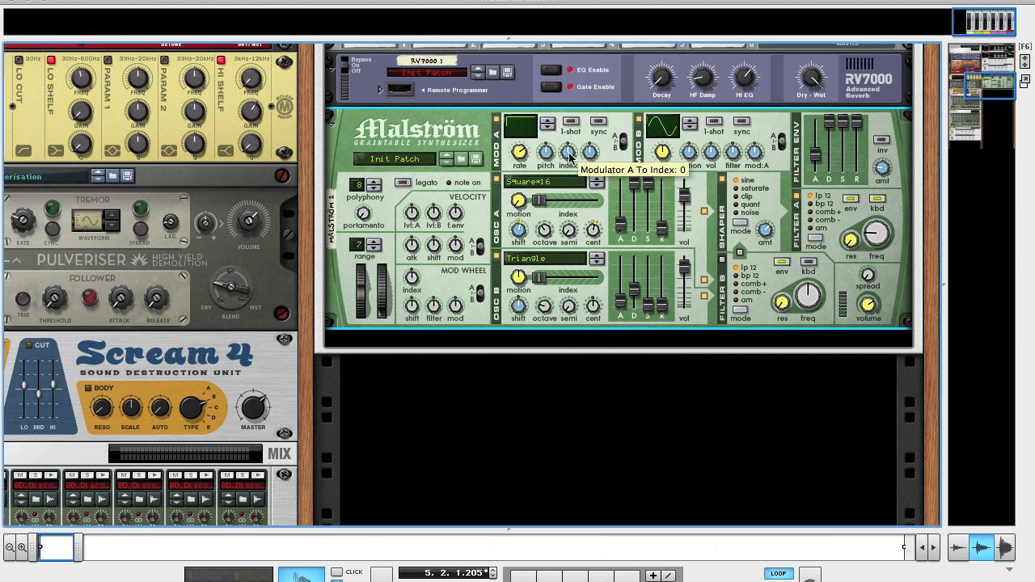
pyautogui.moveTo(568, 152); pyautogui.dragTo(568, 141)
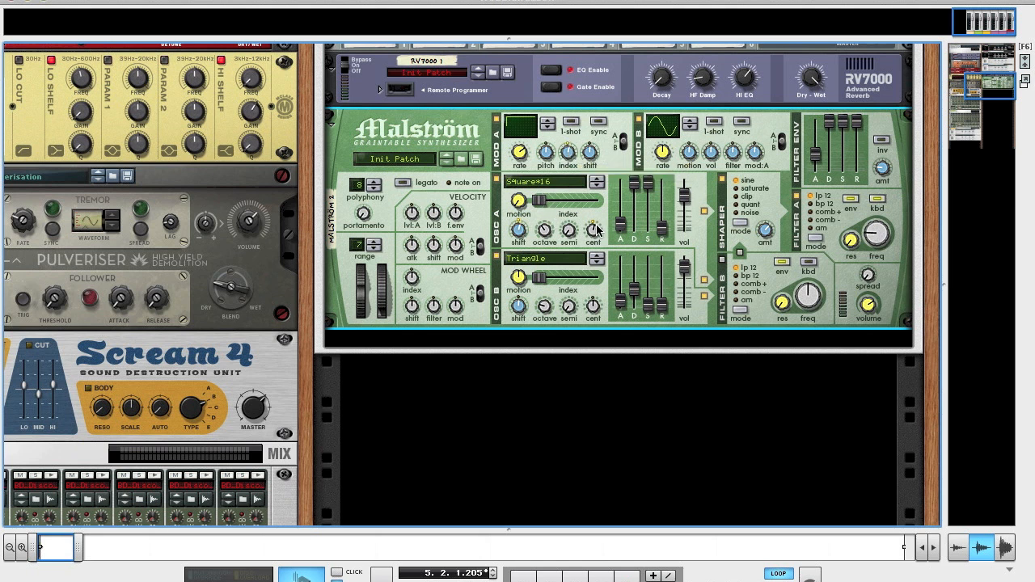
pyautogui.moveTo(568, 191)
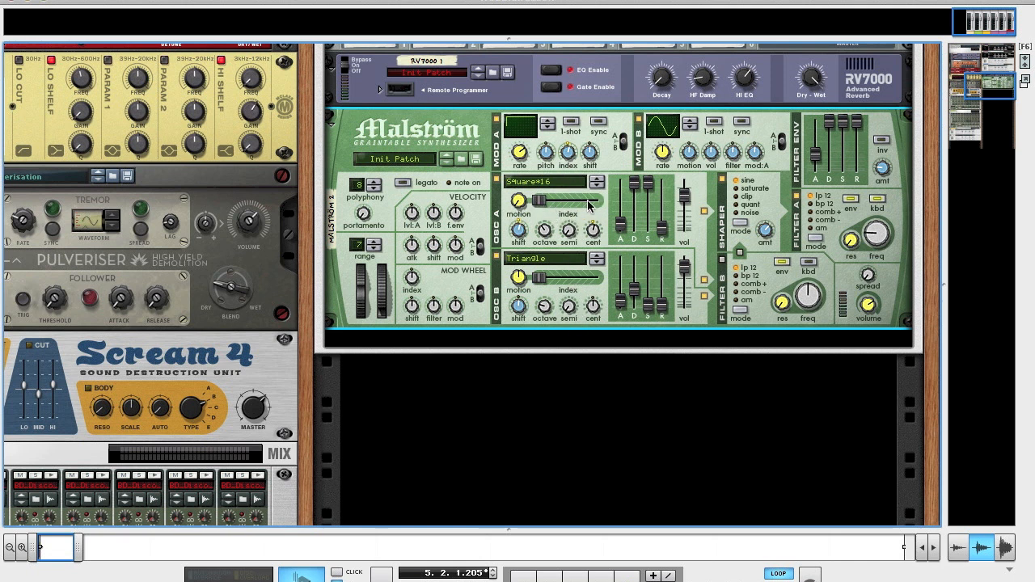
pyautogui.moveTo(570, 158)
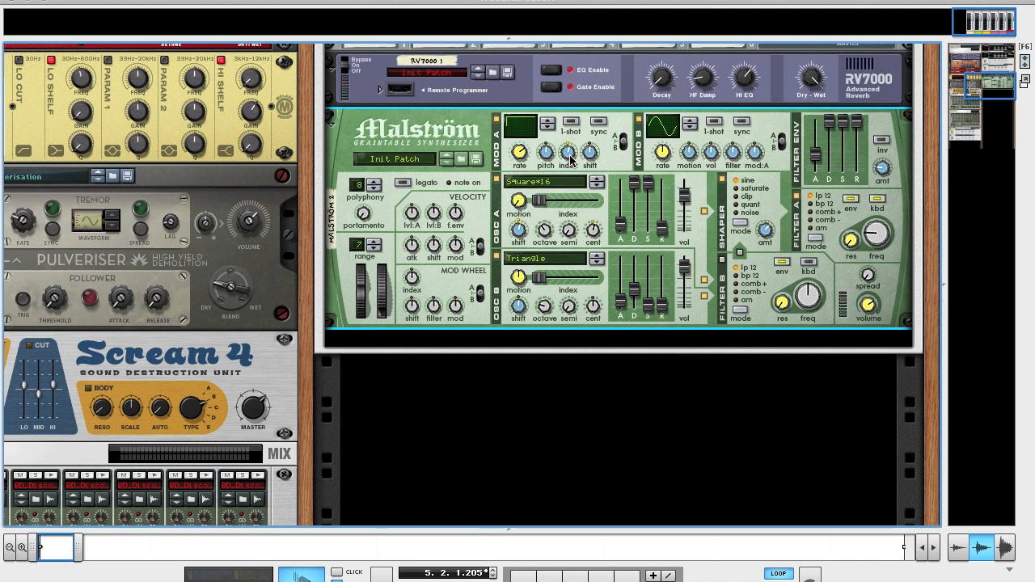
pyautogui.moveTo(590, 154)
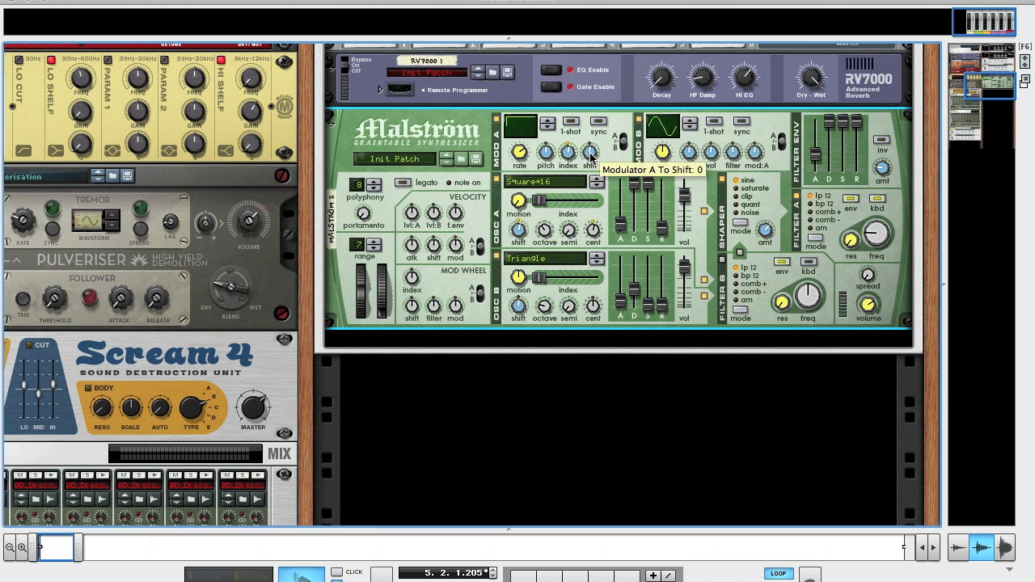
pyautogui.moveTo(589, 152); pyautogui.dragTo(590, 138)
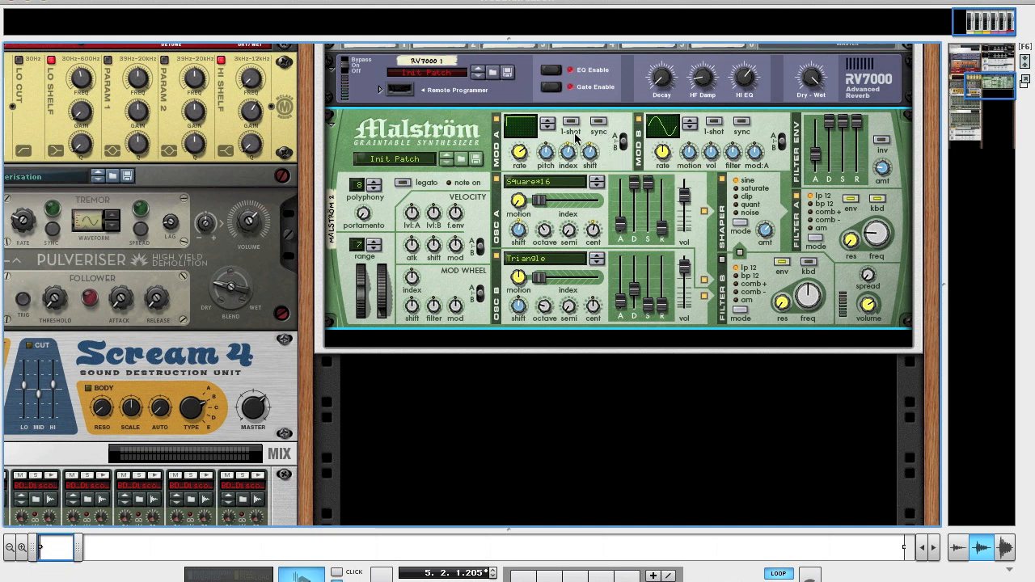
pyautogui.moveTo(705, 146)
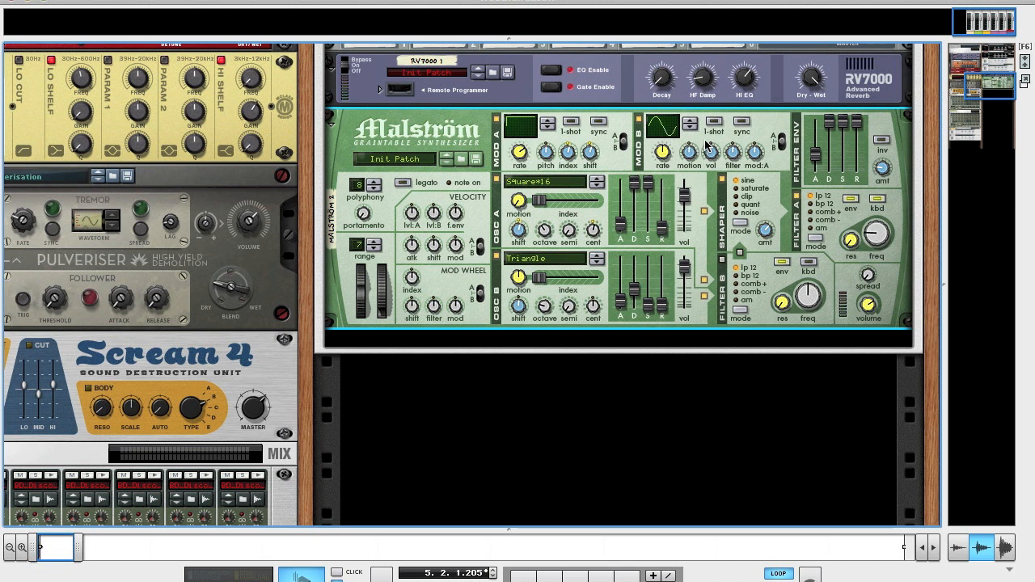
pyautogui.moveTo(709, 145)
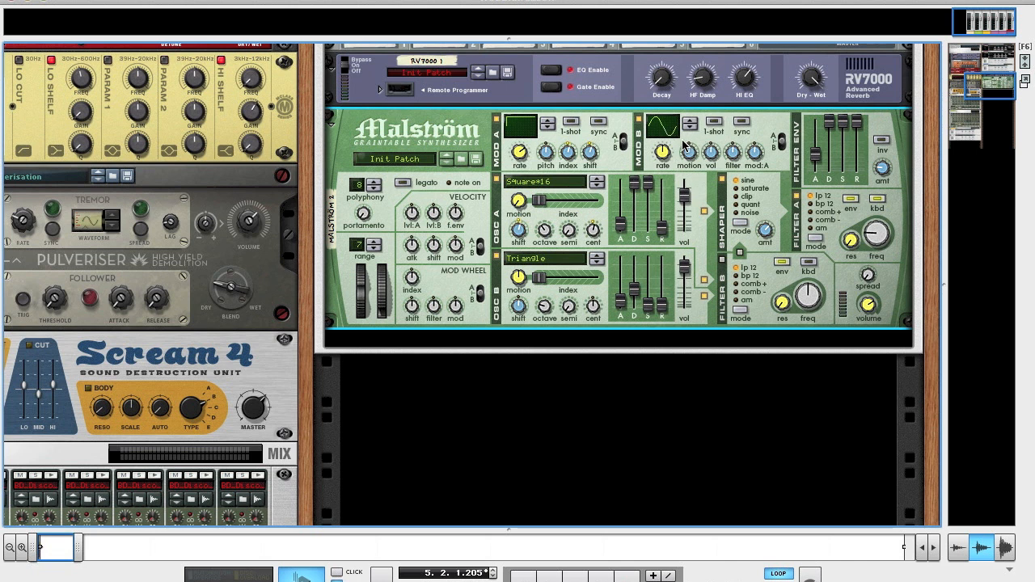
pyautogui.moveTo(667, 170)
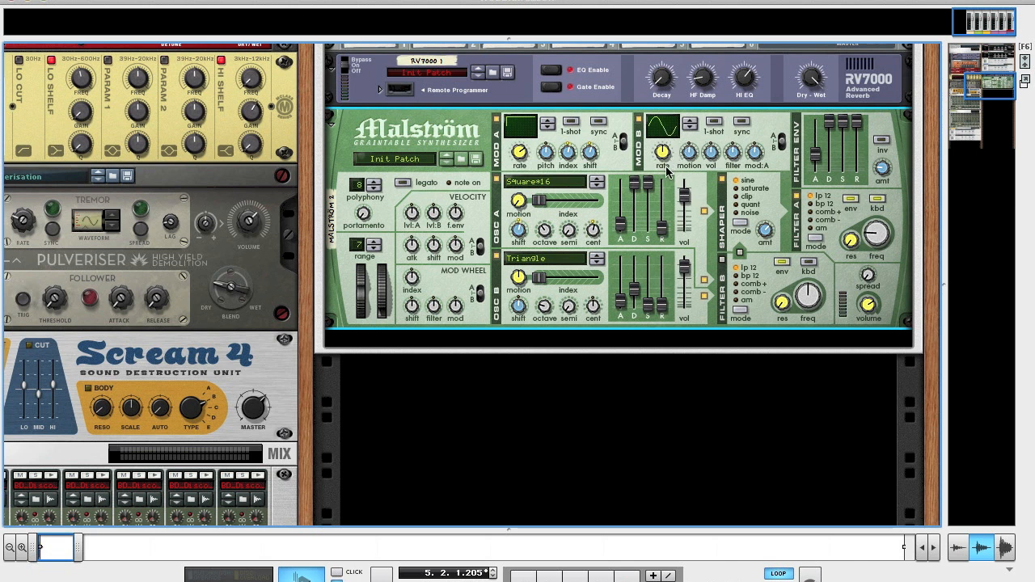
pyautogui.moveTo(703, 146)
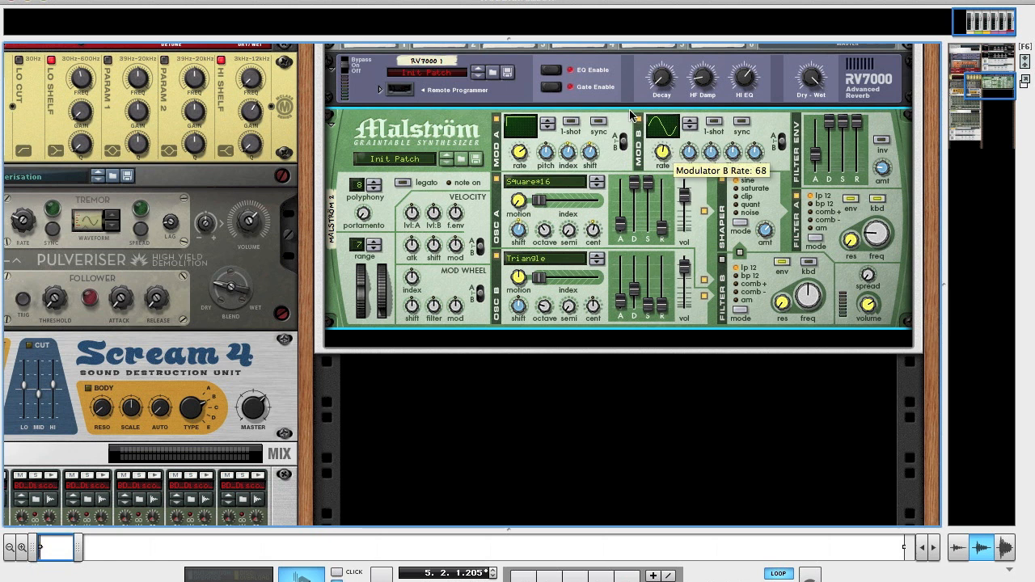
pyautogui.moveTo(665, 156)
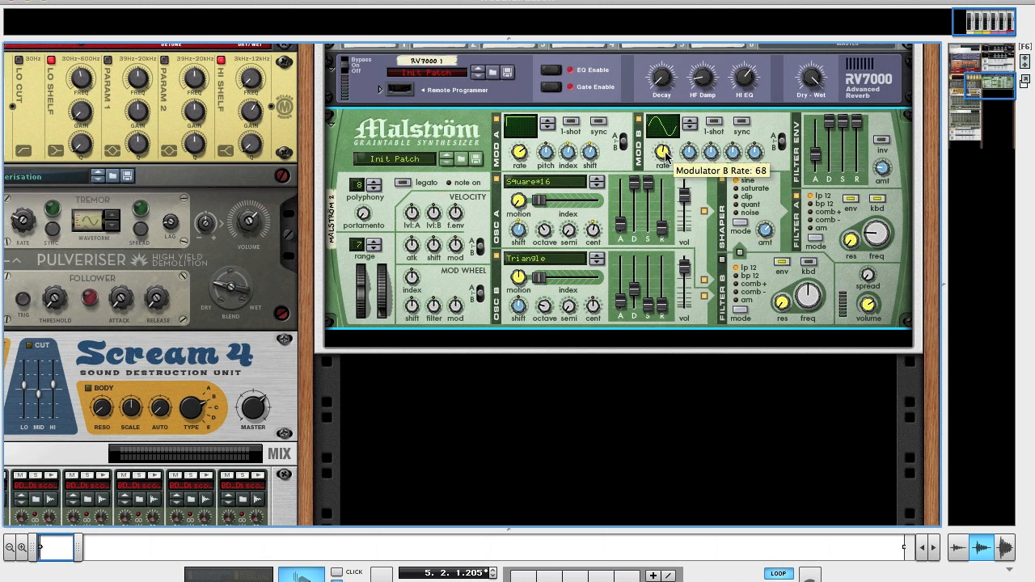
pyautogui.moveTo(683, 147)
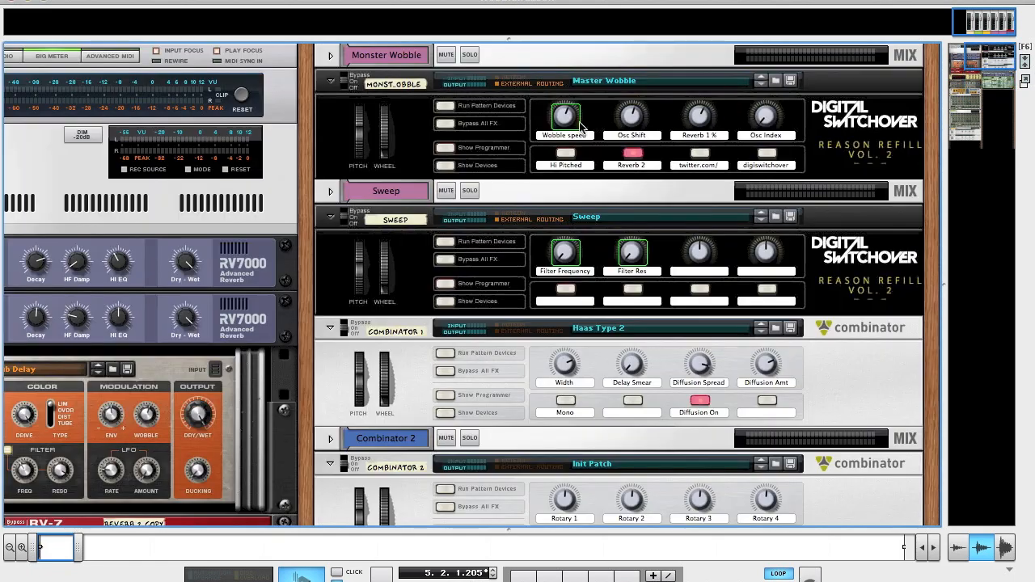
pyautogui.scroll(-3)
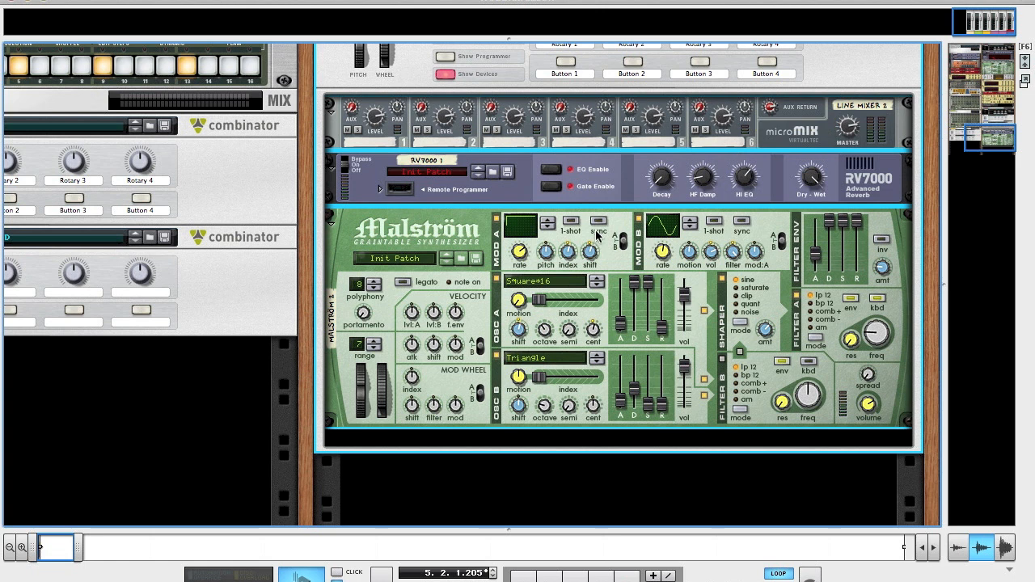
pyautogui.scroll(-3)
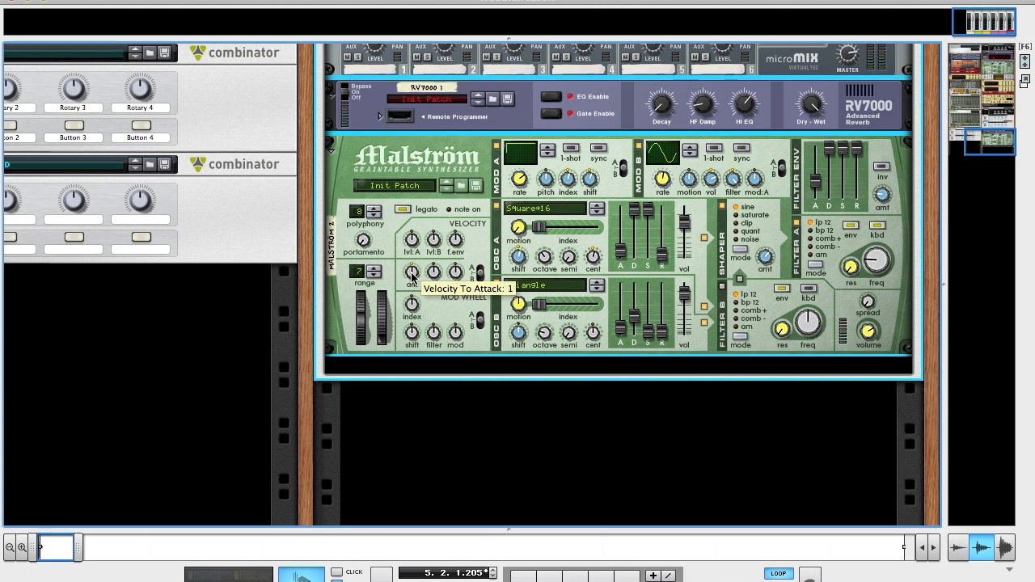
pyautogui.moveTo(412, 275); pyautogui.dragTo(411, 267)
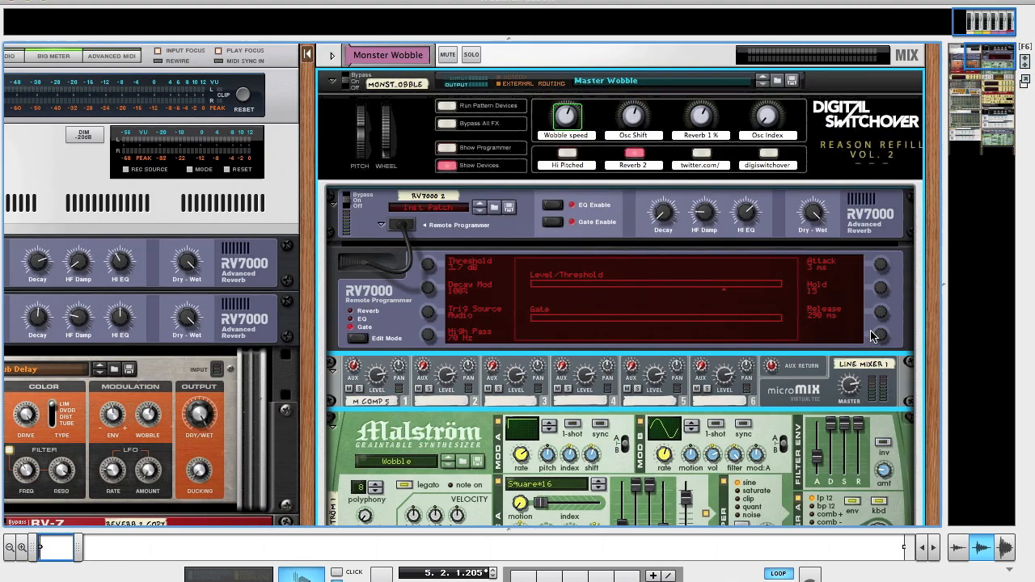
pyautogui.scroll(-3)
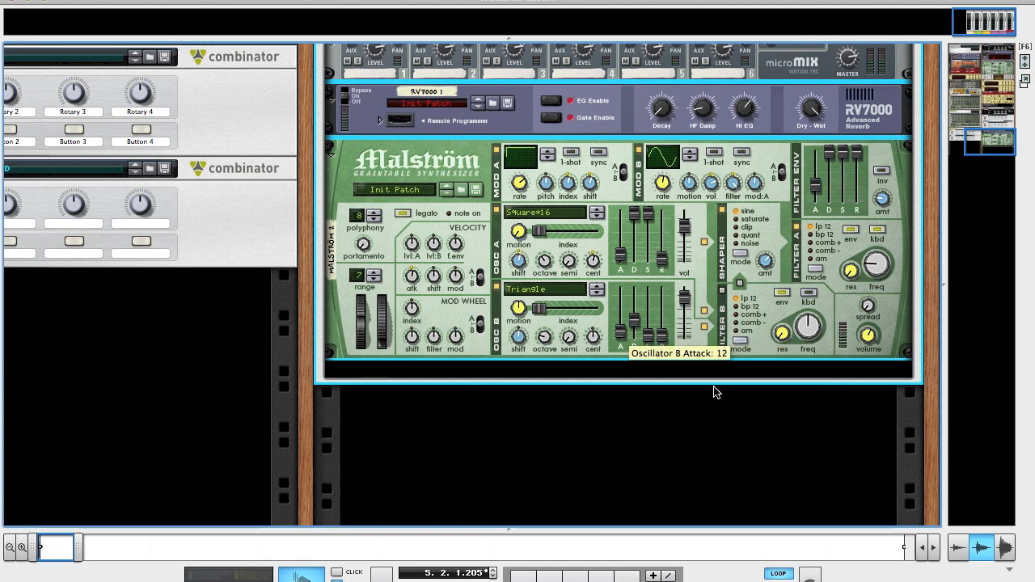
pyautogui.moveTo(526, 237)
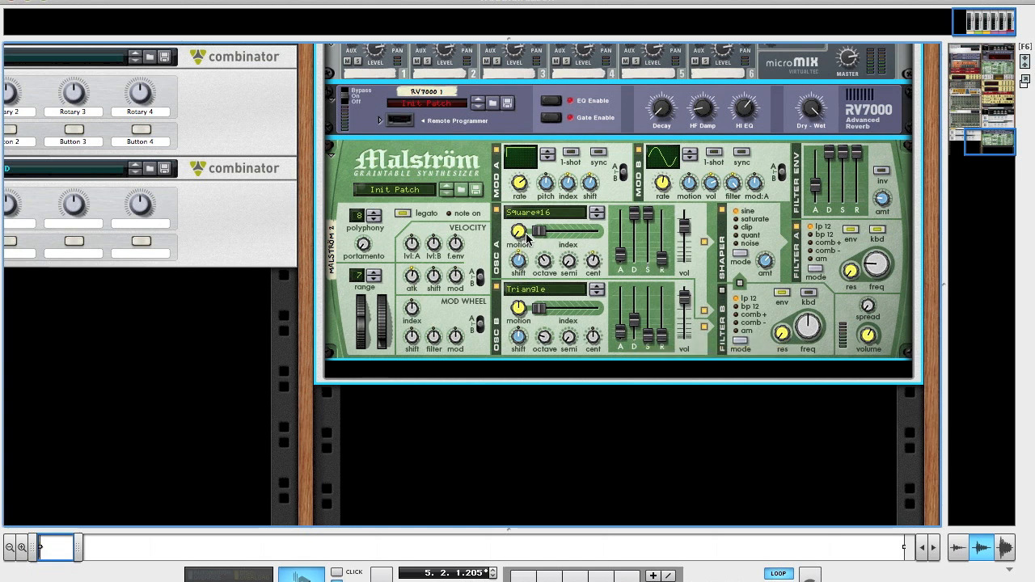
pyautogui.moveTo(535, 242)
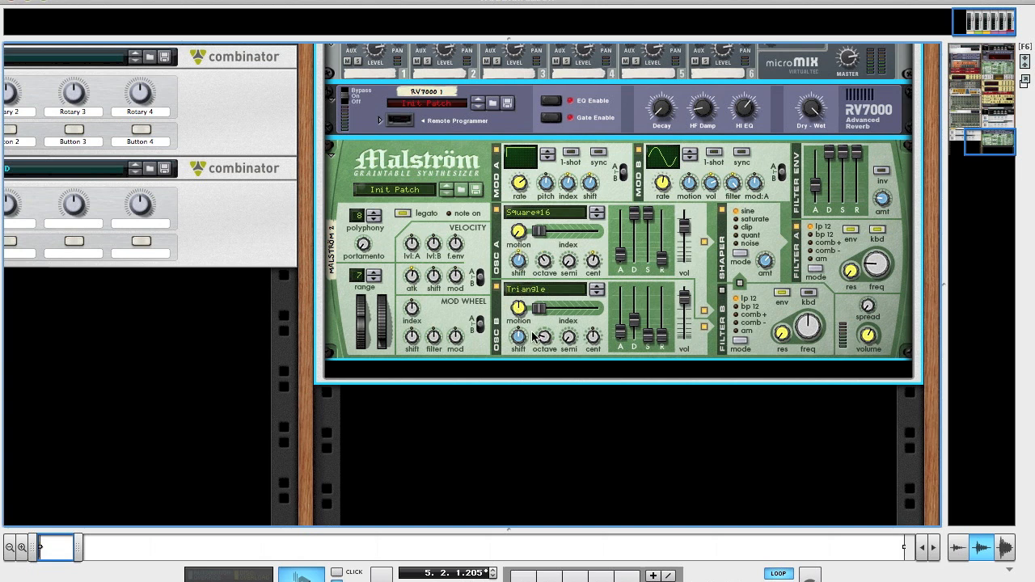
pyautogui.moveTo(529, 307)
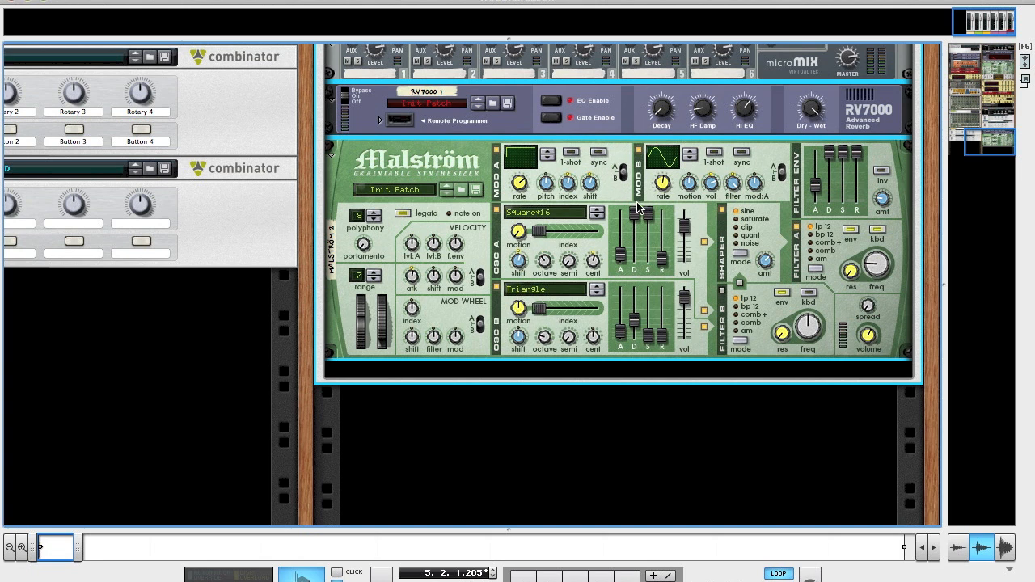
pyautogui.moveTo(588, 184)
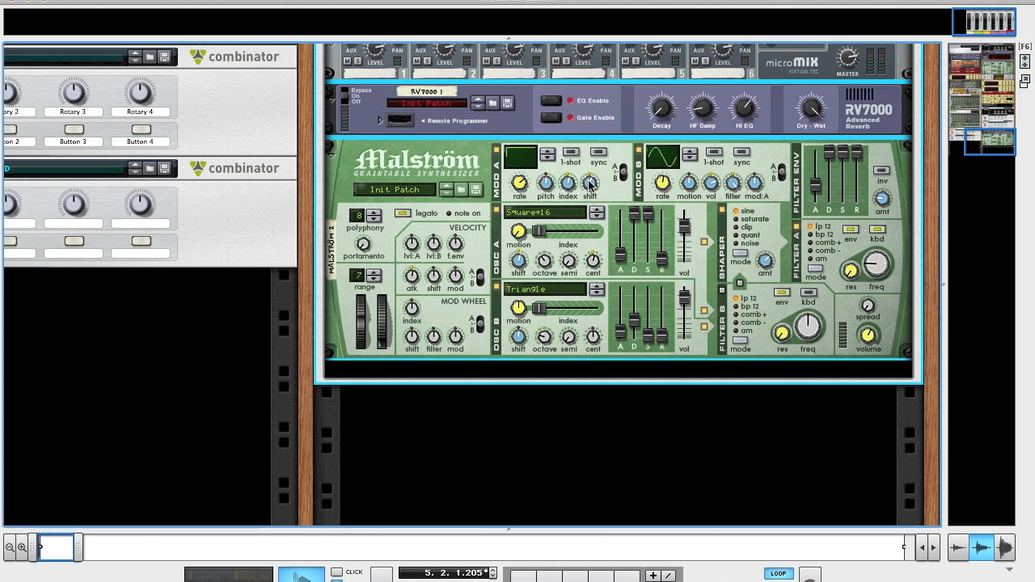
pyautogui.moveTo(590, 260)
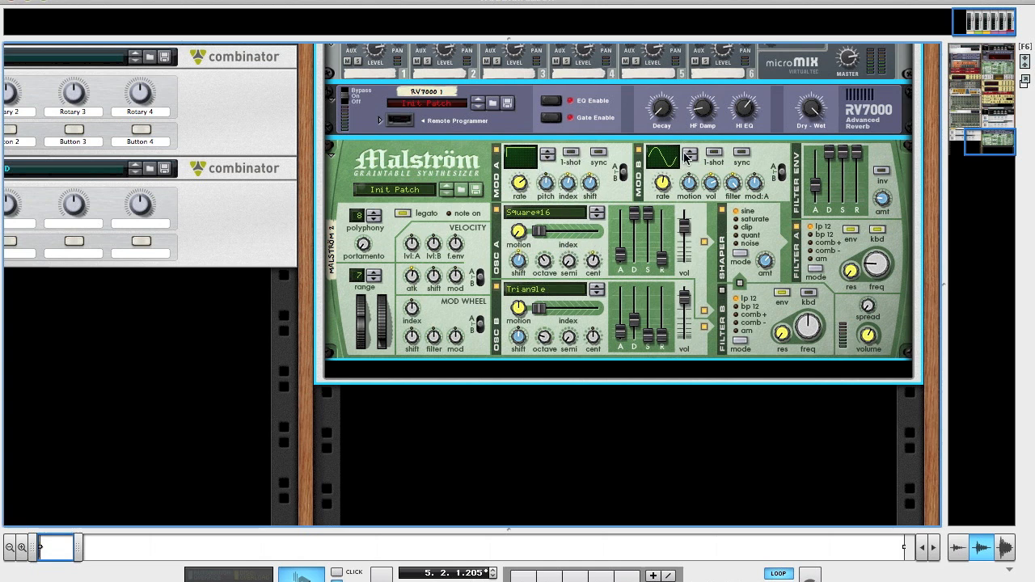
pyautogui.moveTo(716, 172)
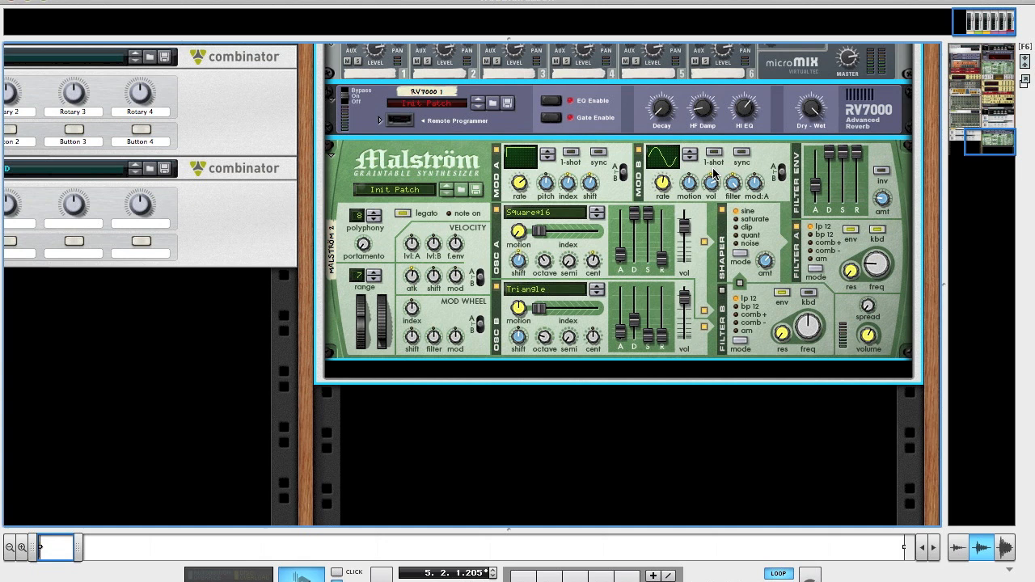
pyautogui.moveTo(746, 210)
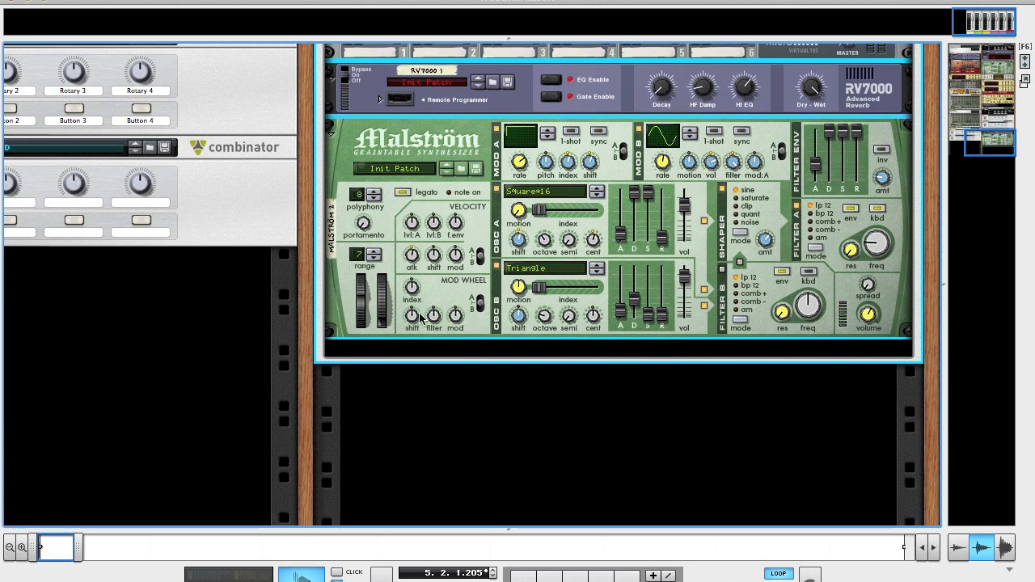
pyautogui.moveTo(473, 299)
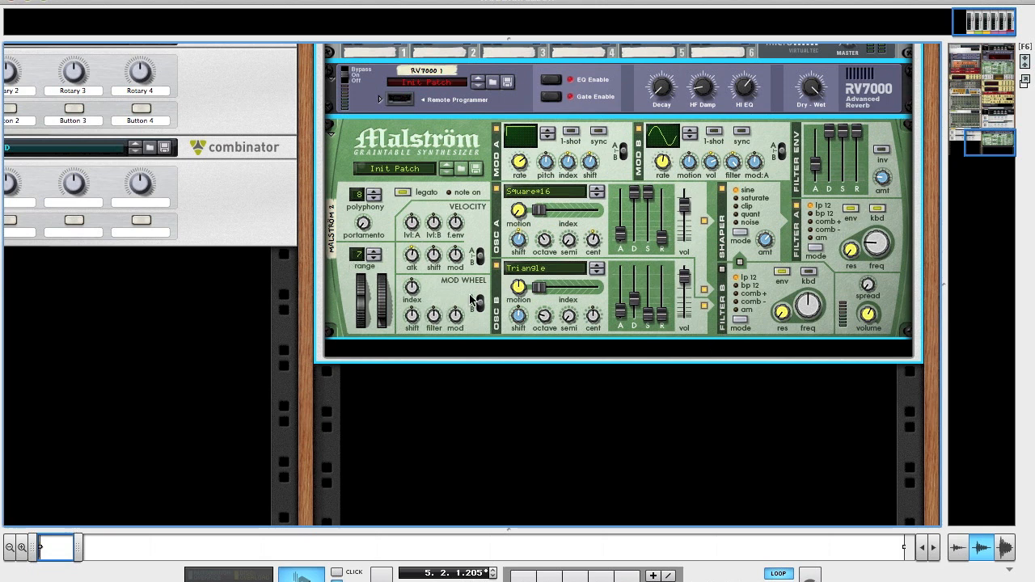
pyautogui.moveTo(462, 293)
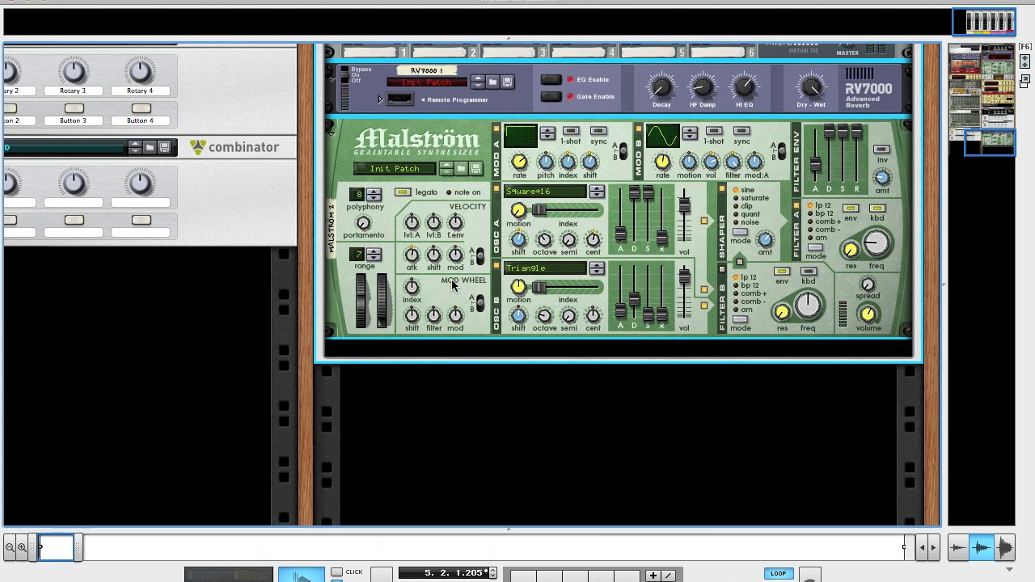
# Insert a BV512 Digital Vocoder into the Combinator from the rack's context menu.
pyautogui.rightClick(550, 283)
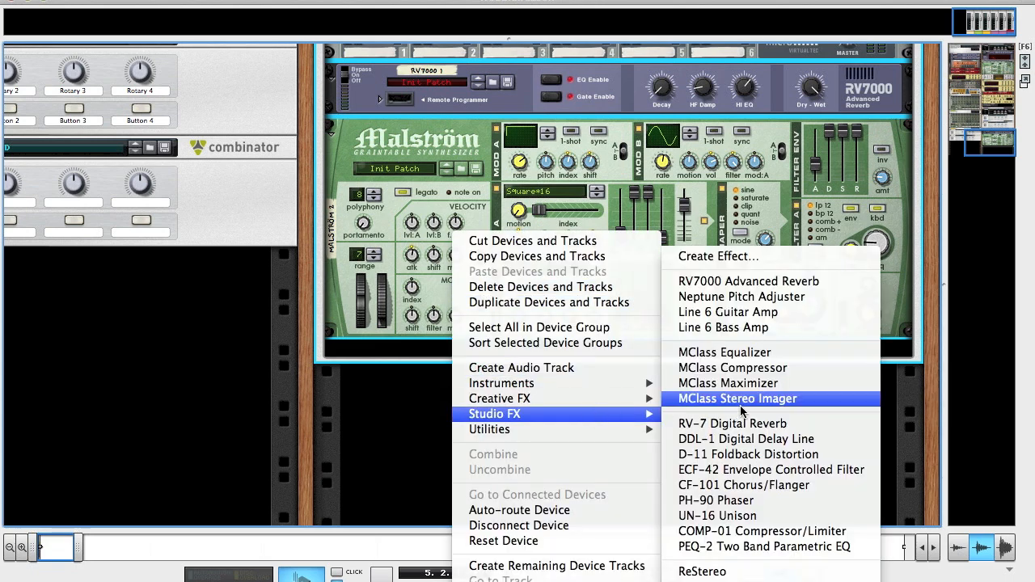
pyautogui.moveTo(772, 453)
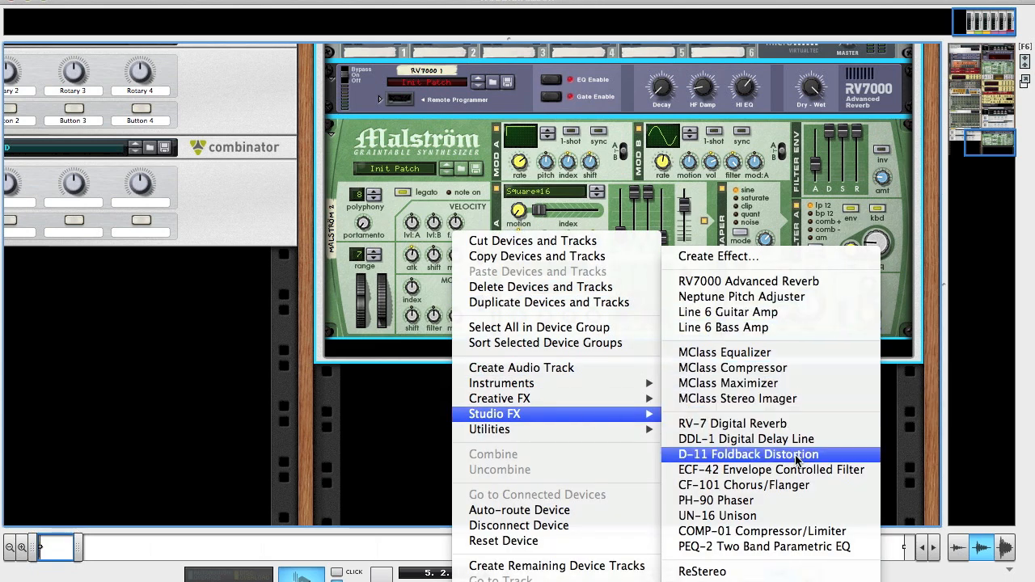
pyautogui.moveTo(498, 398)
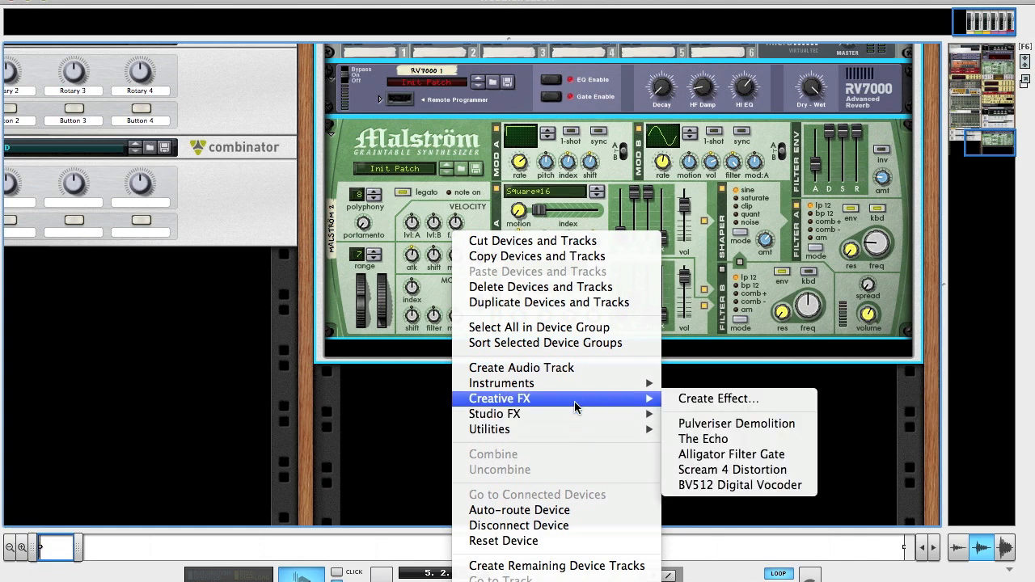
pyautogui.moveTo(720, 485)
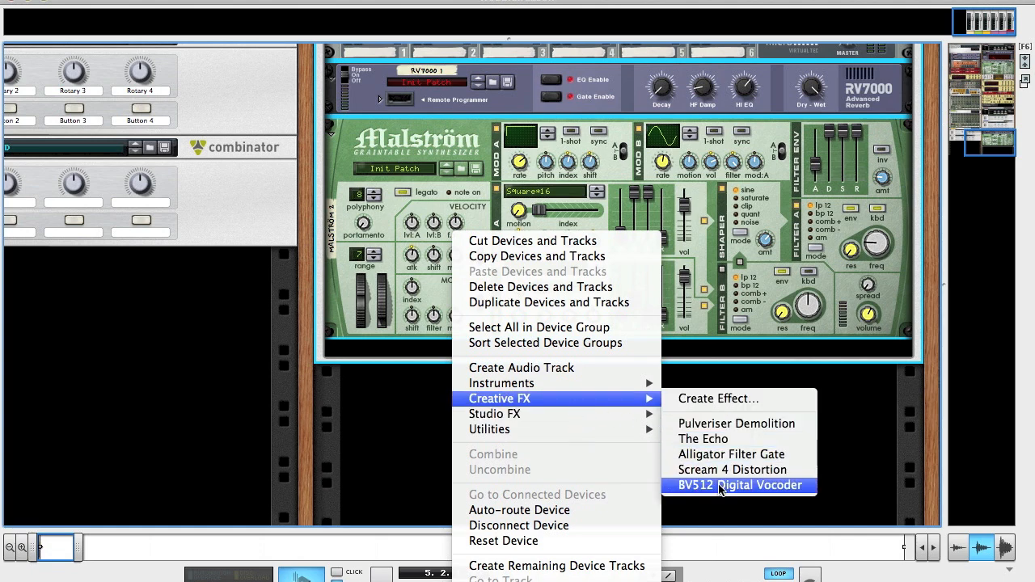
pyautogui.click(739, 485)
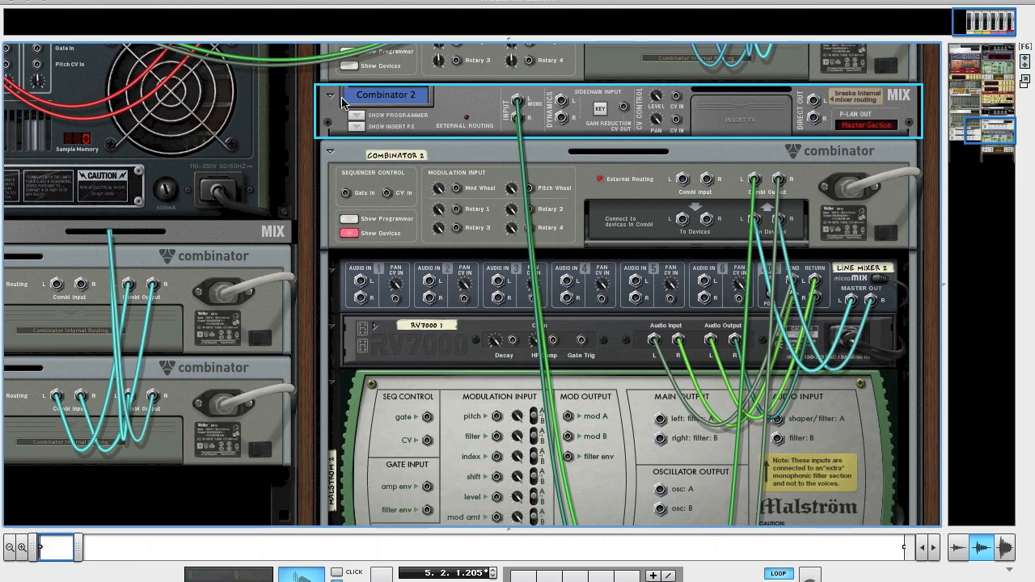
pyautogui.scroll(-3)
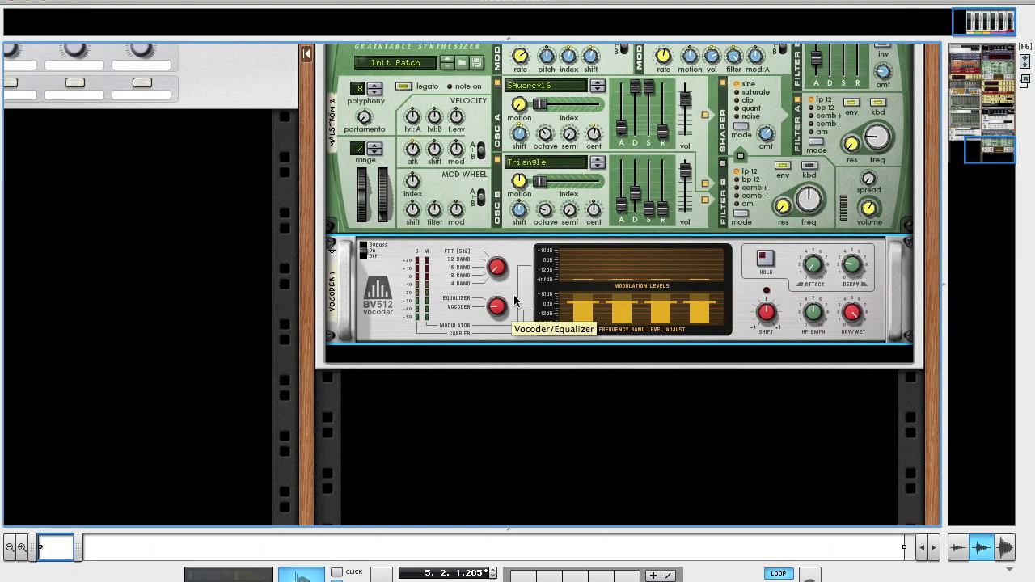
pyautogui.moveTo(764, 313)
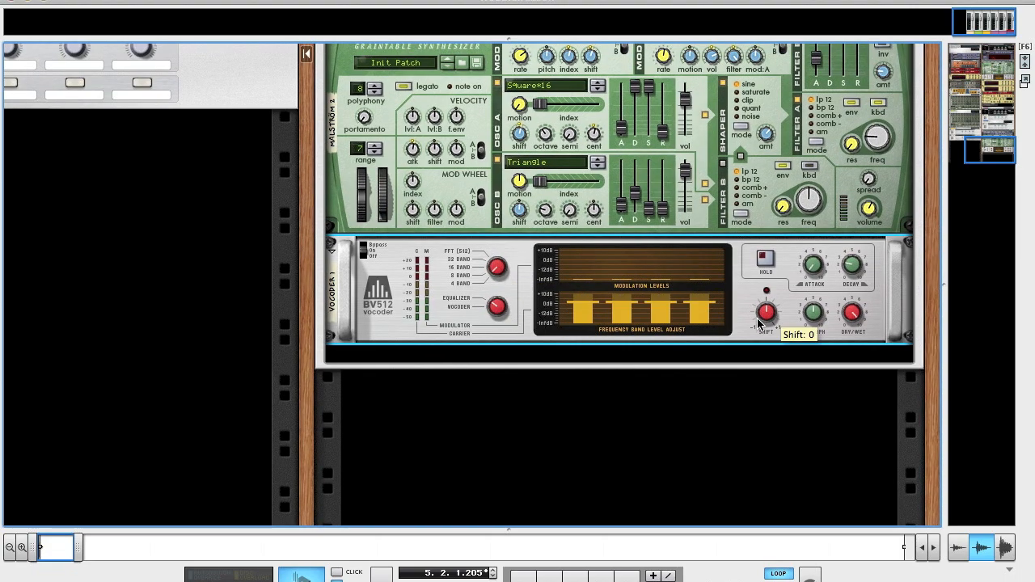
# Raise the BV512 vocoder's shift amount from 0 to 3.
pyautogui.moveTo(766, 314); pyautogui.dragTo(766, 299)
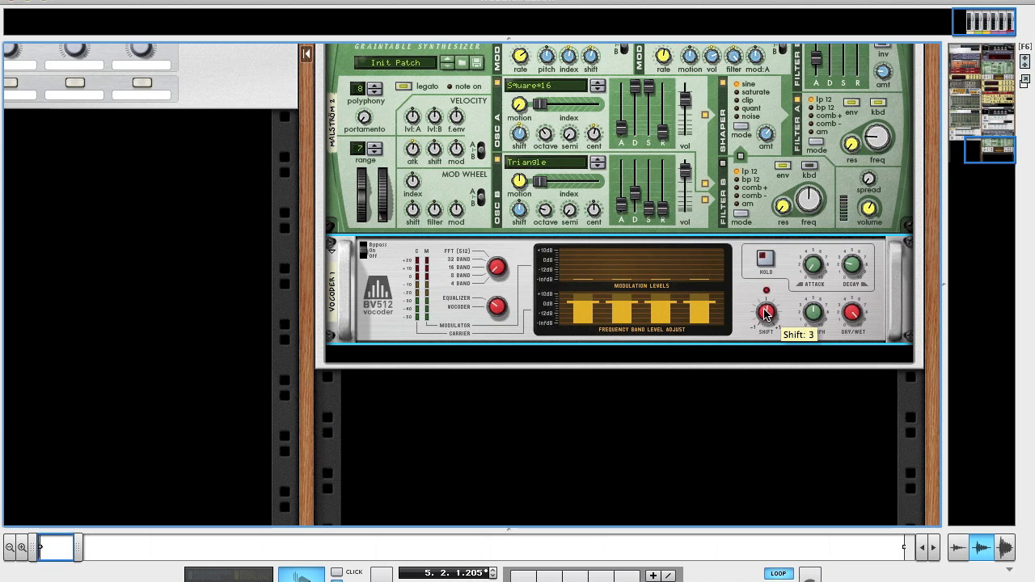
pyautogui.moveTo(765, 314); pyautogui.dragTo(766, 291)
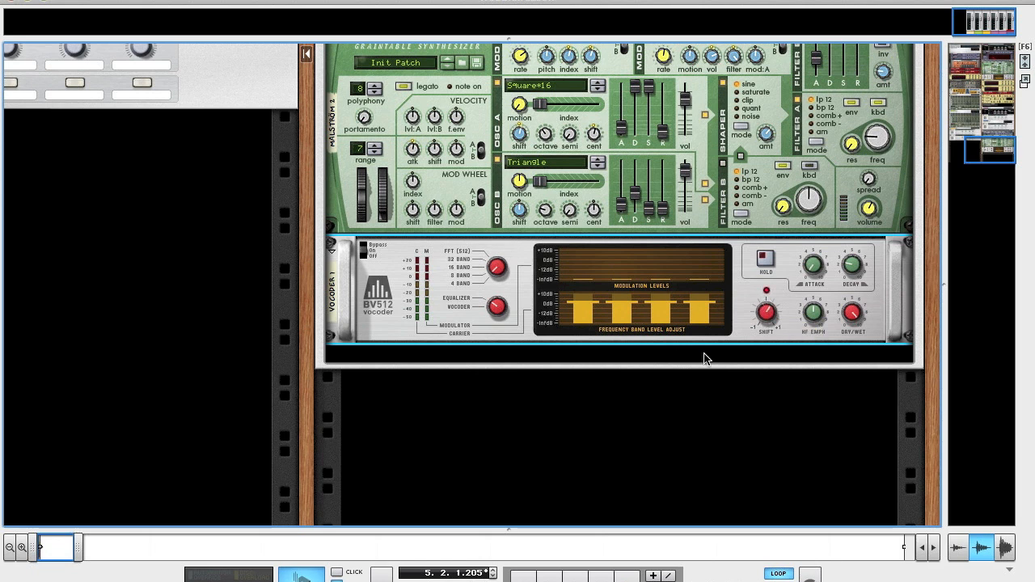
pyautogui.moveTo(718, 321)
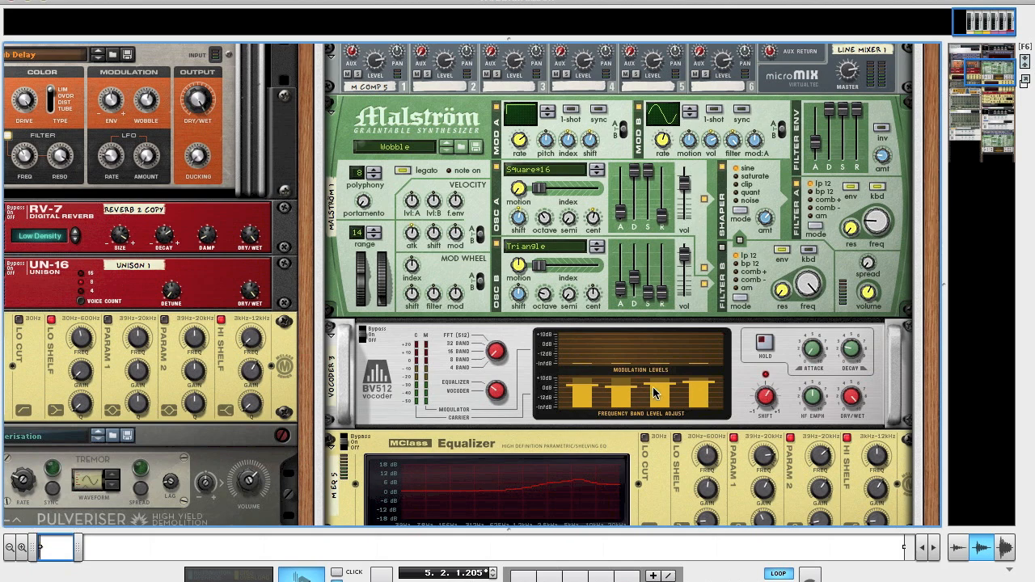
pyautogui.moveTo(679, 404)
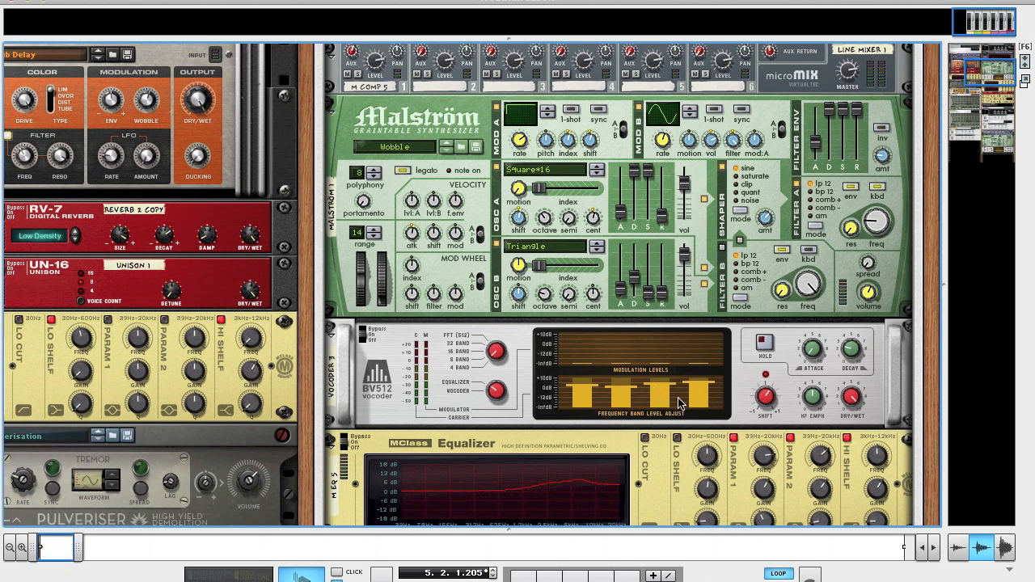
pyautogui.moveTo(694, 402)
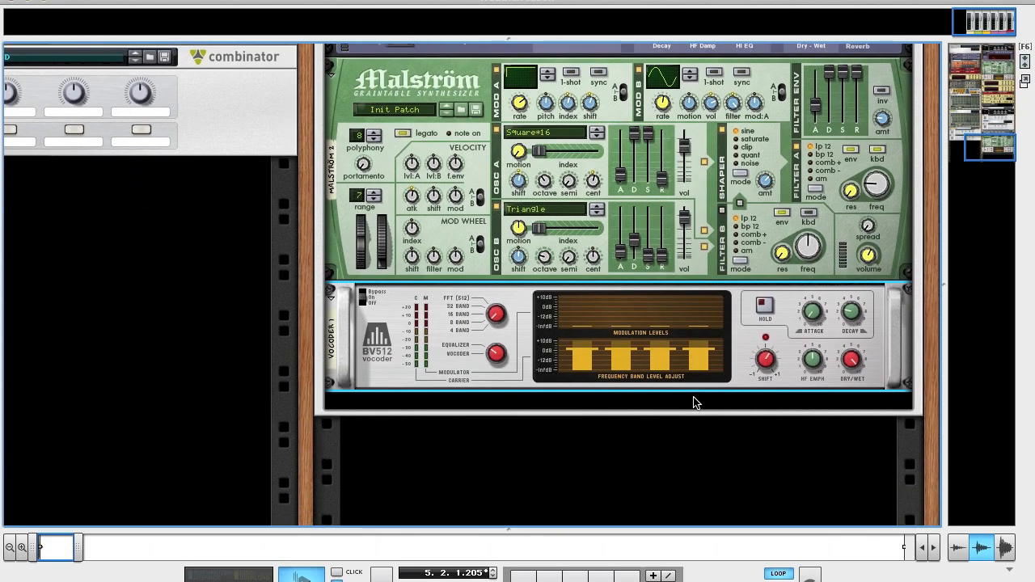
pyautogui.moveTo(742, 386)
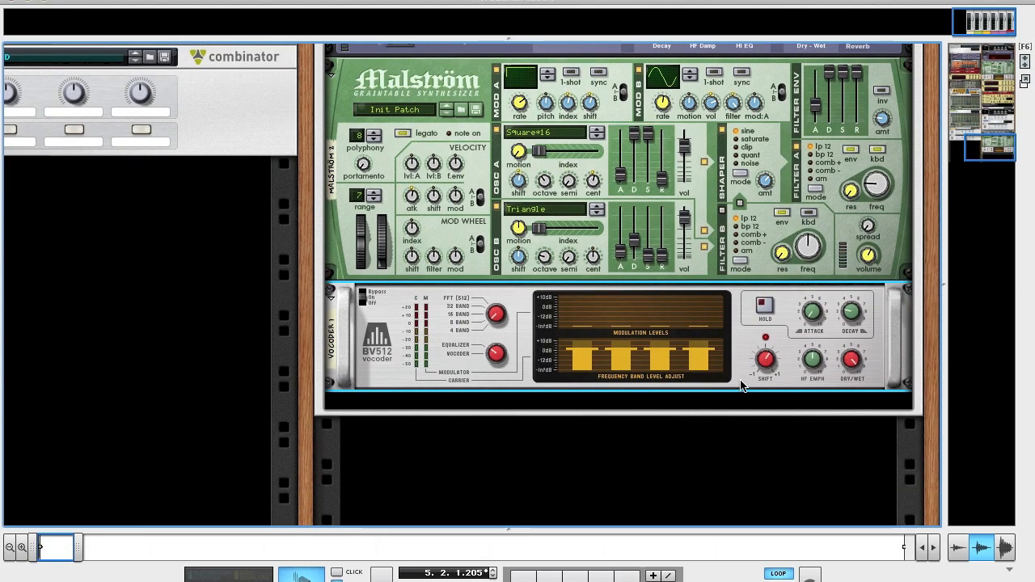
# Add a second MClass EQ; on the first, boost band 1 ~5 dB, band 2 ~2.6 kHz, hi shelf 5.7 dB.
pyautogui.rightClick(742, 386)
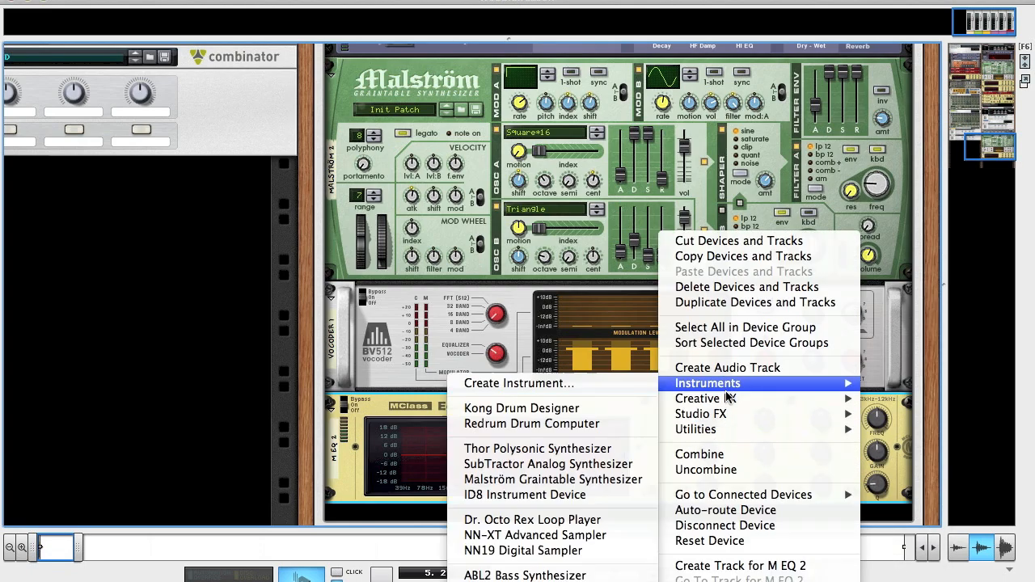
pyautogui.moveTo(700, 413)
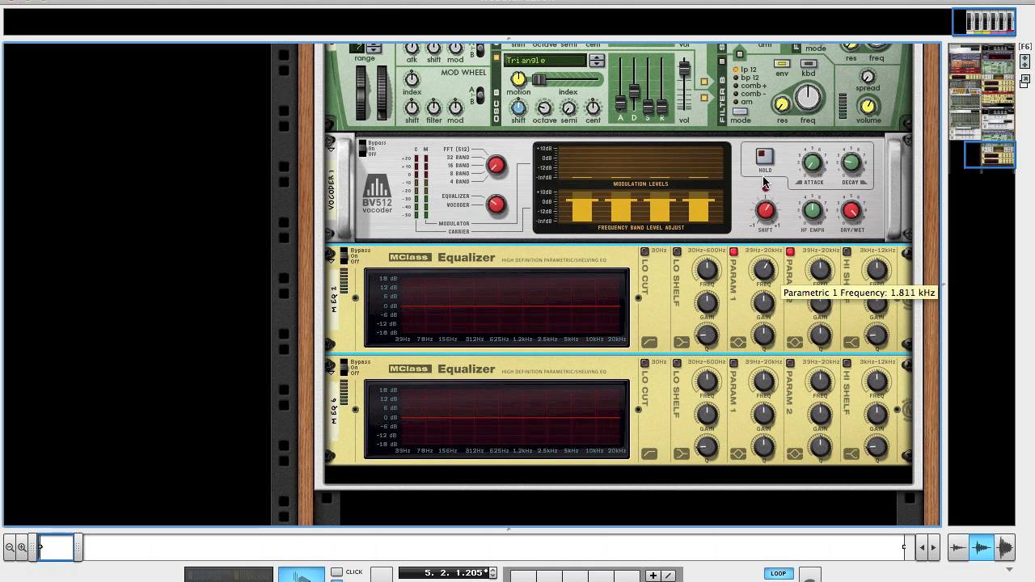
pyautogui.moveTo(760, 310)
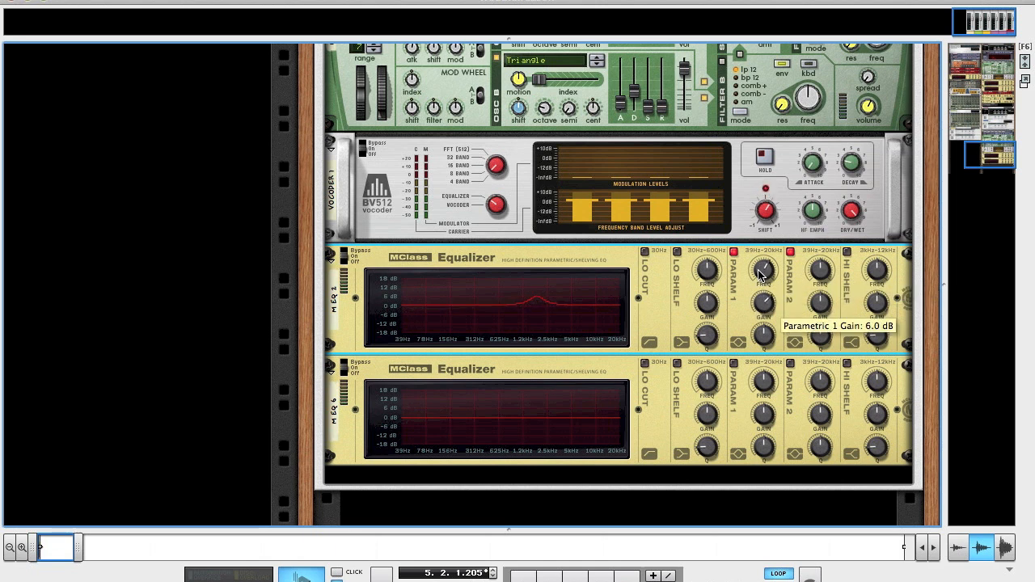
pyautogui.moveTo(764, 275); pyautogui.dragTo(764, 283)
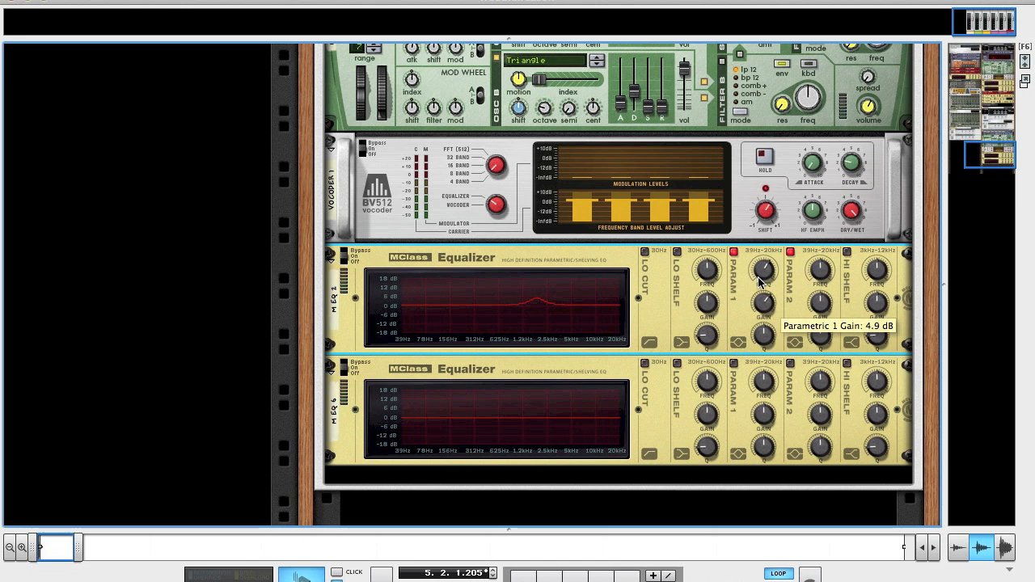
pyautogui.moveTo(764, 284)
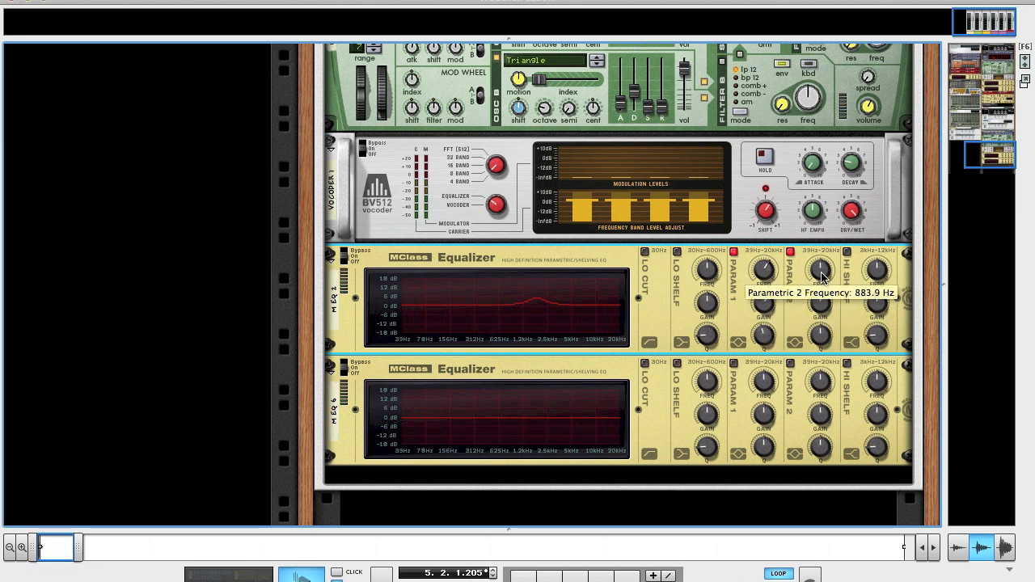
pyautogui.moveTo(820, 275); pyautogui.dragTo(823, 259)
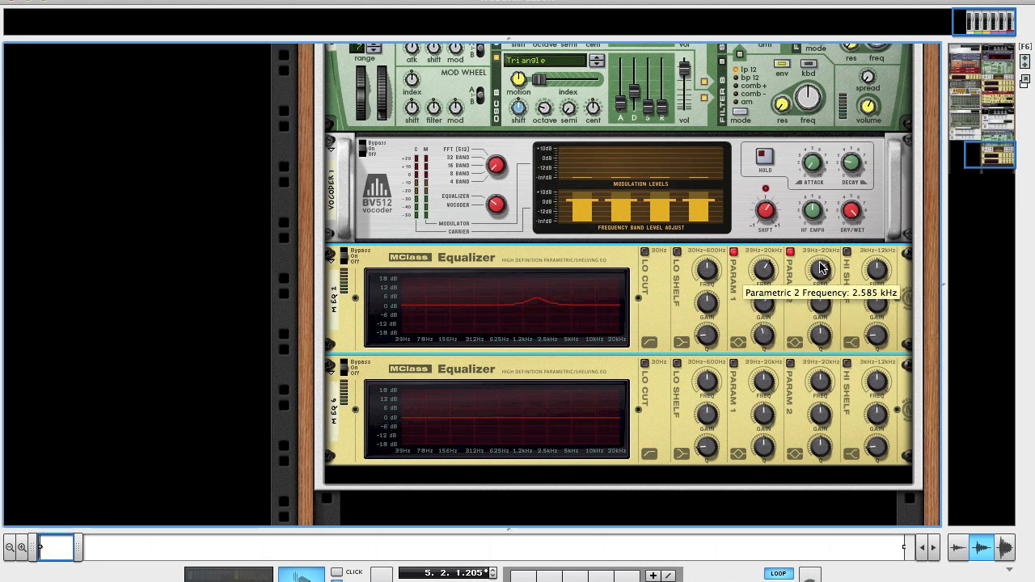
pyautogui.moveTo(820, 303)
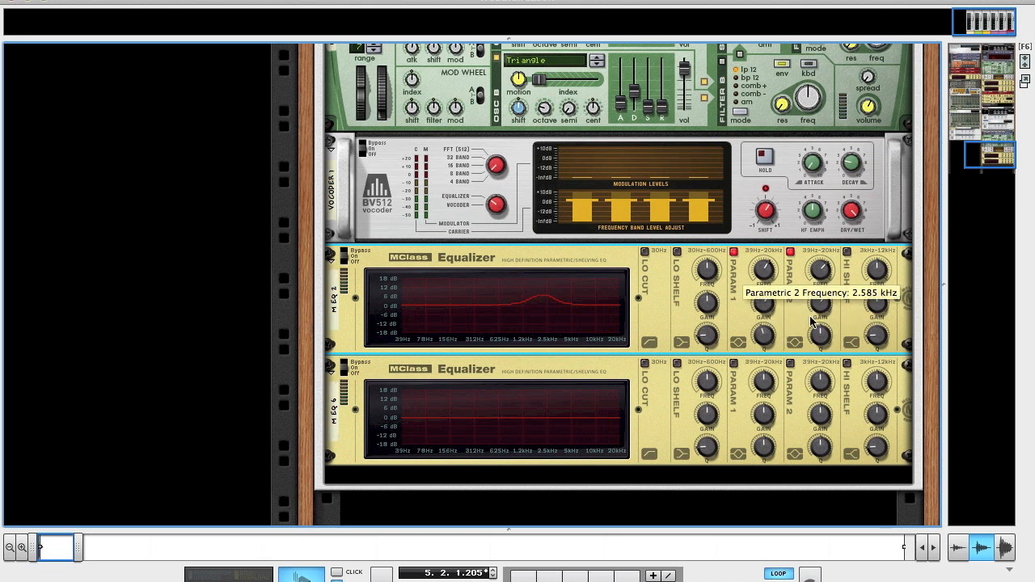
pyautogui.moveTo(819, 319); pyautogui.dragTo(819, 336)
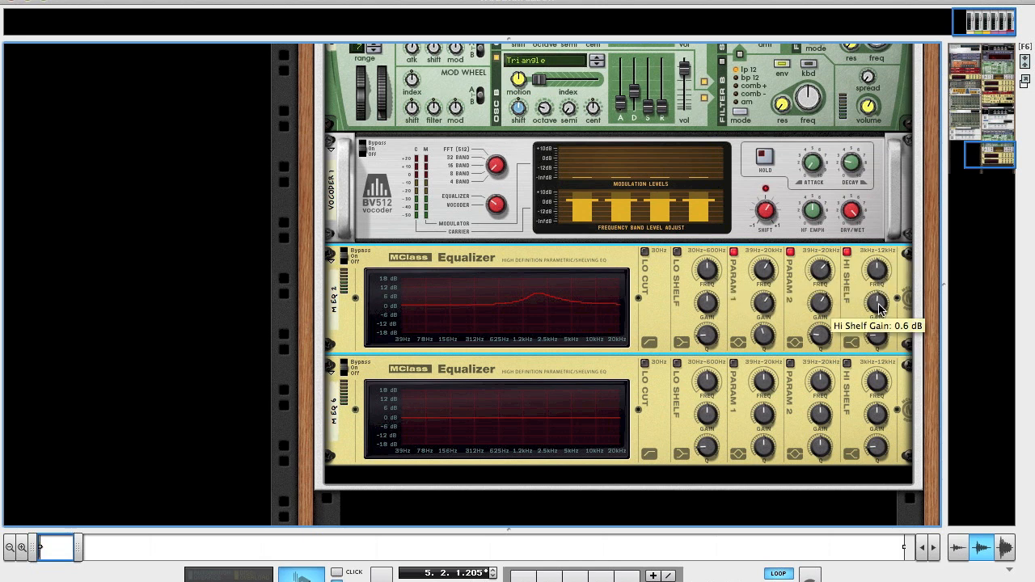
pyautogui.moveTo(877, 305); pyautogui.dragTo(876, 287)
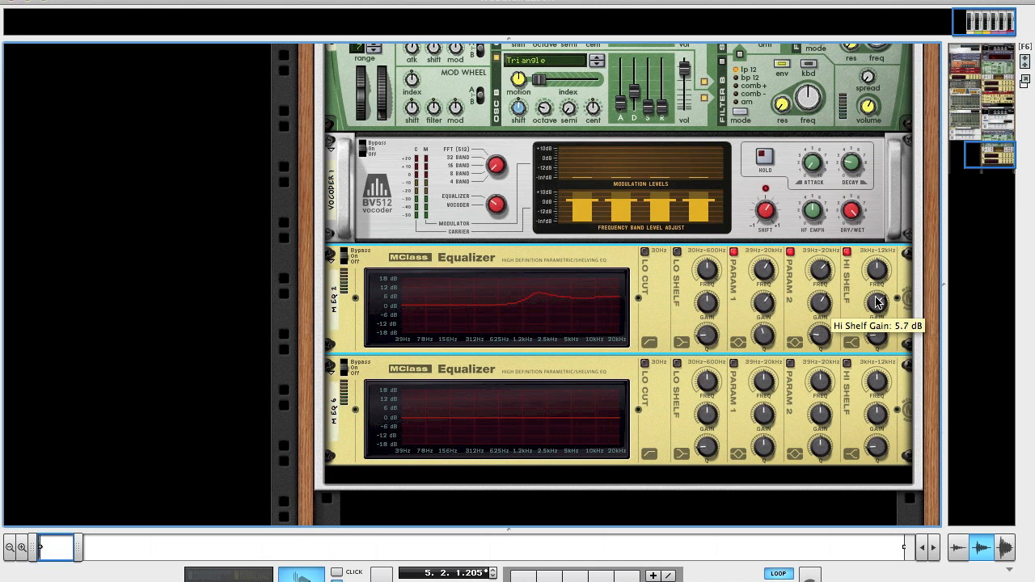
pyautogui.moveTo(878, 331)
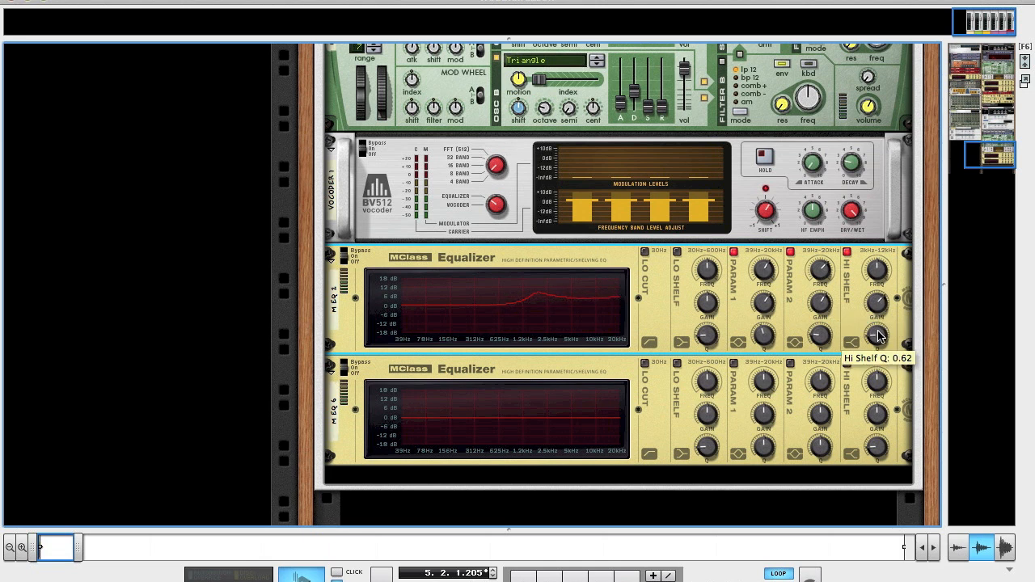
pyautogui.moveTo(760, 382)
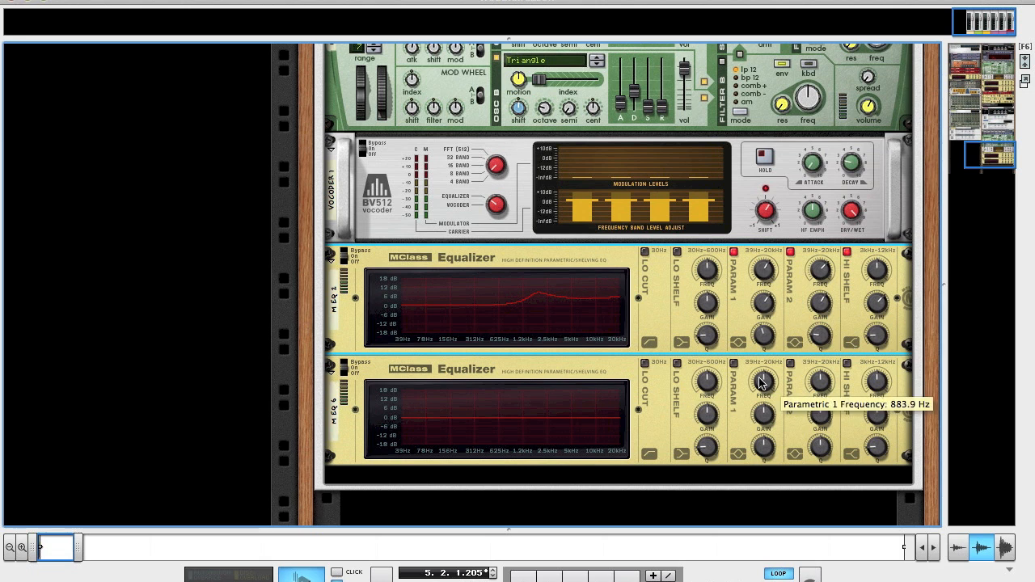
pyautogui.moveTo(678, 364)
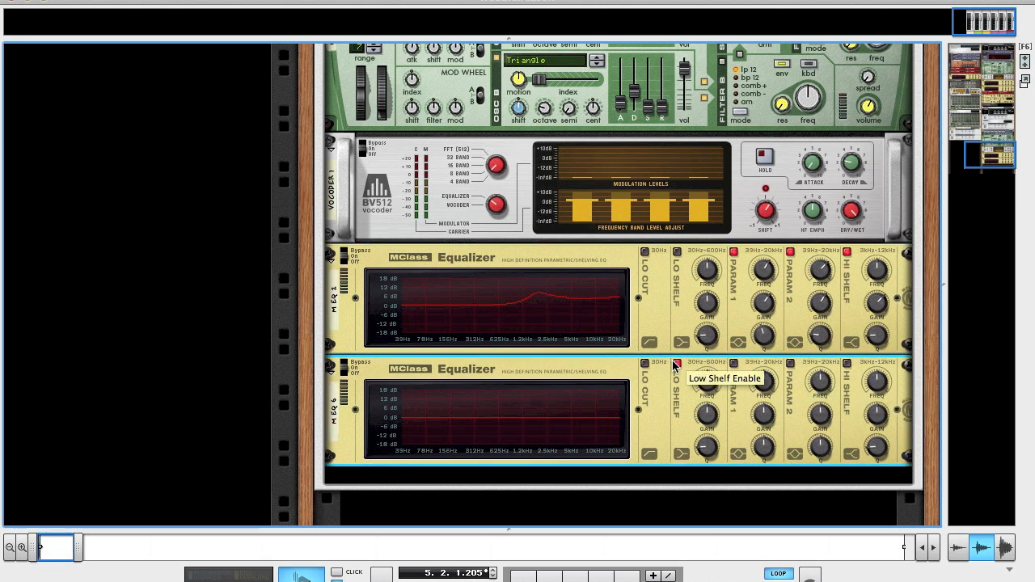
pyautogui.moveTo(790, 365)
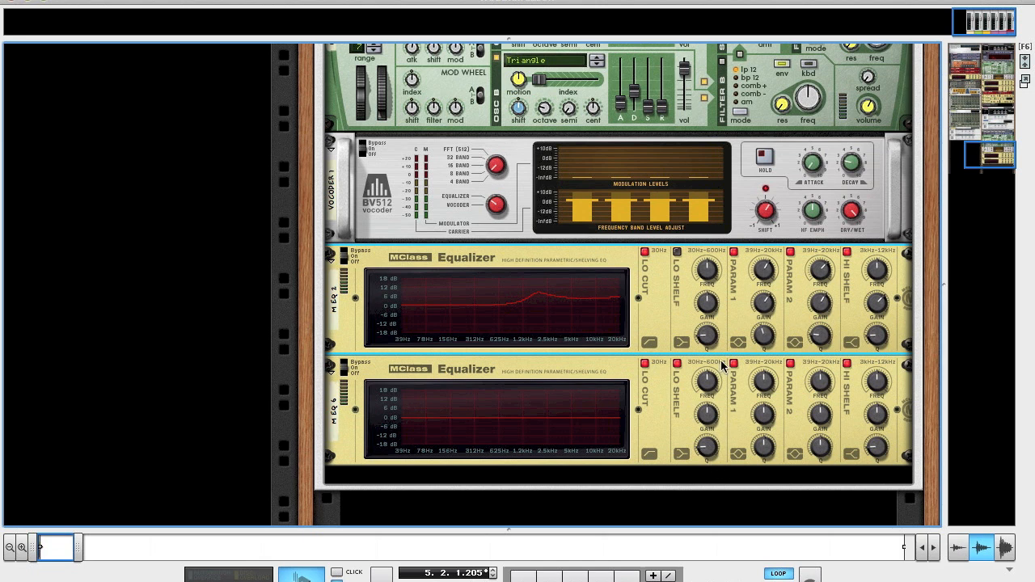
pyautogui.moveTo(712, 380)
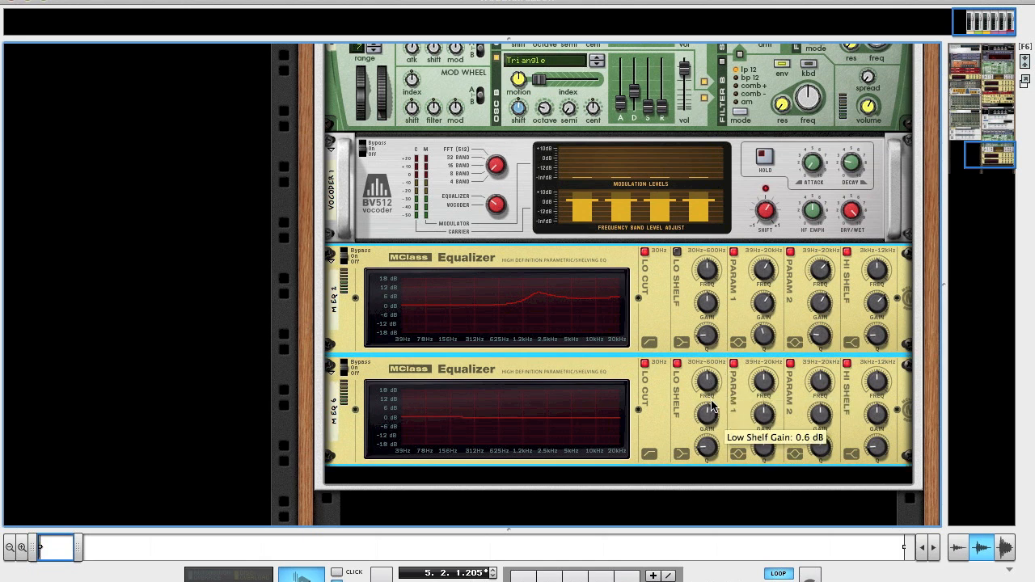
# On the second EQ, raise the low shelf, cut band 1 -4 dB, boost band 2 near 94 Hz.
pyautogui.moveTo(706, 408); pyautogui.dragTo(706, 396)
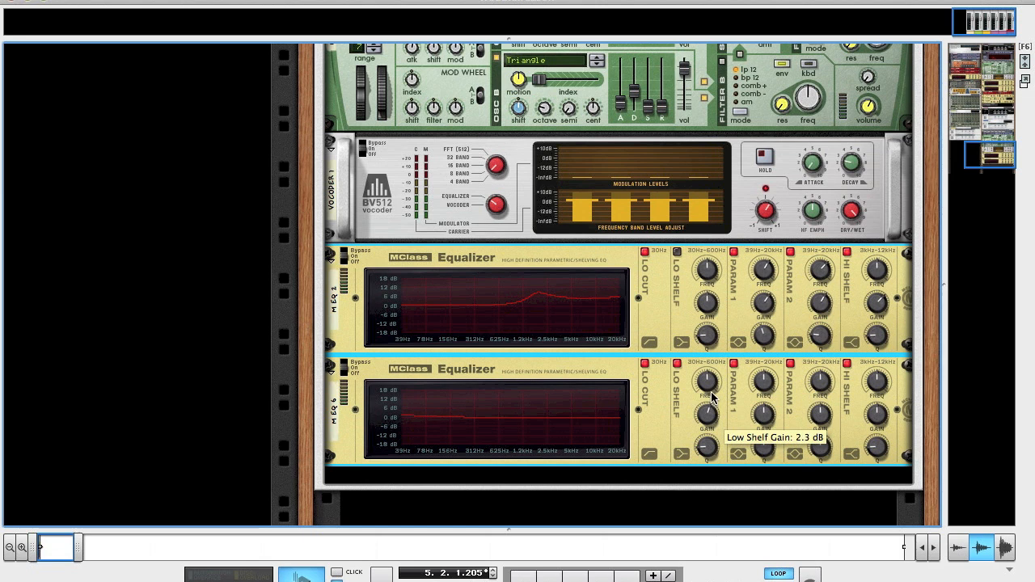
pyautogui.moveTo(709, 421)
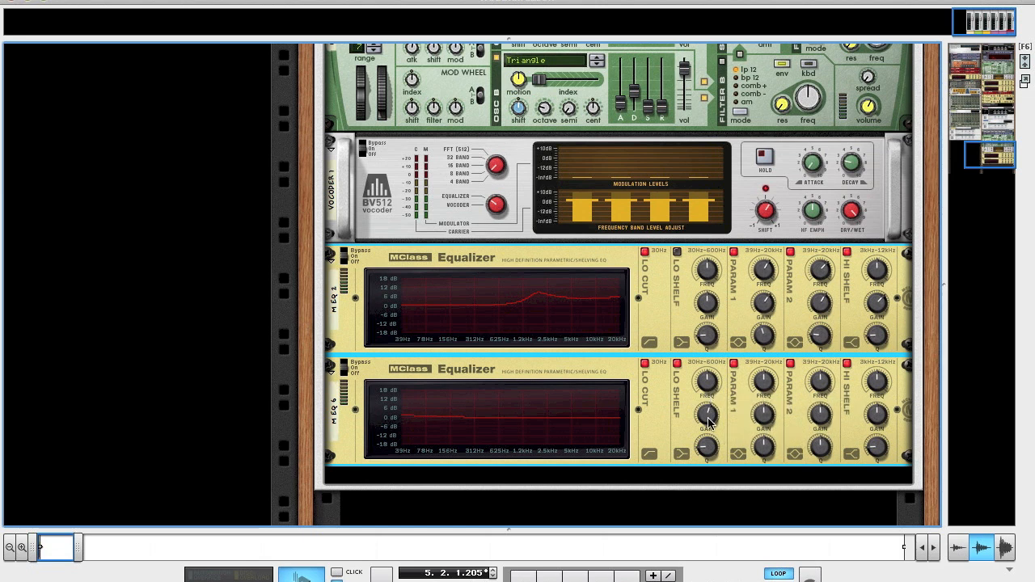
pyautogui.moveTo(774, 408)
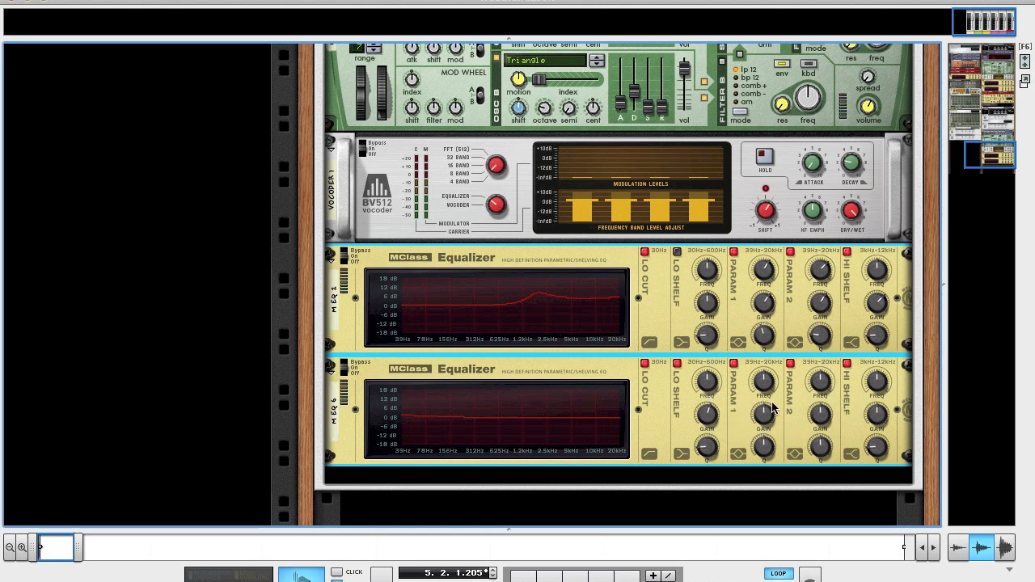
pyautogui.moveTo(764, 380)
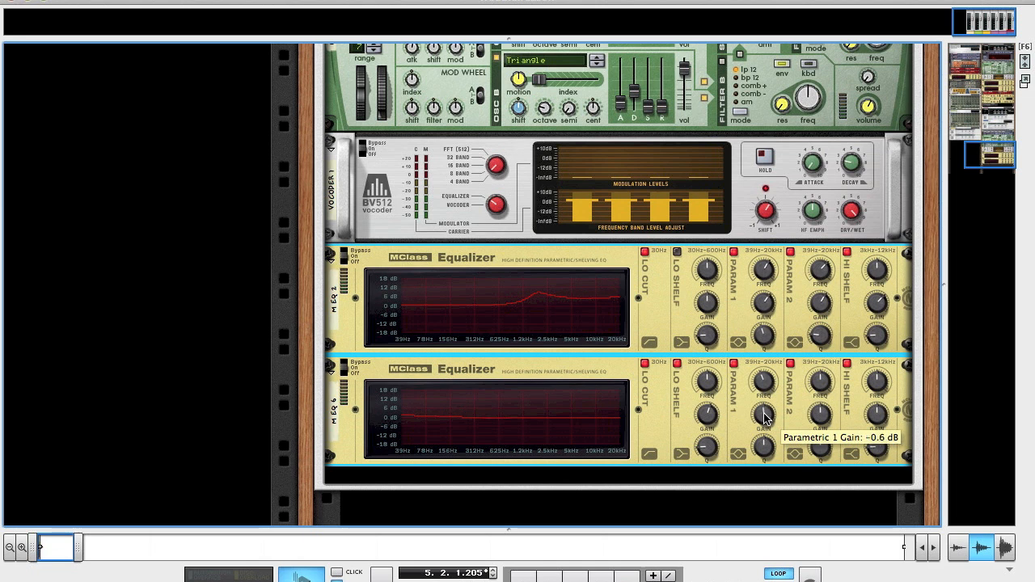
pyautogui.moveTo(763, 412); pyautogui.dragTo(762, 424)
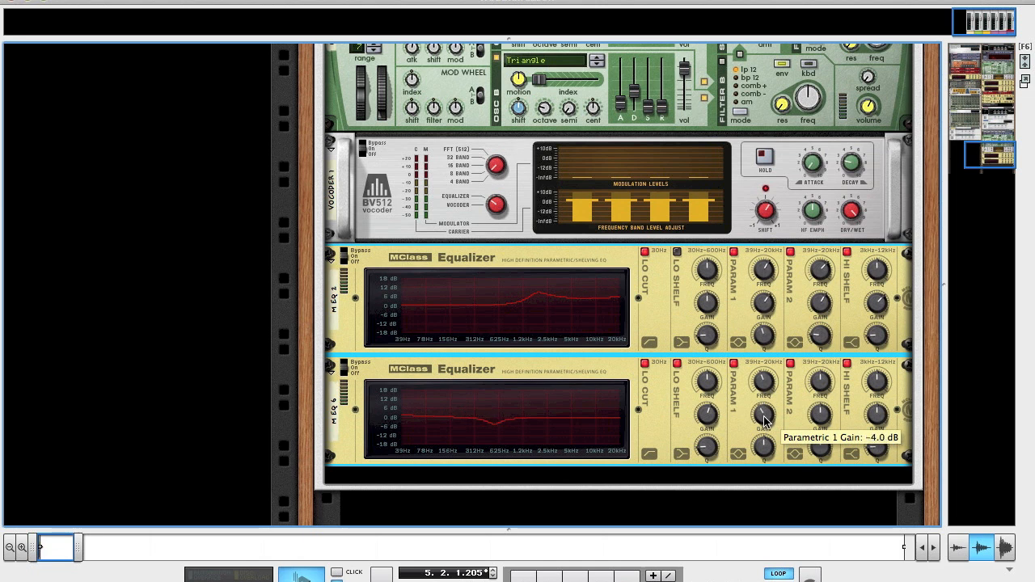
pyautogui.moveTo(769, 458)
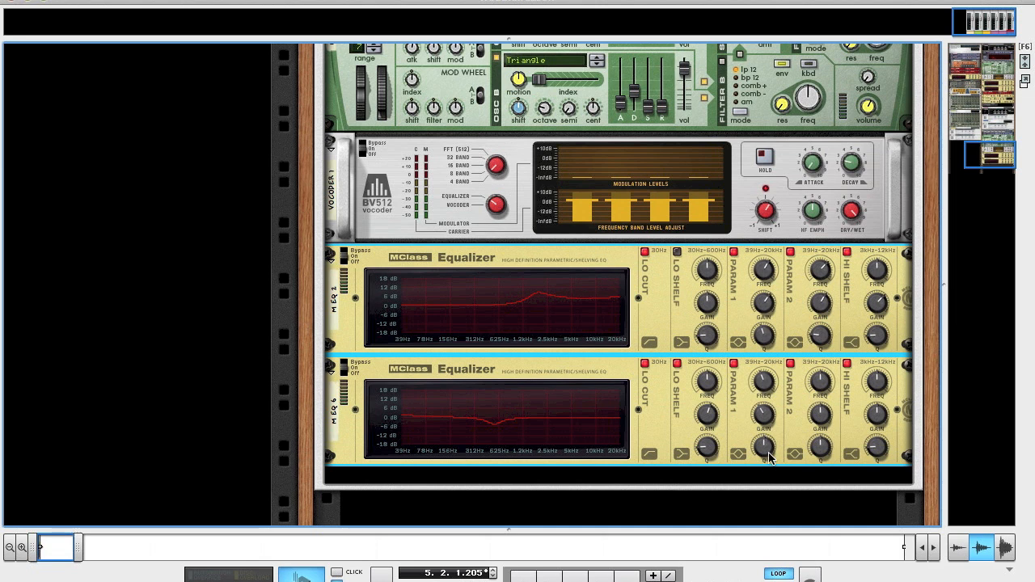
pyautogui.moveTo(815, 370)
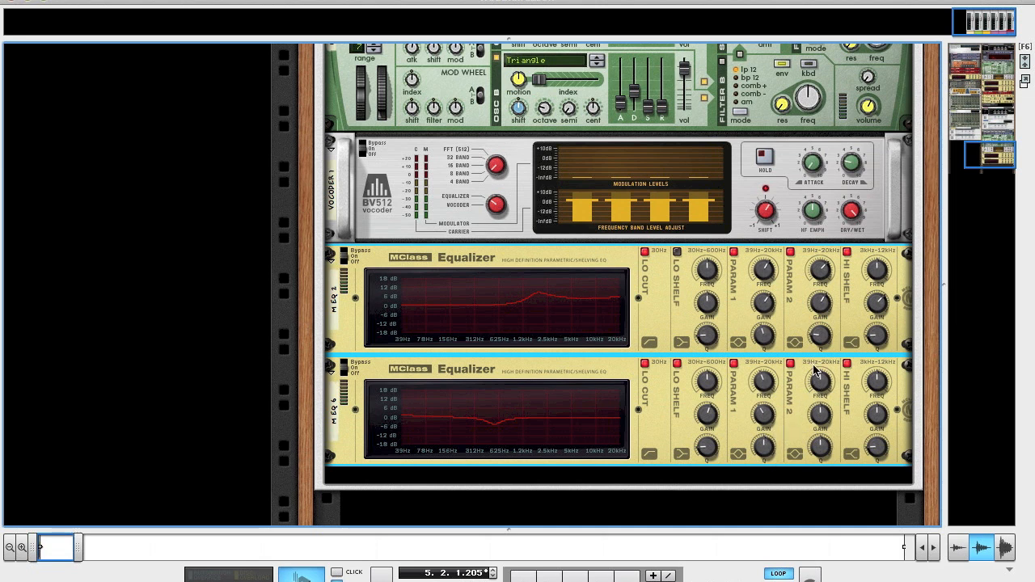
pyautogui.moveTo(819, 380)
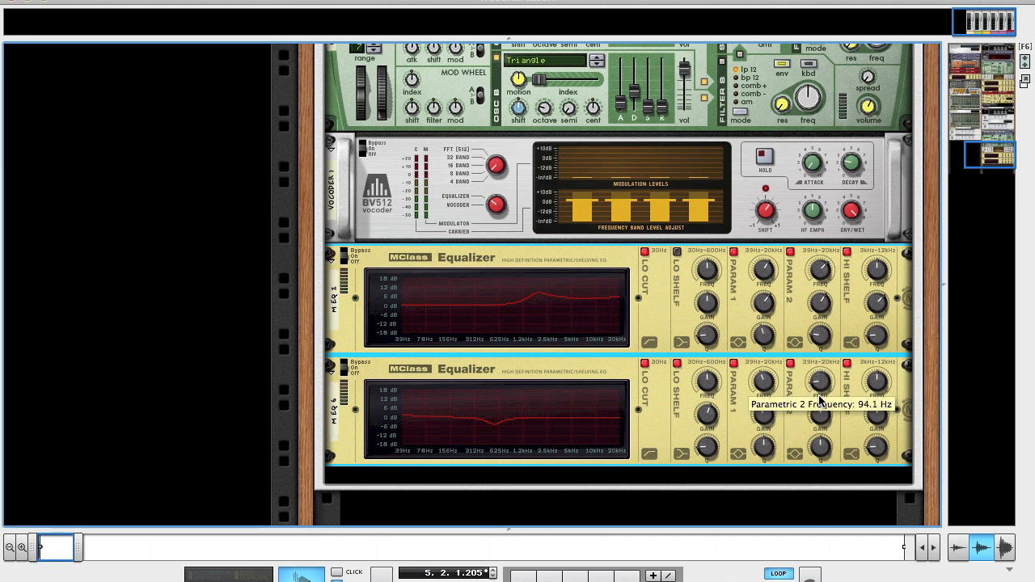
pyautogui.moveTo(819, 381); pyautogui.dragTo(823, 376)
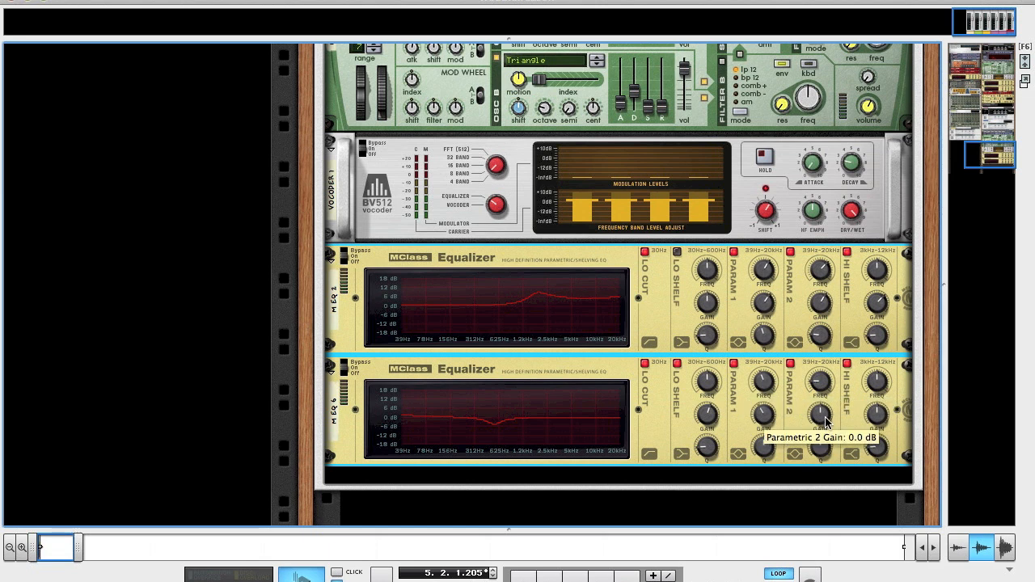
pyautogui.moveTo(819, 409); pyautogui.dragTo(818, 388)
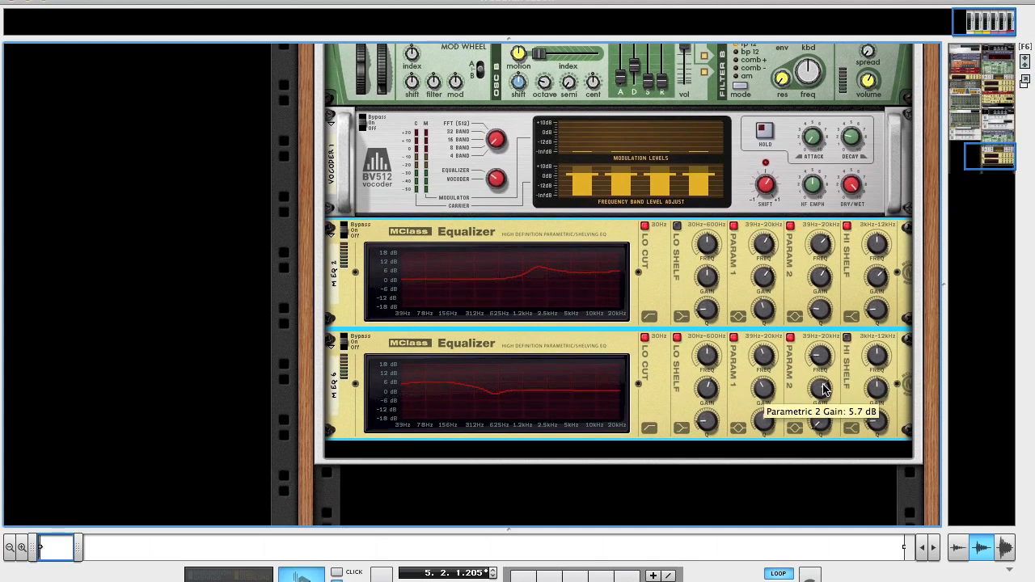
# Add an RV-7 Digital Reverb below the equalizers.
pyautogui.scroll(-3)
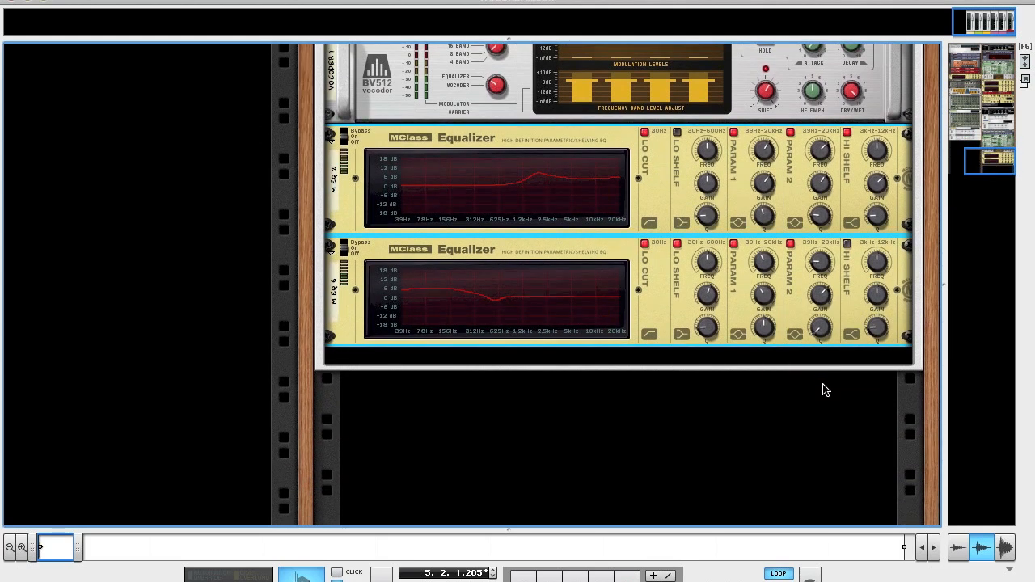
pyautogui.rightClick(825, 389)
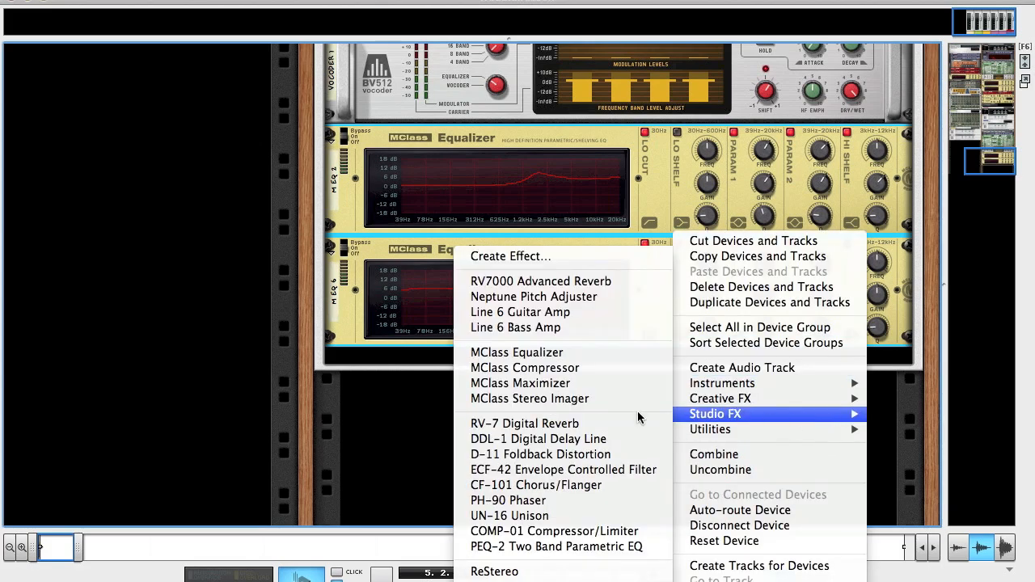
pyautogui.click(524, 423)
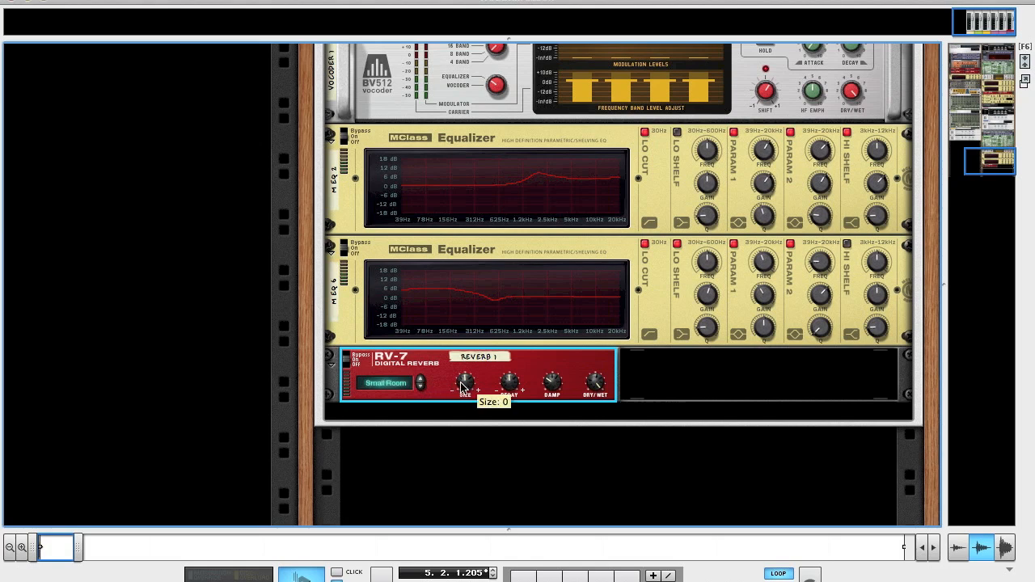
# Set the RV-7 size to -10, decay to -14 and dry/wet to 127.
pyautogui.moveTo(465, 381); pyautogui.dragTo(465, 397)
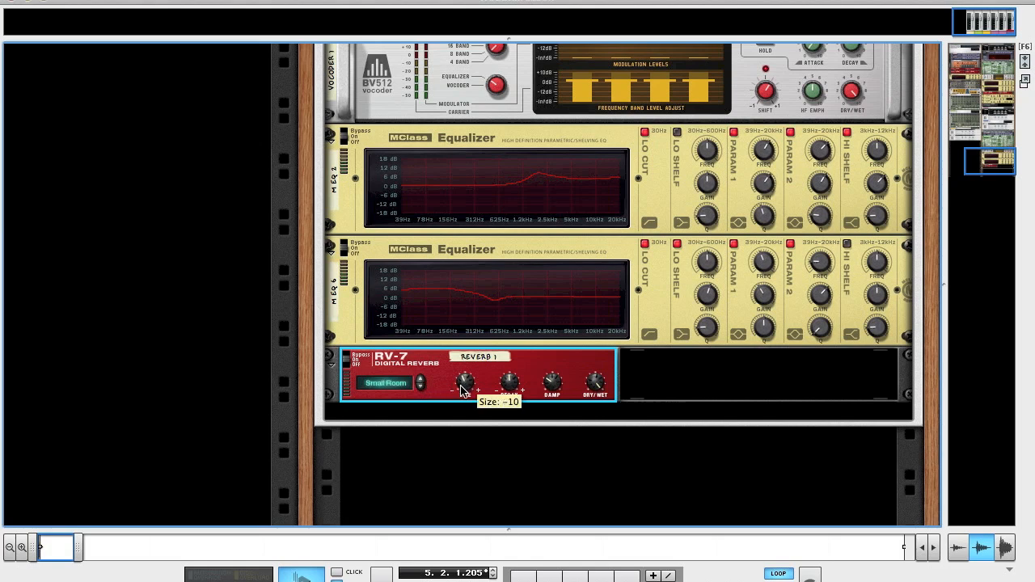
pyautogui.moveTo(465, 381); pyautogui.dragTo(465, 392)
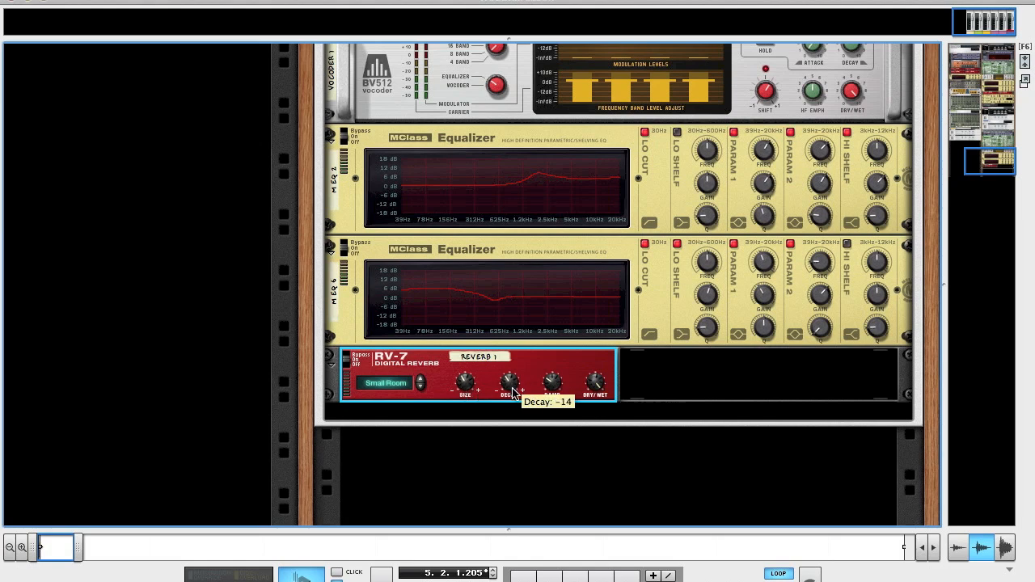
pyautogui.moveTo(552, 382)
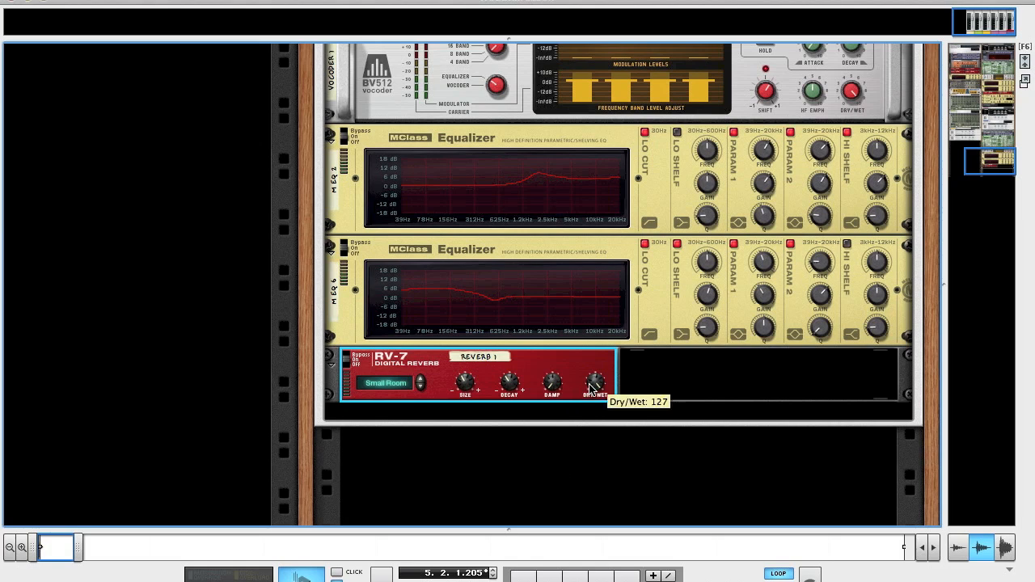
pyautogui.moveTo(595, 383); pyautogui.dragTo(588, 439)
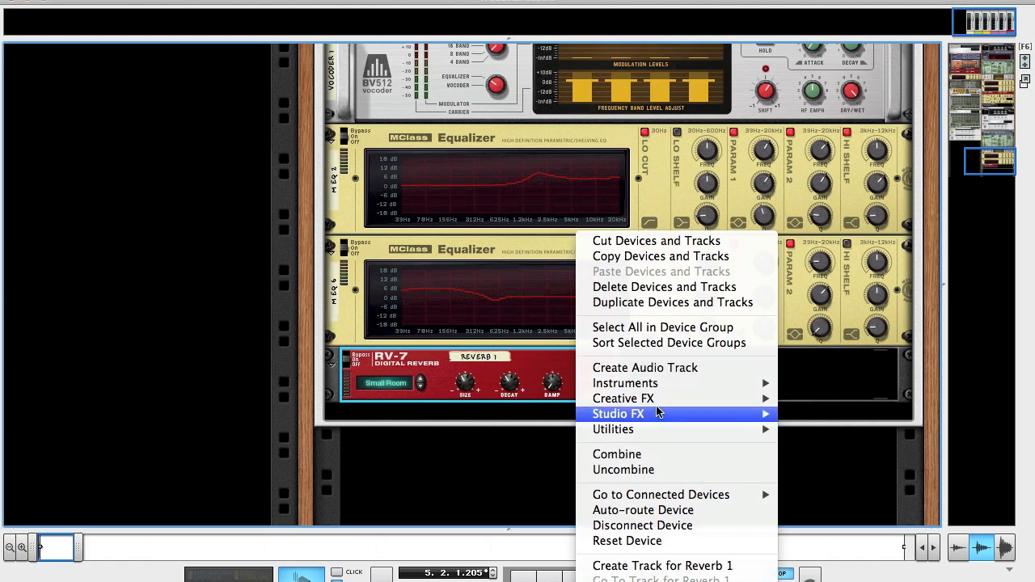
pyautogui.moveTo(623, 398)
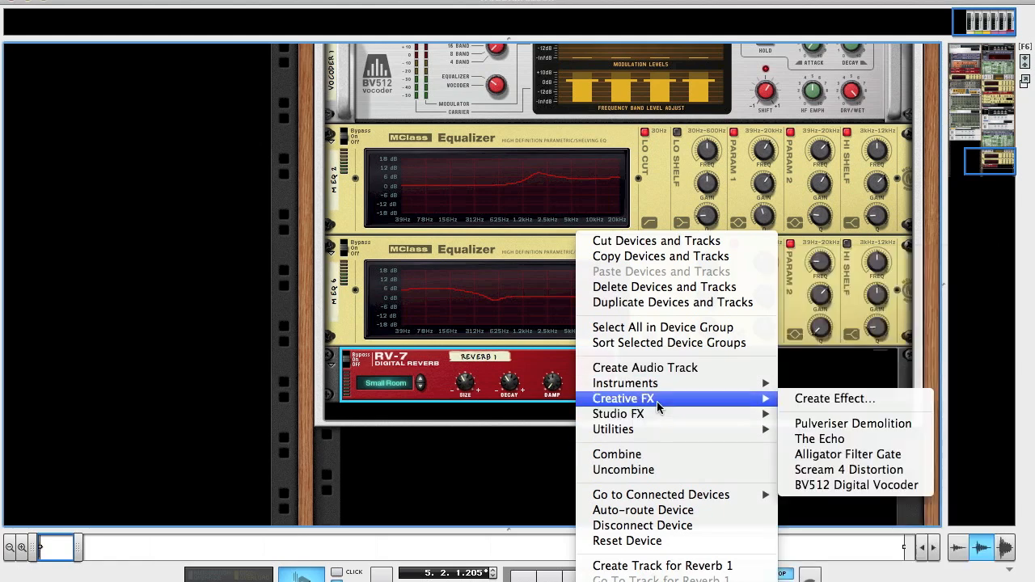
pyautogui.moveTo(617, 414)
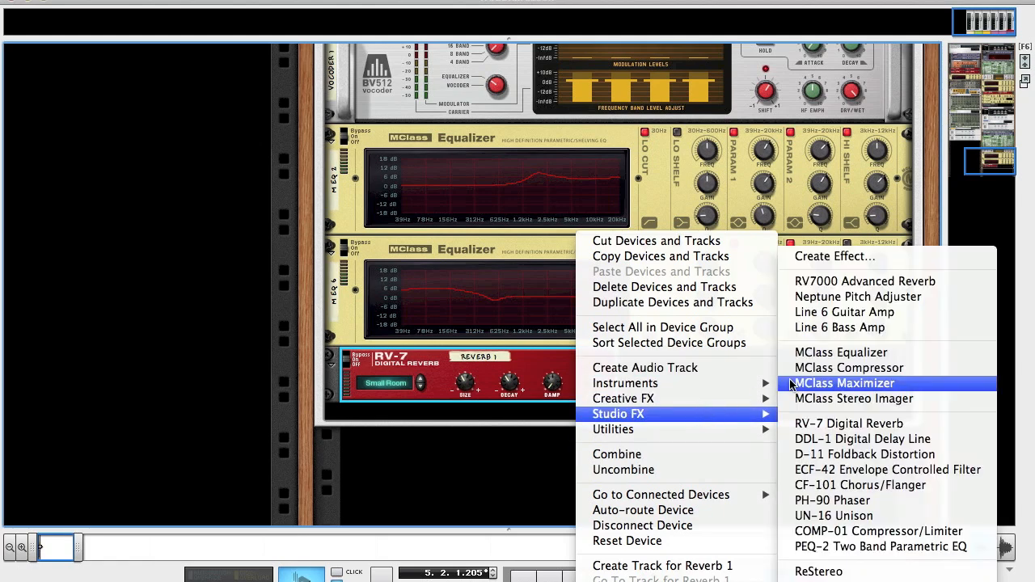
# Add an MClass Compressor after the reverb and lower its threshold to -17.9 dB.
pyautogui.click(848, 367)
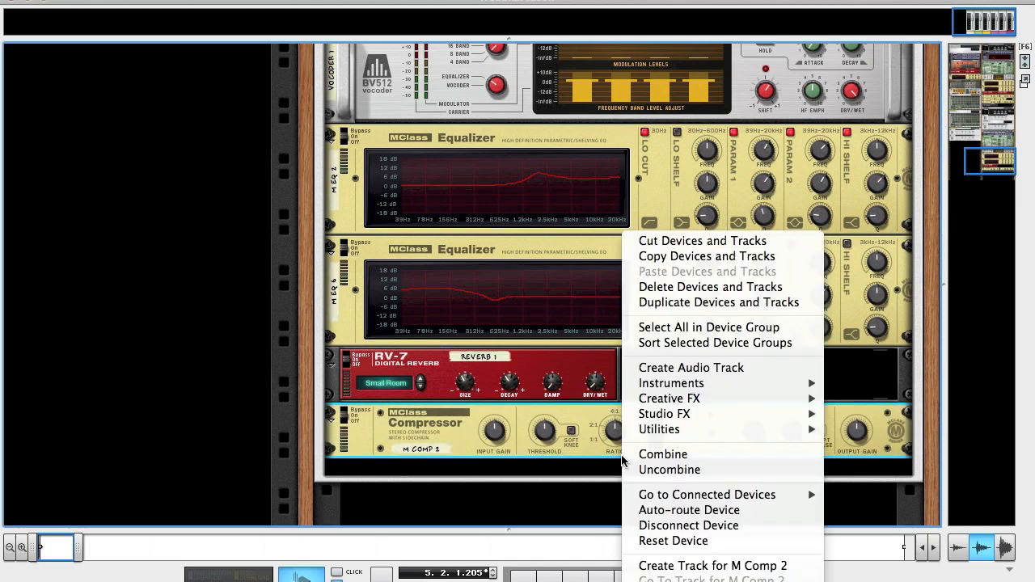
pyautogui.moveTo(663, 413)
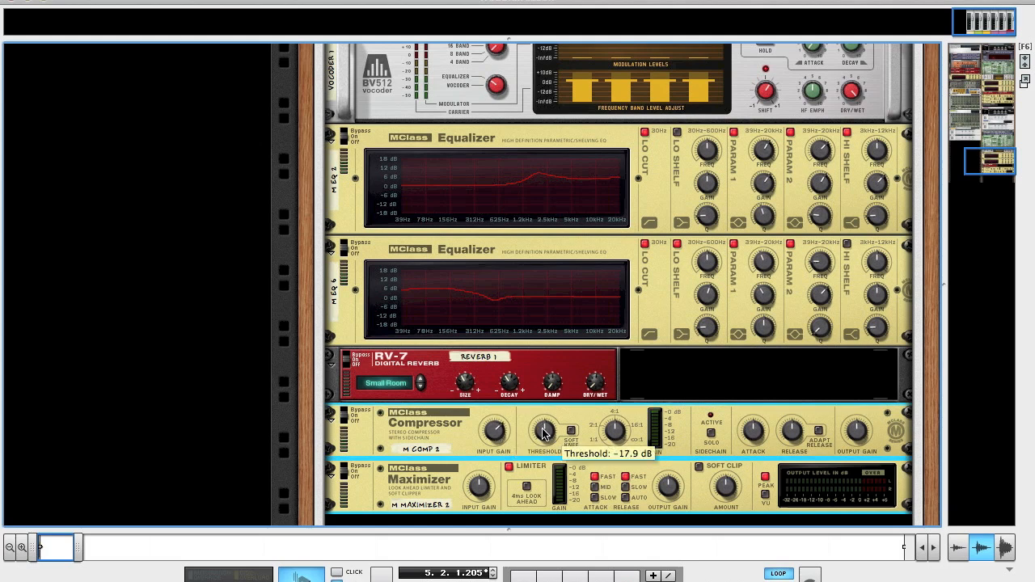
pyautogui.moveTo(543, 430); pyautogui.dragTo(550, 416)
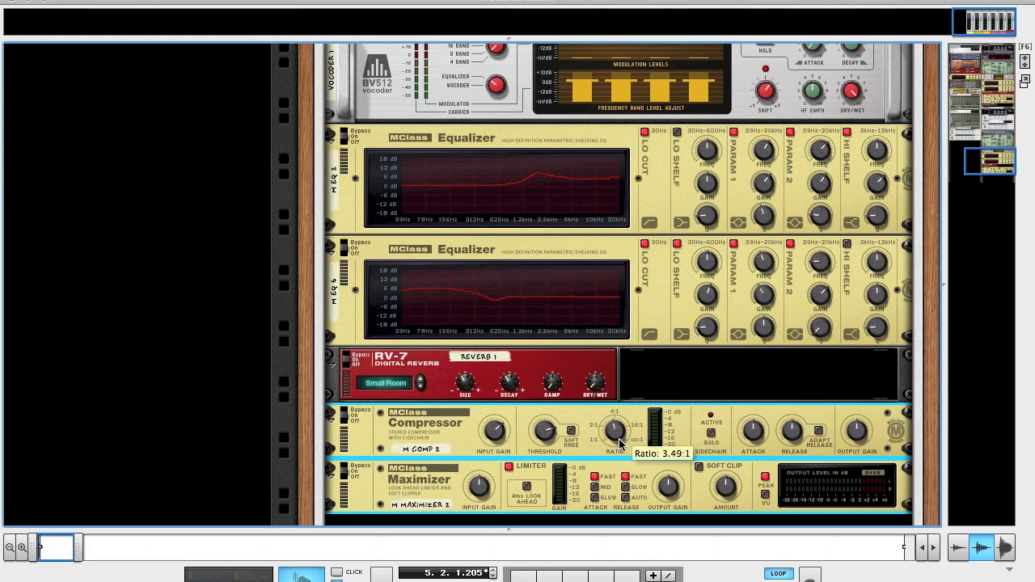
pyautogui.moveTo(756, 436)
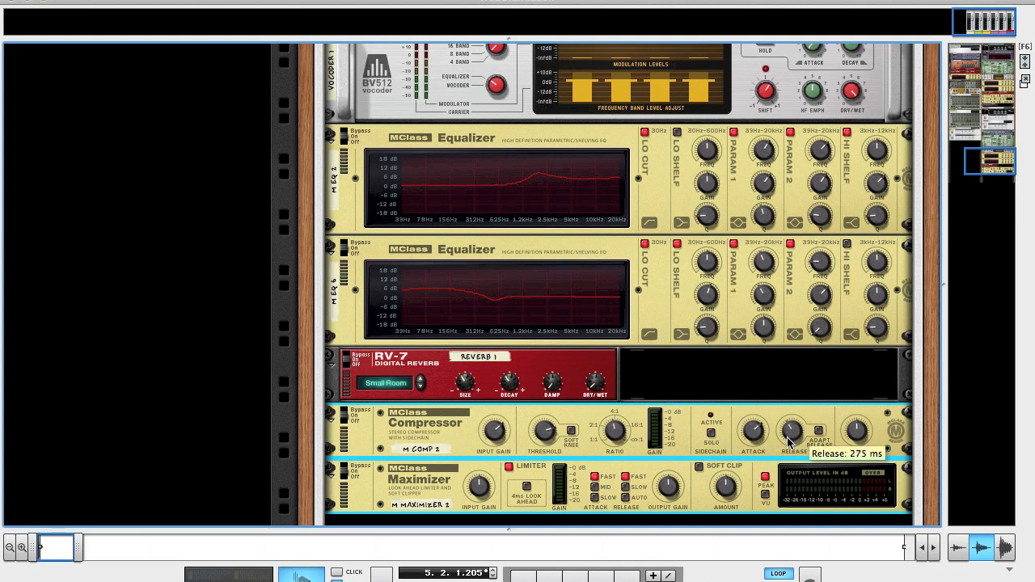
pyautogui.moveTo(855, 433)
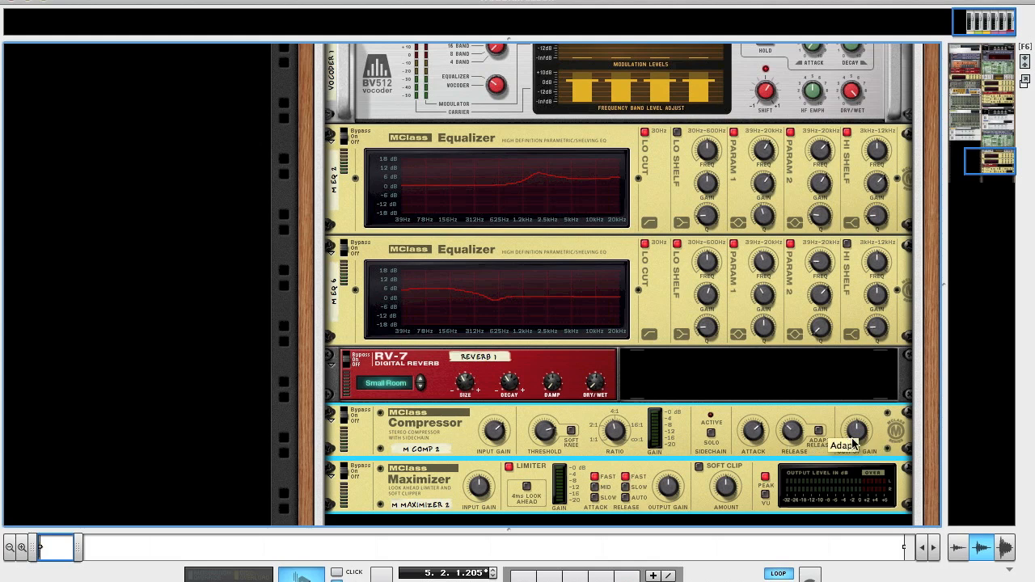
pyautogui.moveTo(833, 473)
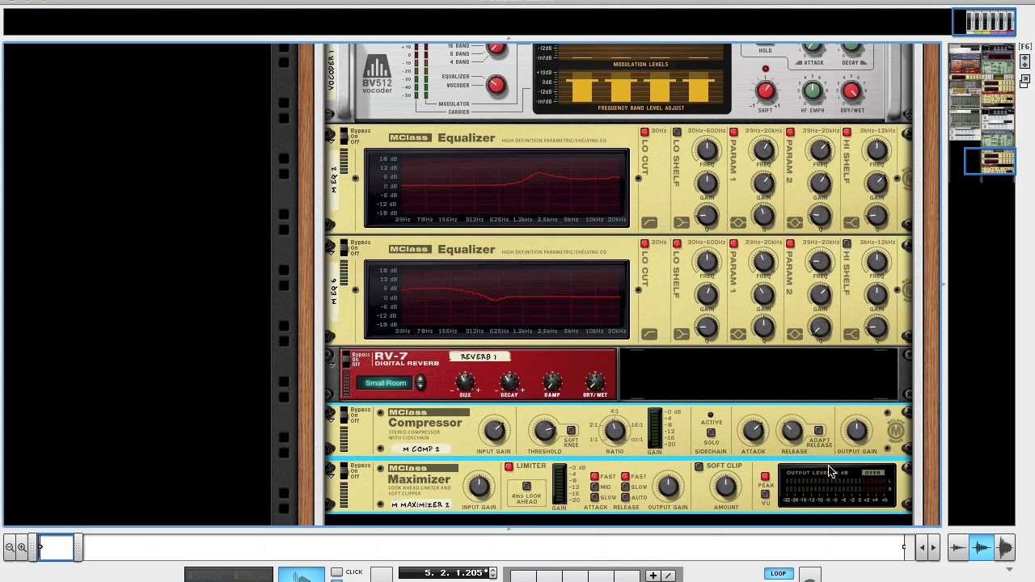
# Set the MClass Maximizer input gain and output gain both to 0.0 dB.
pyautogui.scroll(-3)
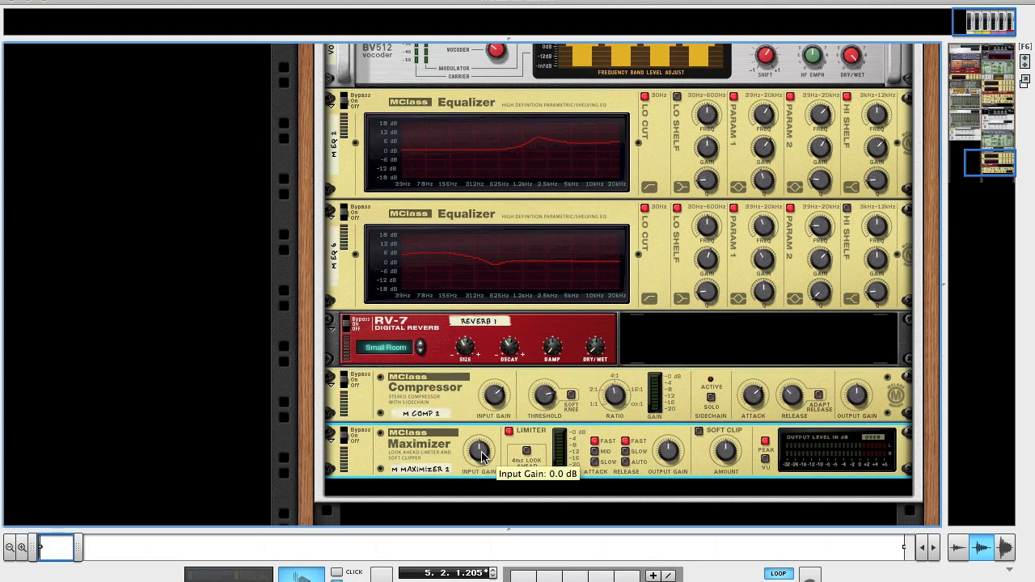
pyautogui.moveTo(481, 453); pyautogui.dragTo(480, 442)
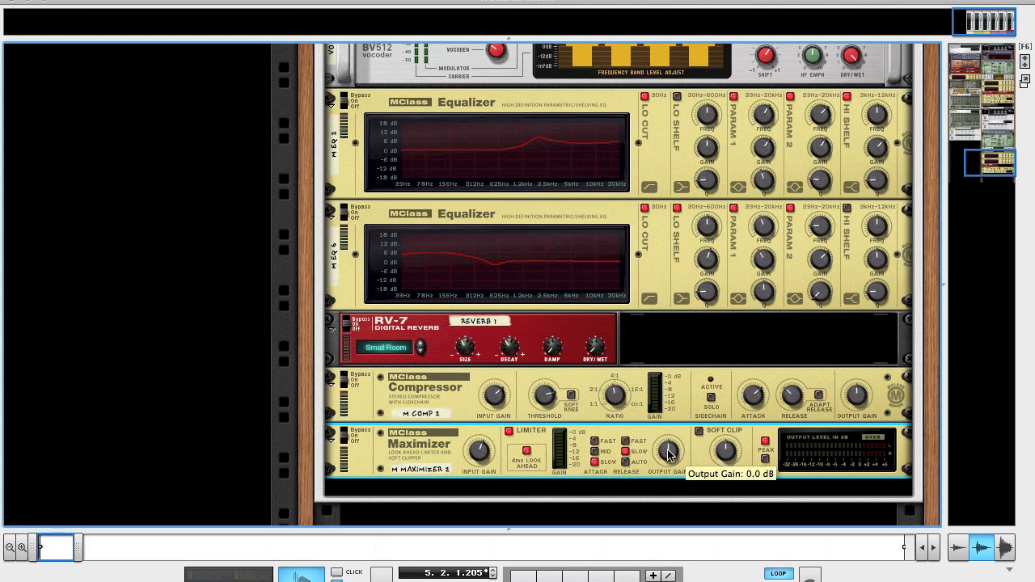
pyautogui.moveTo(667, 450); pyautogui.dragTo(669, 441)
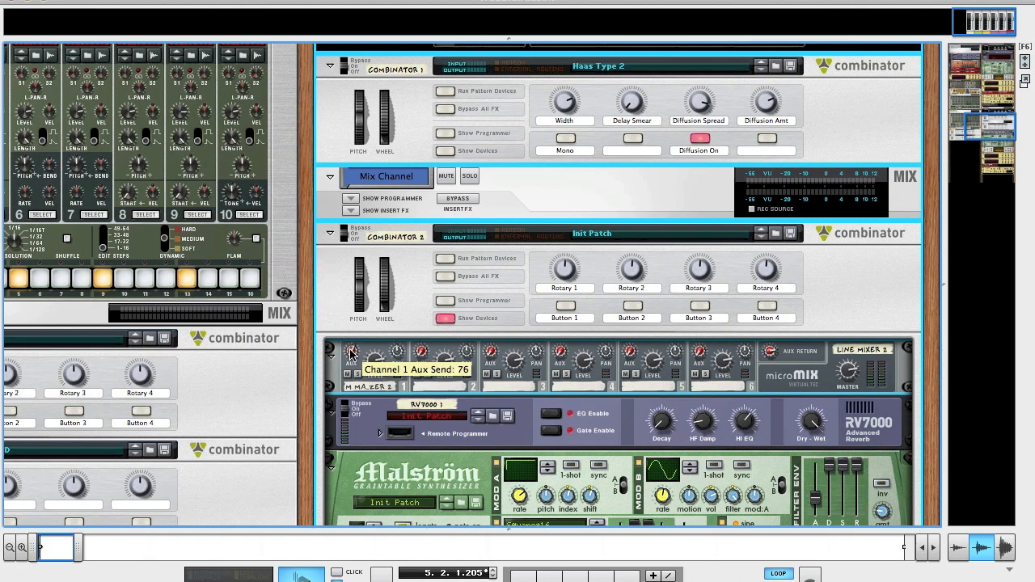
# Set line mixer channel 1 aux send to 76 and return to the device rack.
pyautogui.moveTo(350, 351); pyautogui.dragTo(349, 355)
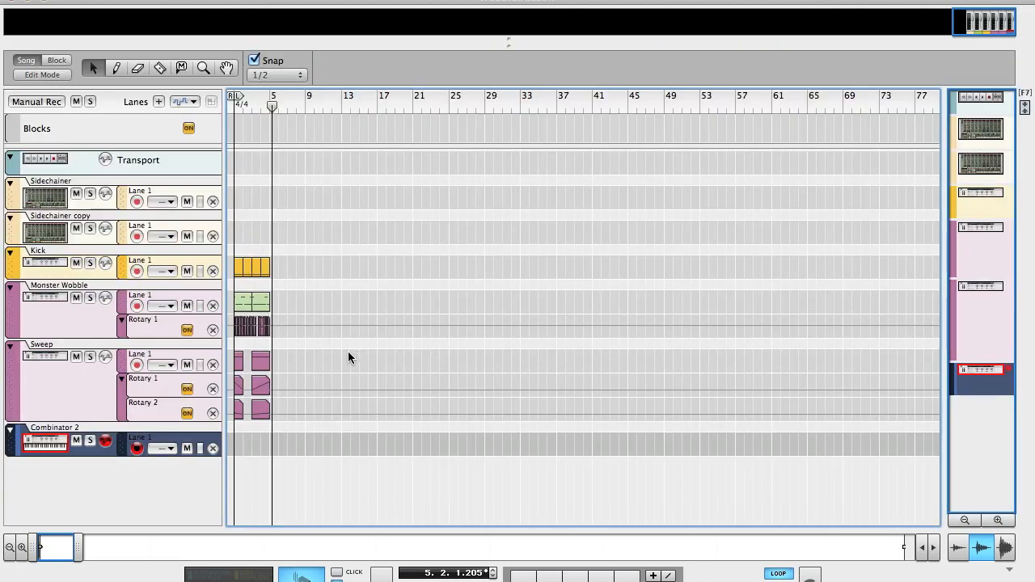
pyautogui.moveTo(315, 310)
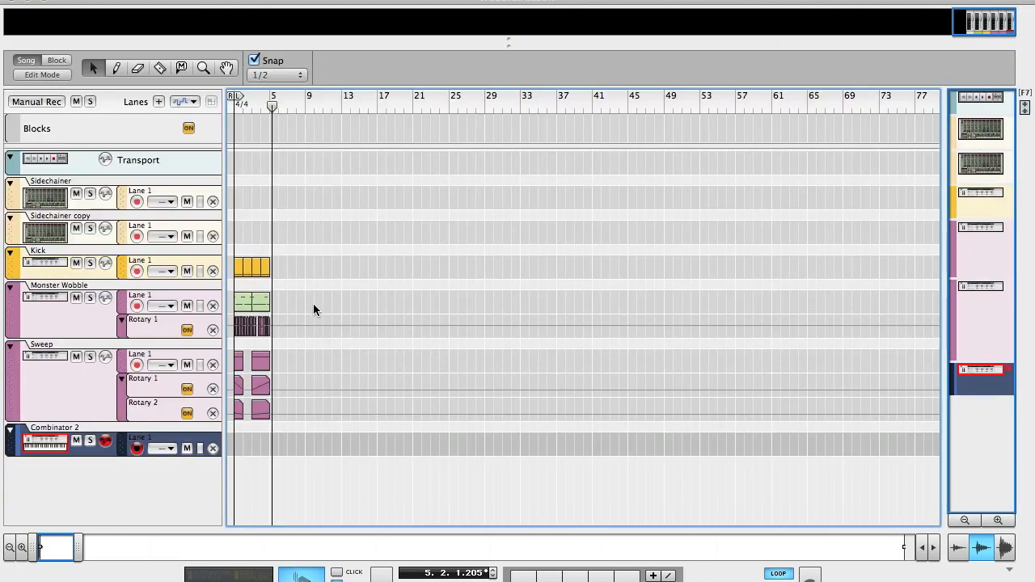
pyautogui.click(252, 302)
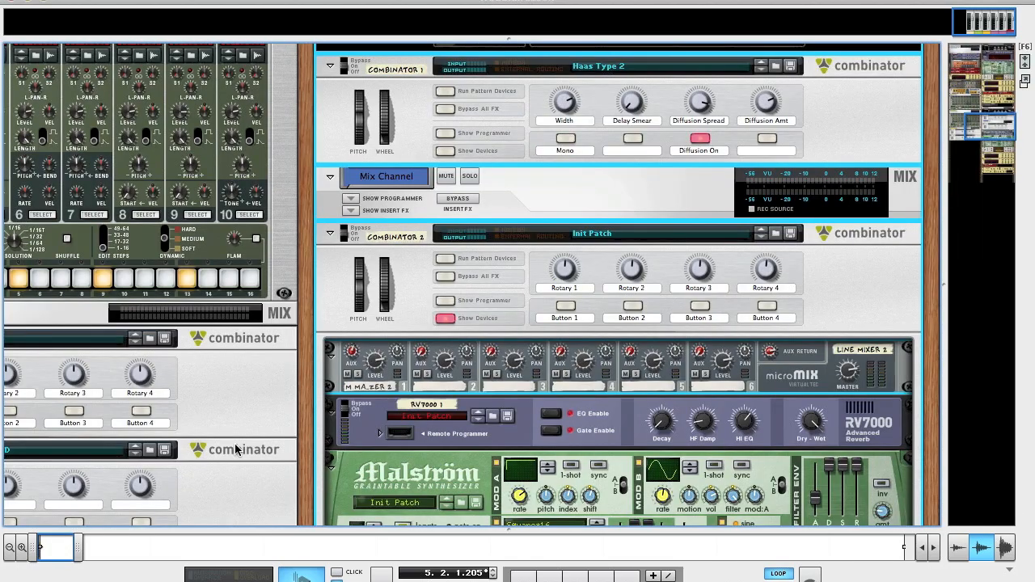
# In Combinator 2's programmer, route Rotary 1 to Malström 2's Modulator B Rate (0–127).
pyautogui.scroll(-3)
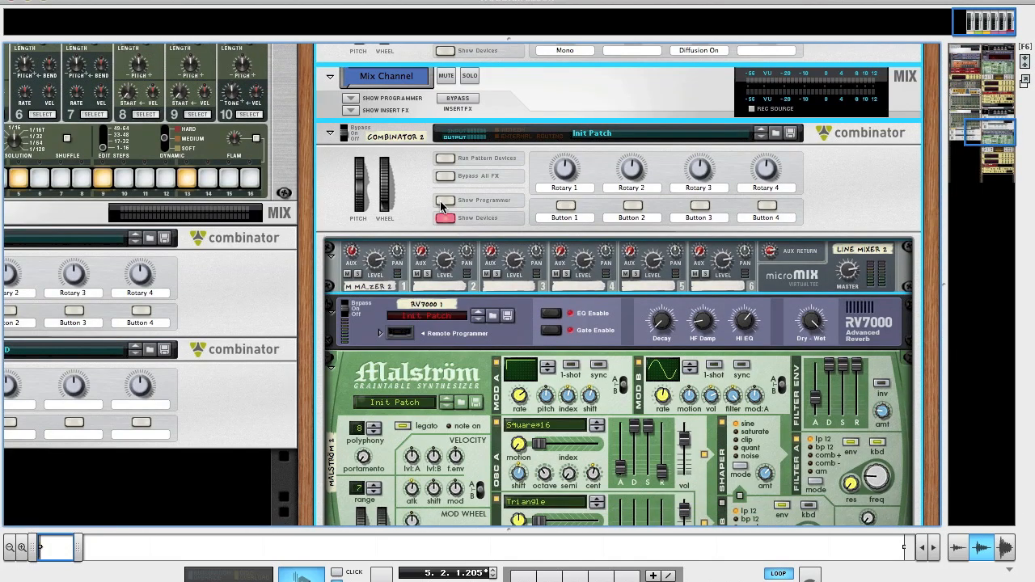
pyautogui.click(445, 203)
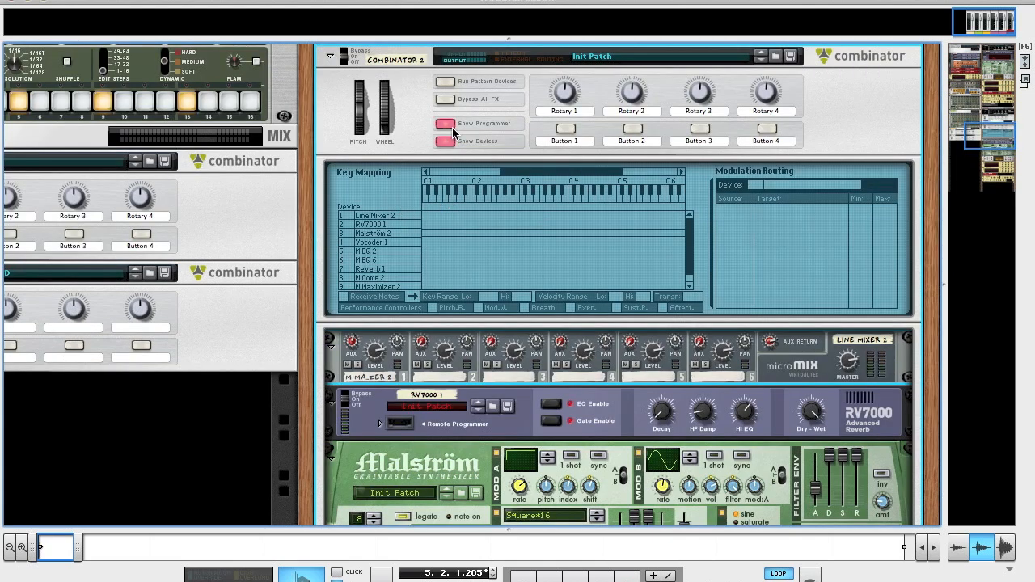
pyautogui.click(444, 123)
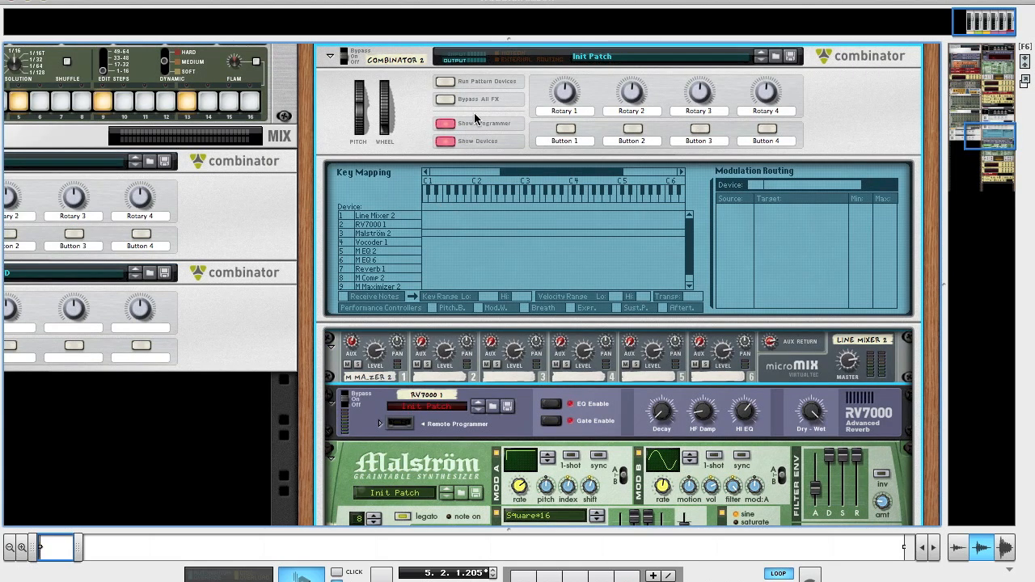
pyautogui.click(373, 233)
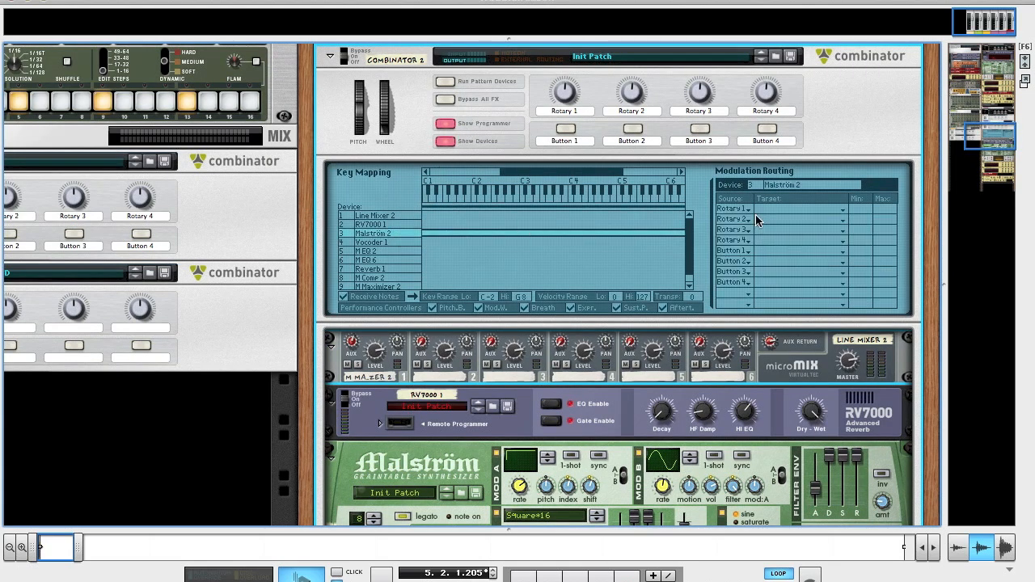
pyautogui.moveTo(766, 211)
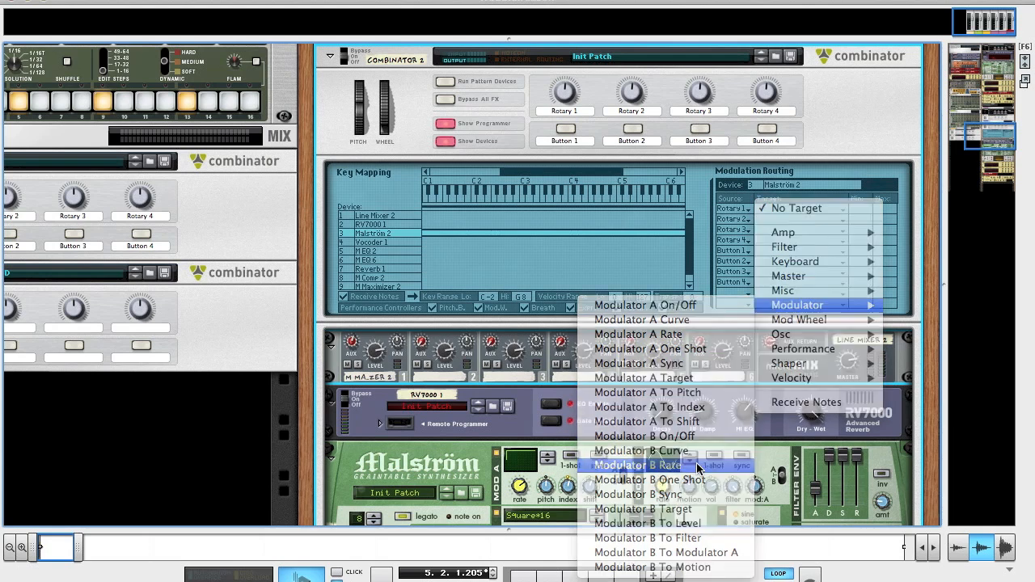
pyautogui.click(638, 465)
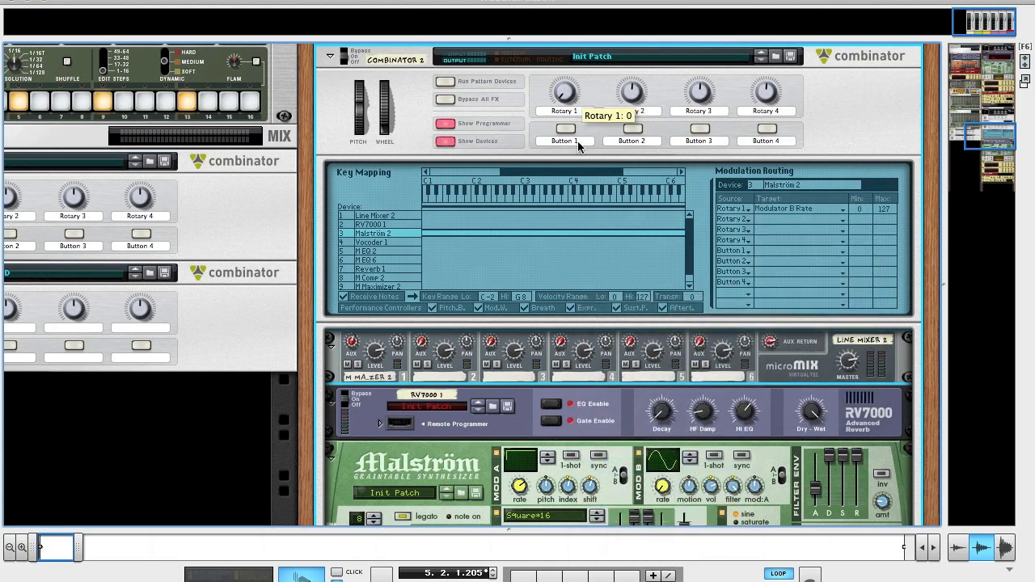
pyautogui.moveTo(630, 165)
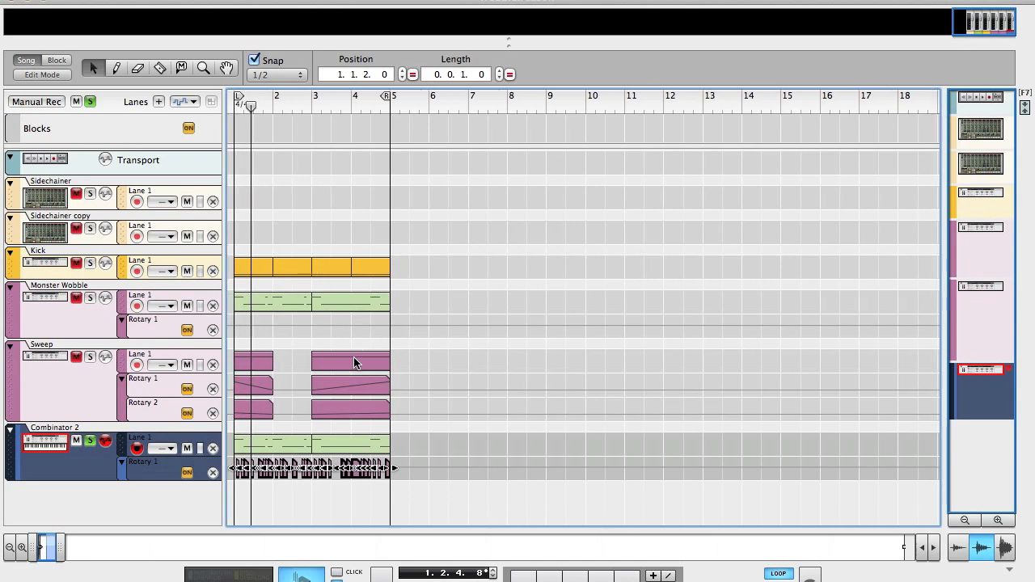
# Return to the device rack view after recording Combinator 2's Rotary 1 automation.
pyautogui.press('Tab')
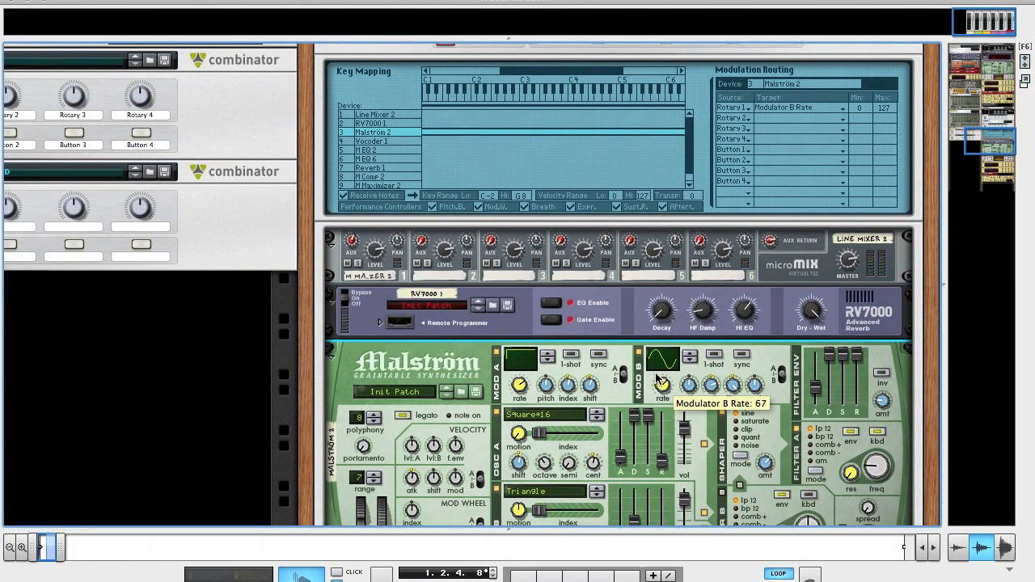
pyautogui.scroll(-3)
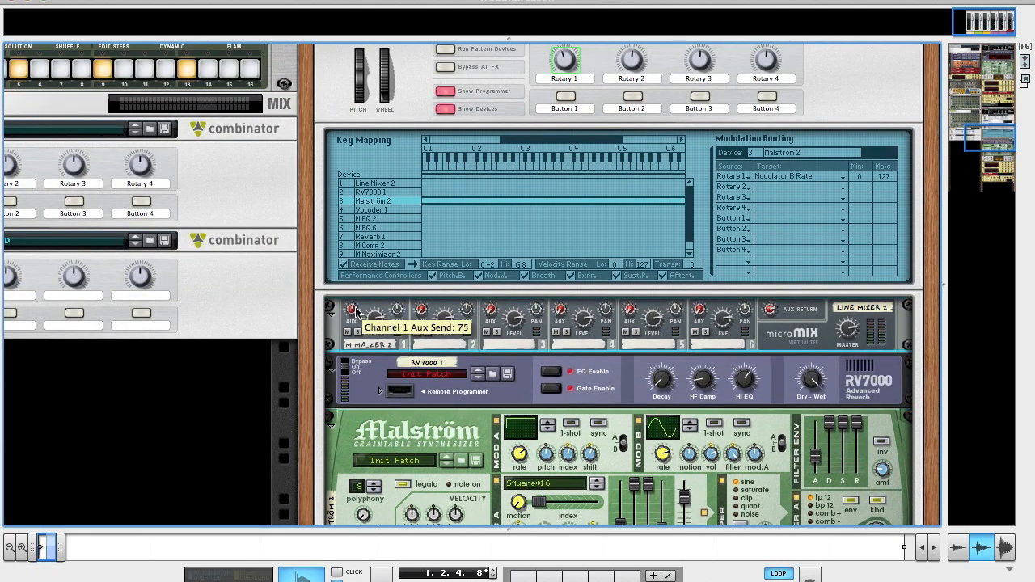
pyautogui.scroll(-3)
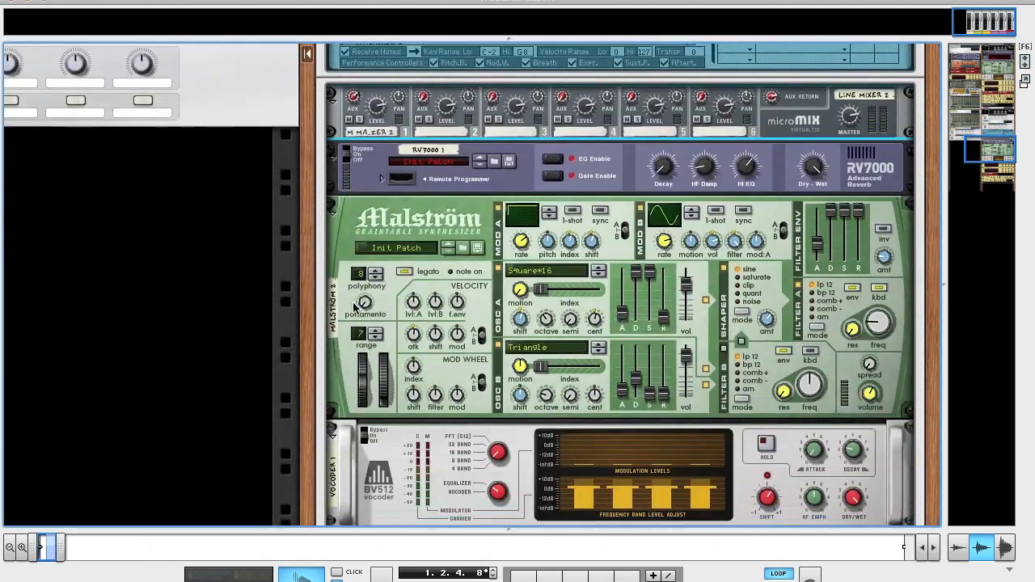
pyautogui.scroll(-3)
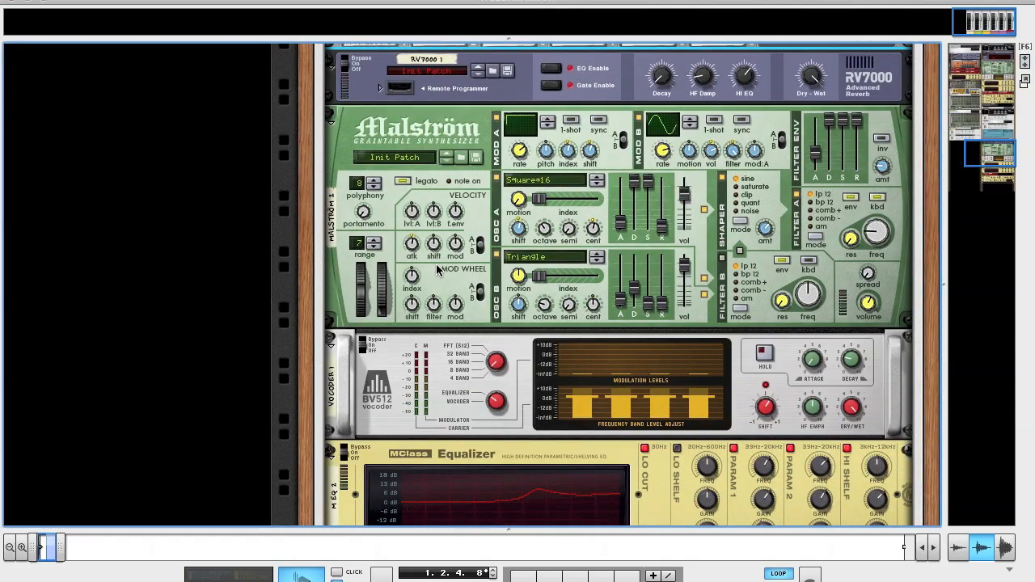